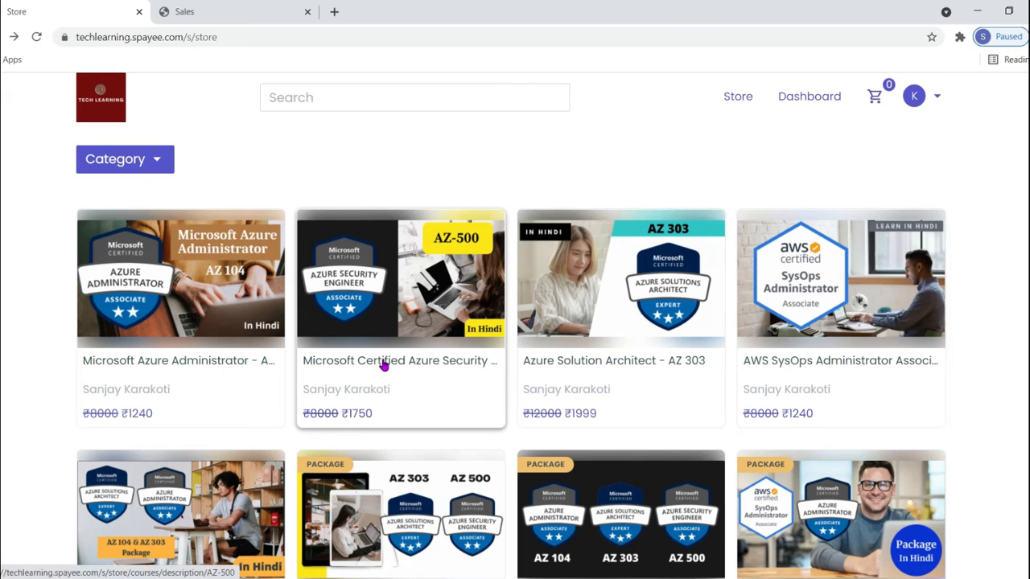
{"action": "mouse_move", "coordinate": [384, 360]}
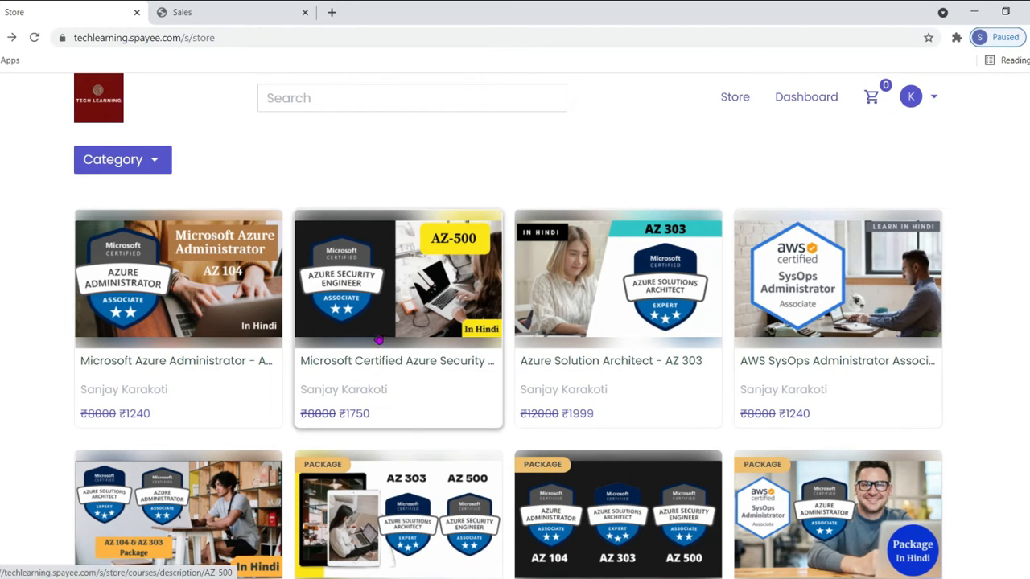
Preview the AZ-500 course, then filter the store to the Package category
{"action": "left_click", "coordinate": [398, 274]}
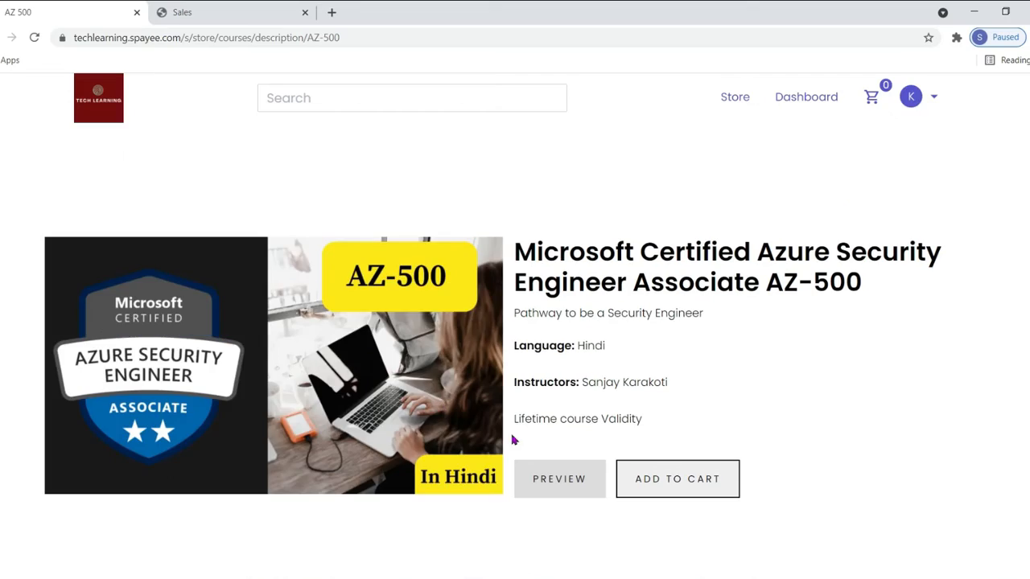
{"action": "left_click", "coordinate": [559, 478]}
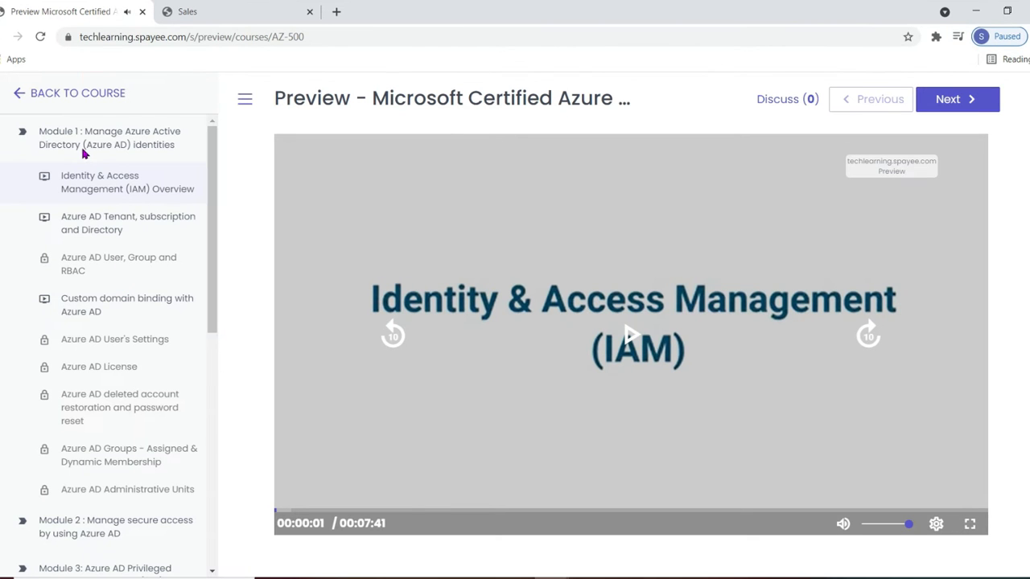
{"action": "mouse_move", "coordinate": [86, 252]}
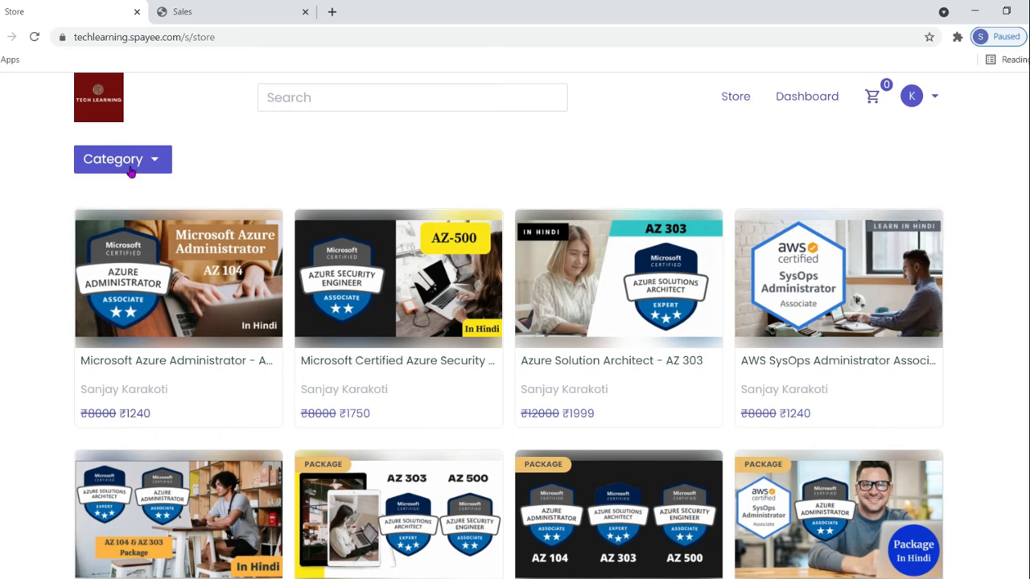
{"action": "left_click", "coordinate": [110, 244]}
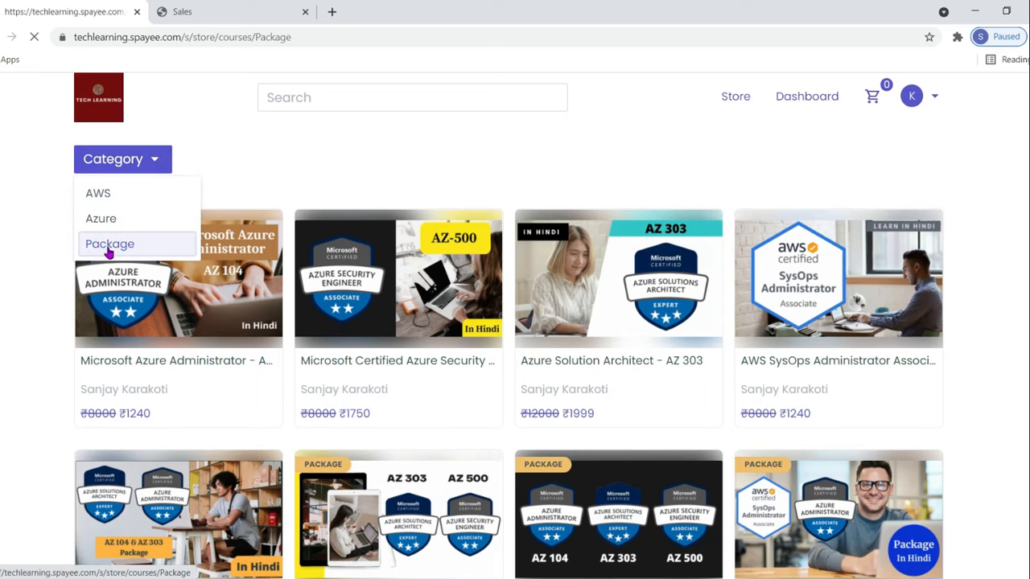
{"action": "left_click", "coordinate": [110, 244]}
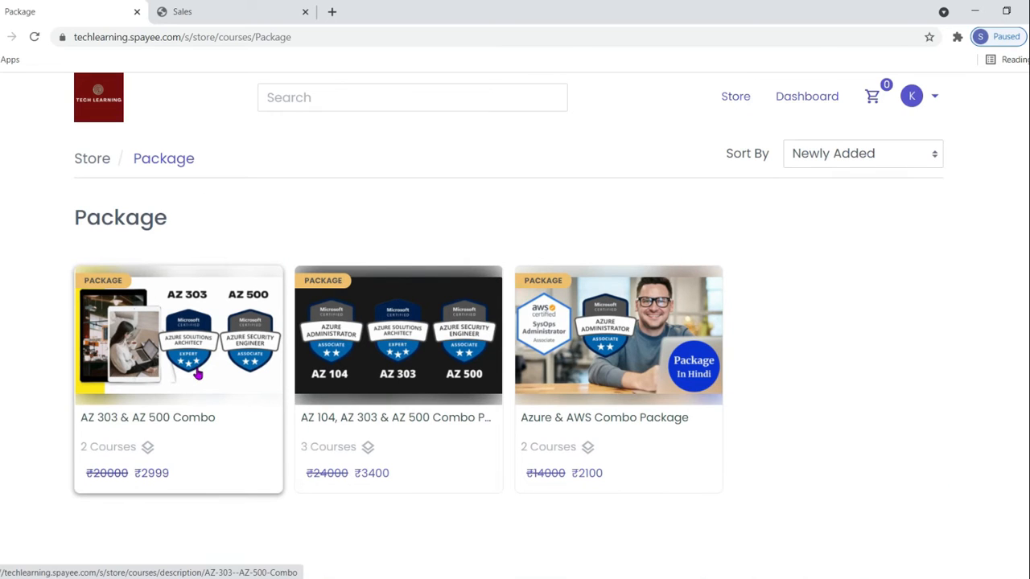
{"action": "mouse_move", "coordinate": [197, 374]}
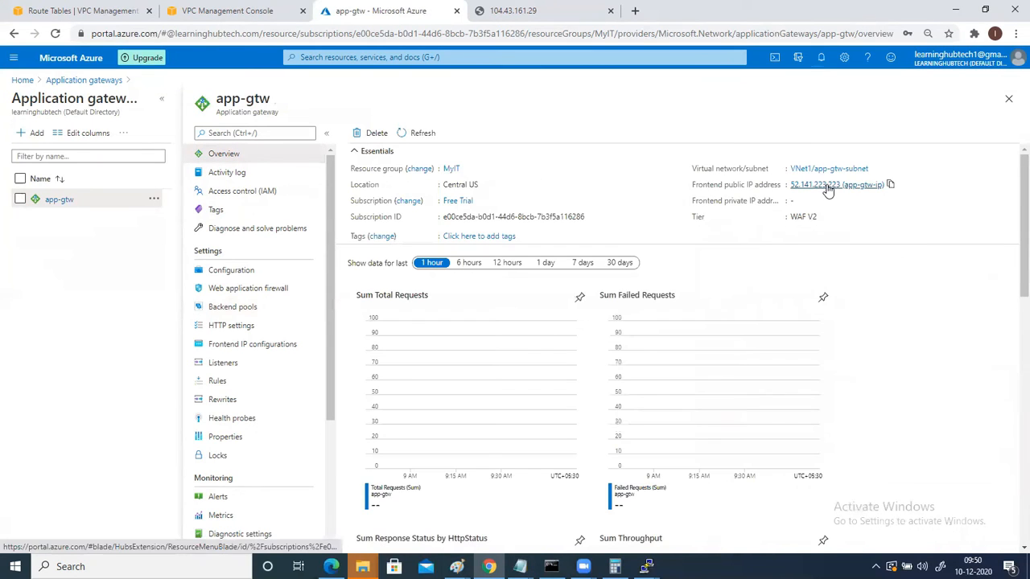
{"action": "mouse_move", "coordinate": [837, 184]}
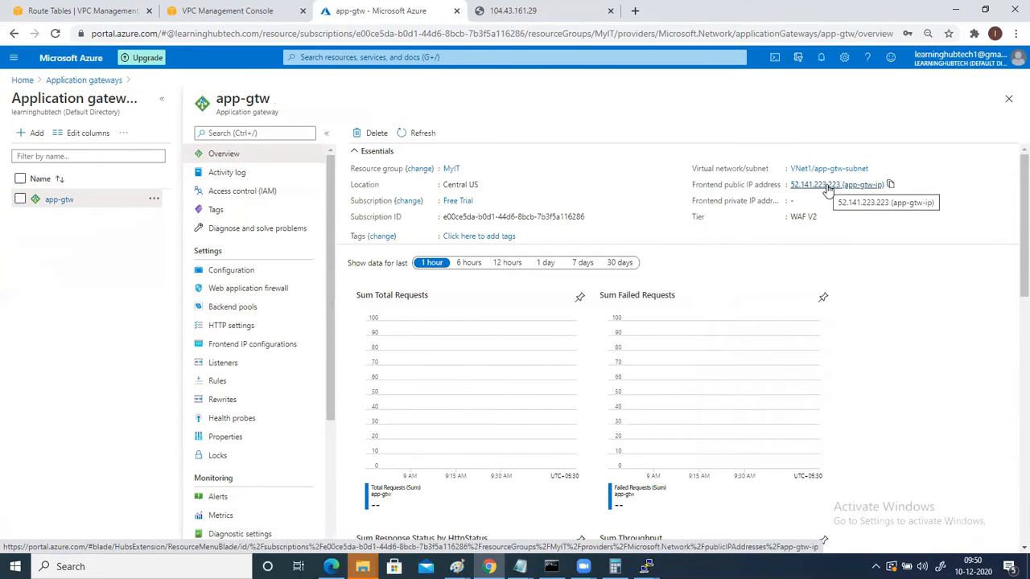
Check app-gtw's backend pools, then open its public IP resource 52.141.223.223
{"action": "left_click", "coordinate": [837, 185]}
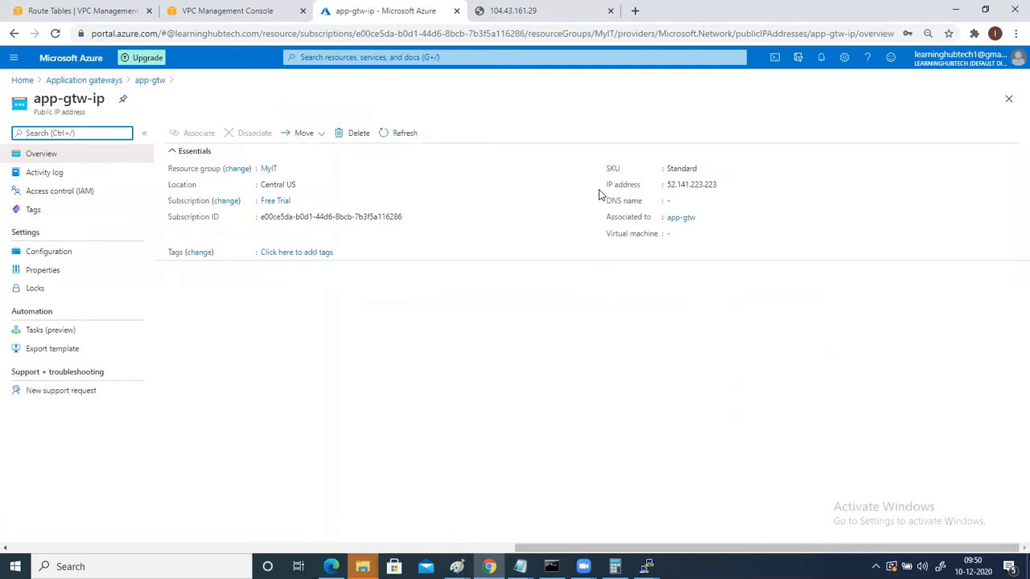
{"action": "mouse_move", "coordinate": [722, 185]}
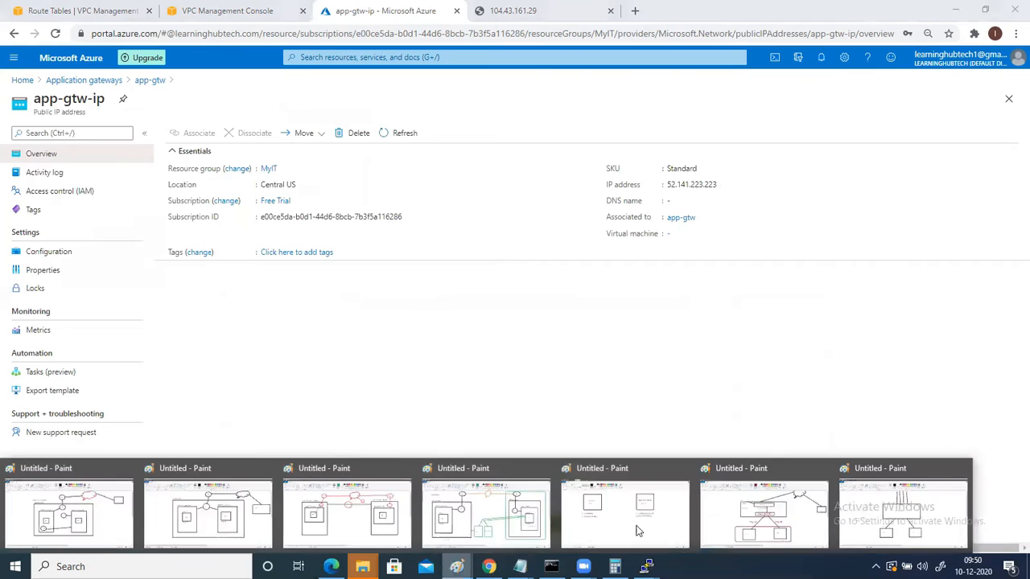
{"action": "left_click", "coordinate": [625, 512]}
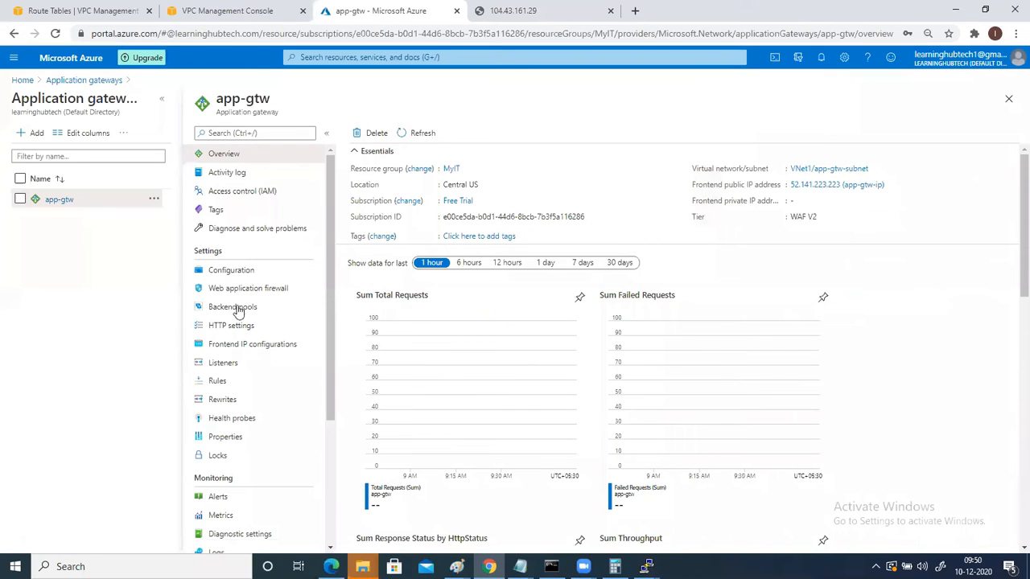
{"action": "left_click", "coordinate": [233, 306]}
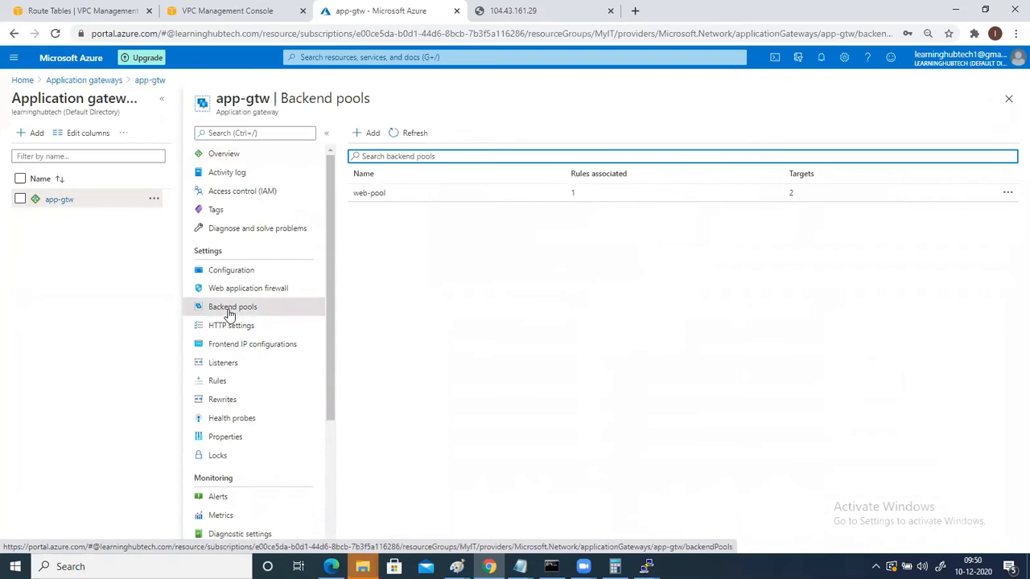
{"action": "mouse_move", "coordinate": [368, 193]}
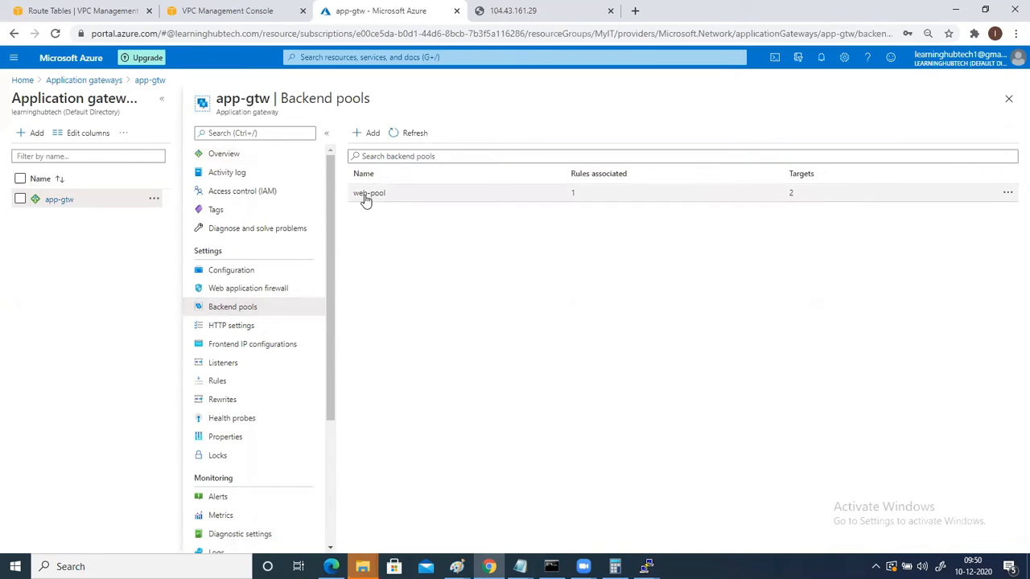
{"action": "mouse_move", "coordinate": [762, 222]}
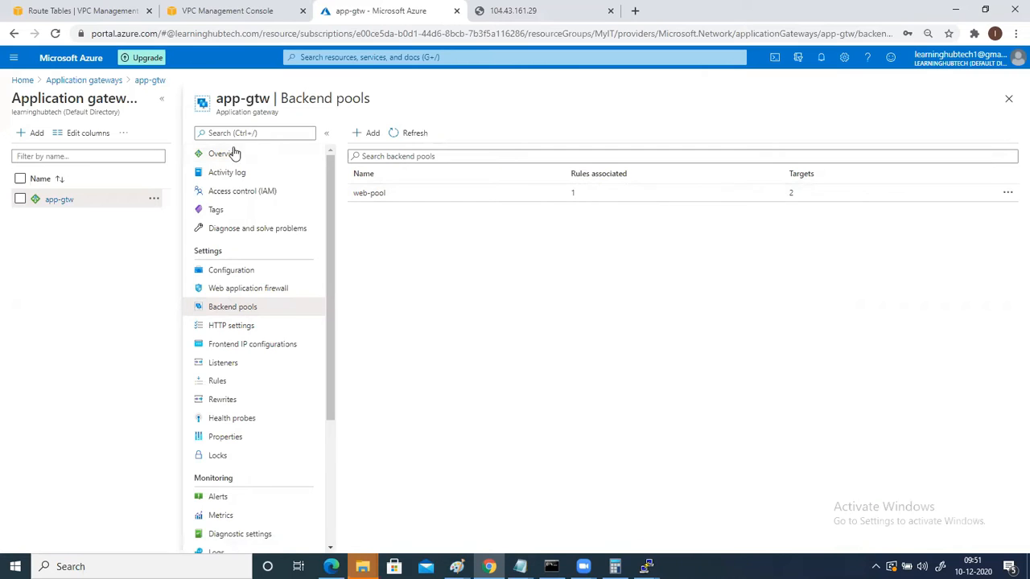
{"action": "mouse_move", "coordinate": [223, 153]}
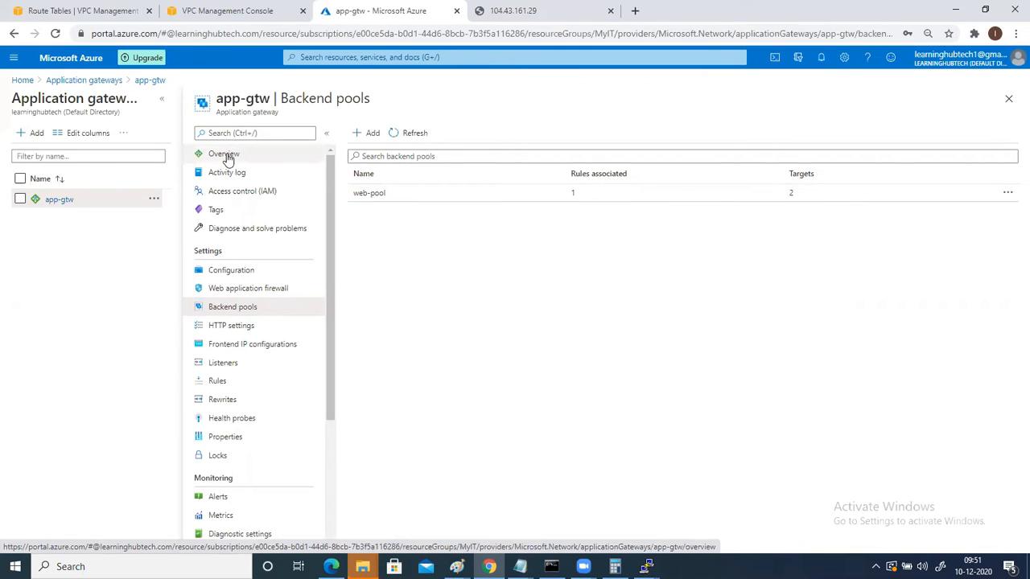
{"action": "left_click", "coordinate": [223, 154]}
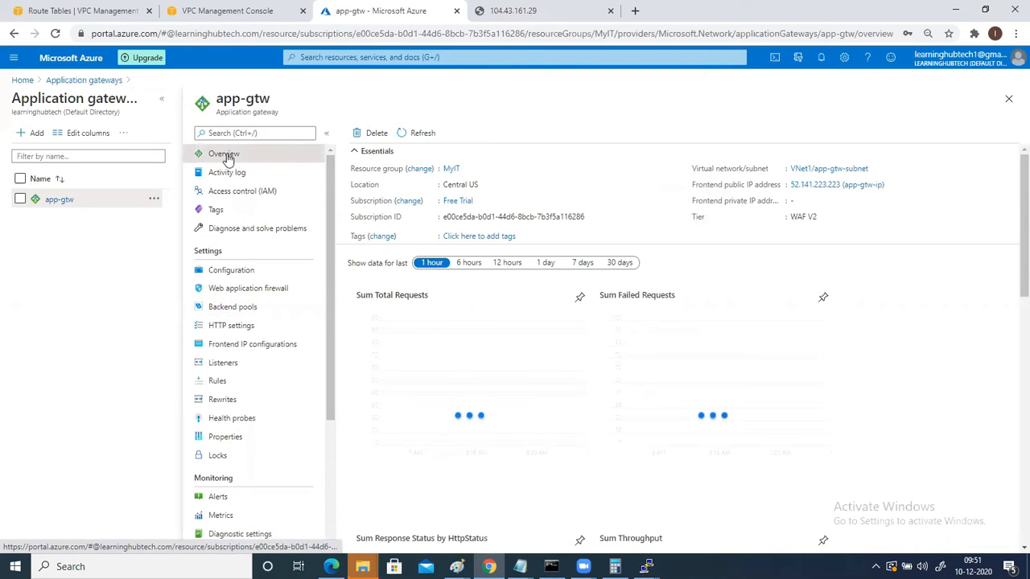
{"action": "left_click", "coordinate": [834, 184]}
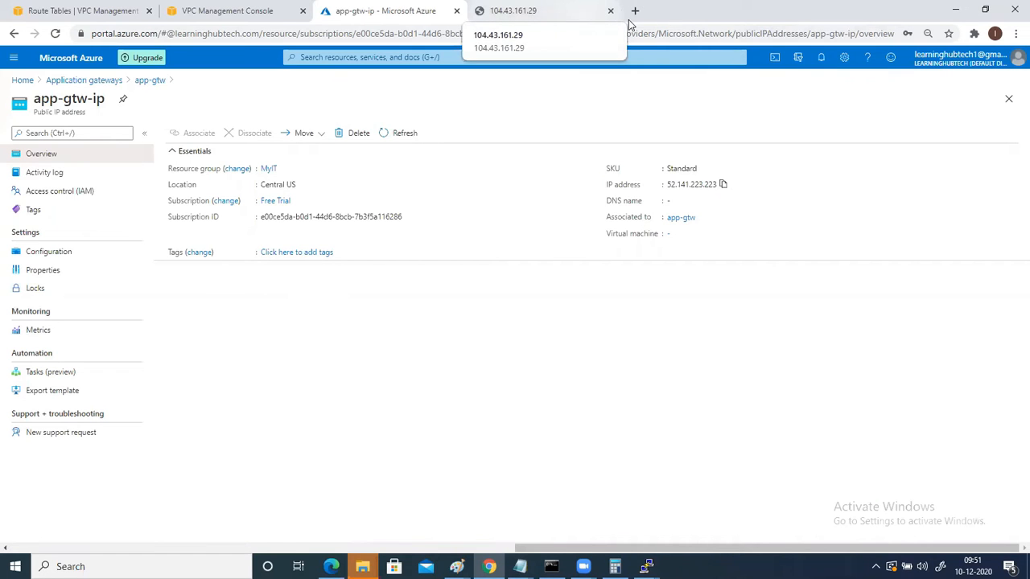
Open a new Chrome tab and enter 52.141.223.223 in the address bar
{"action": "left_click", "coordinate": [634, 11]}
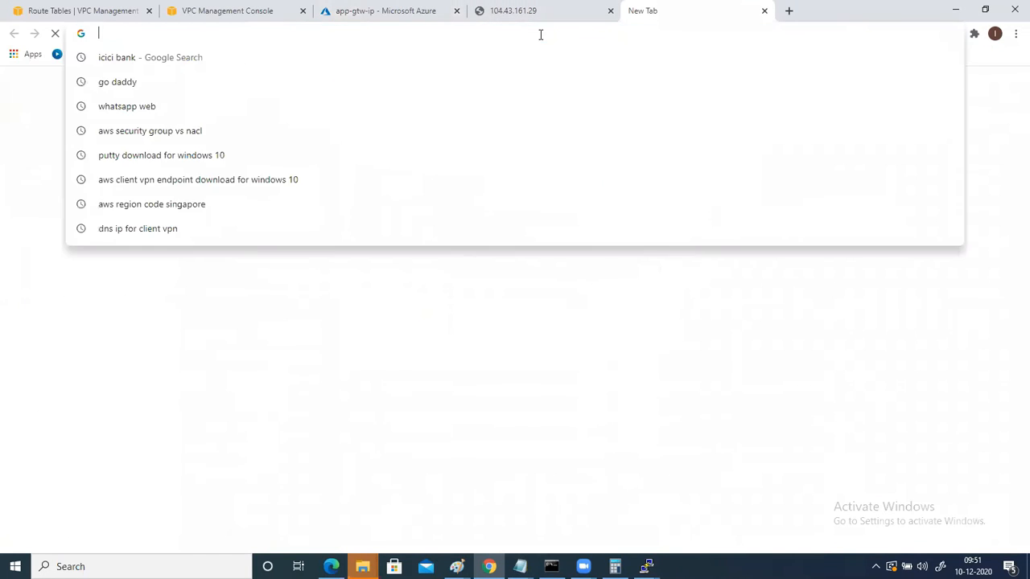
{"action": "type", "text": "52.141.223.223"}
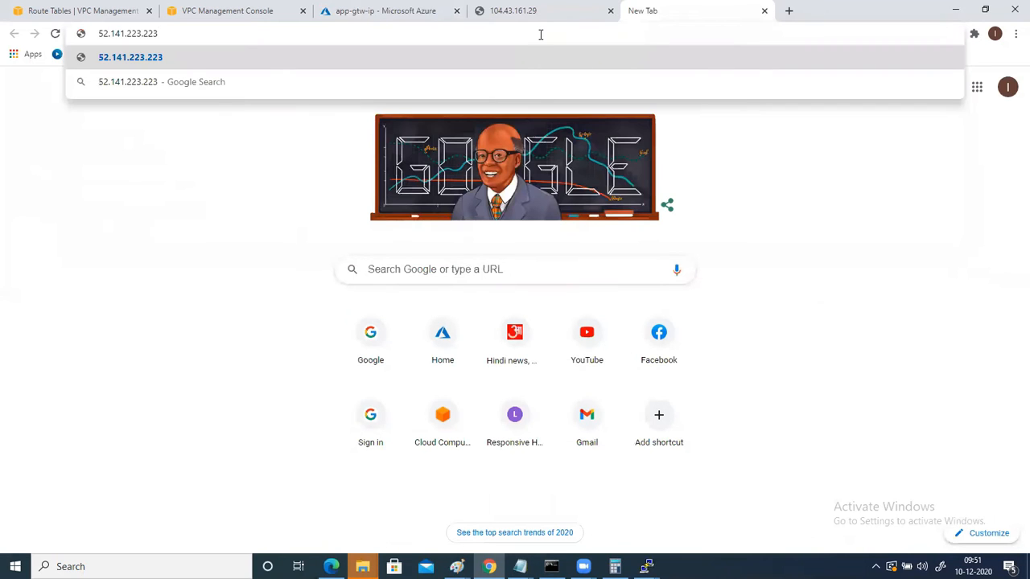
{"action": "mouse_move", "coordinate": [486, 27]}
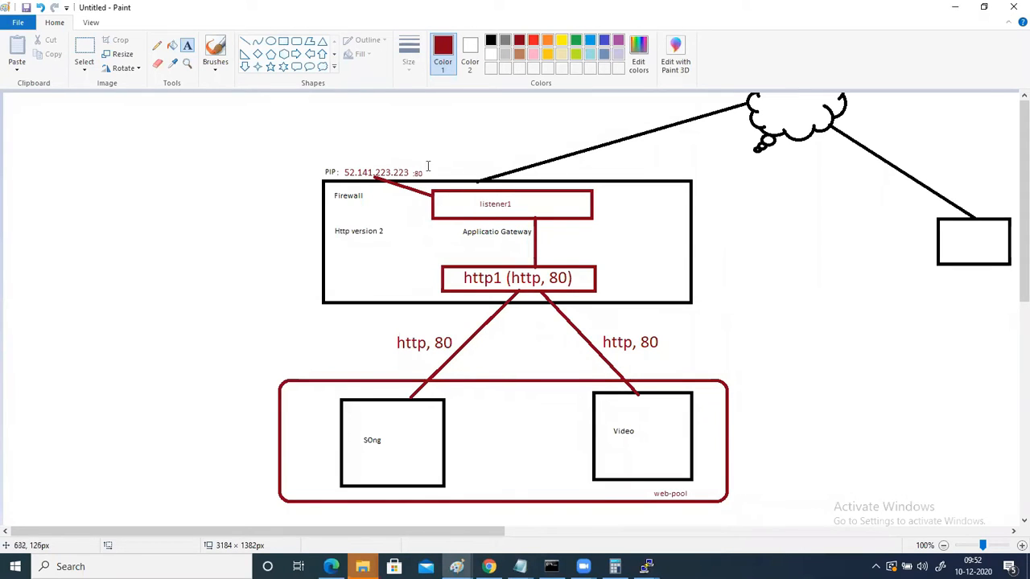
{"action": "mouse_move", "coordinate": [964, 258]}
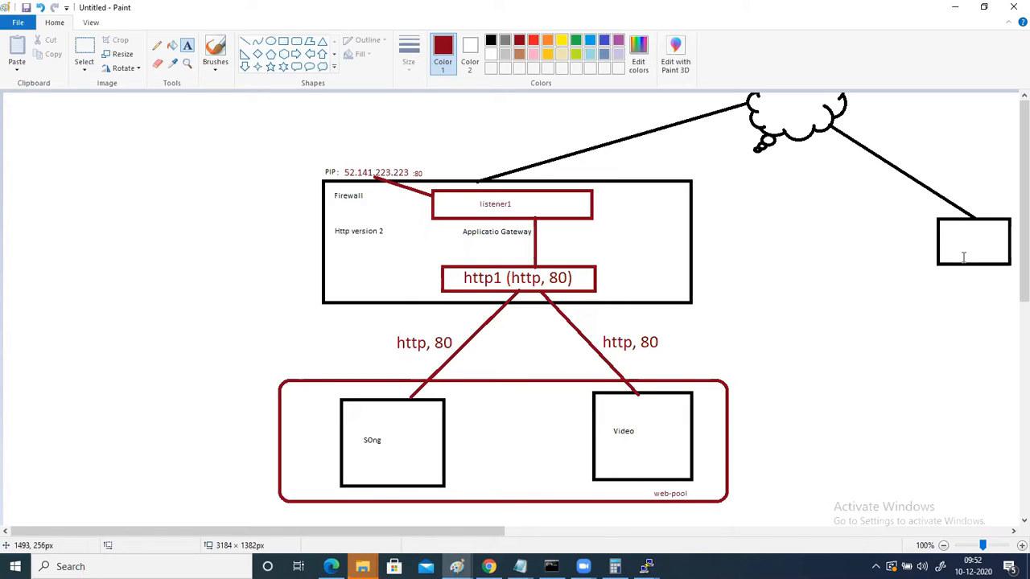
{"action": "mouse_move", "coordinate": [788, 126]}
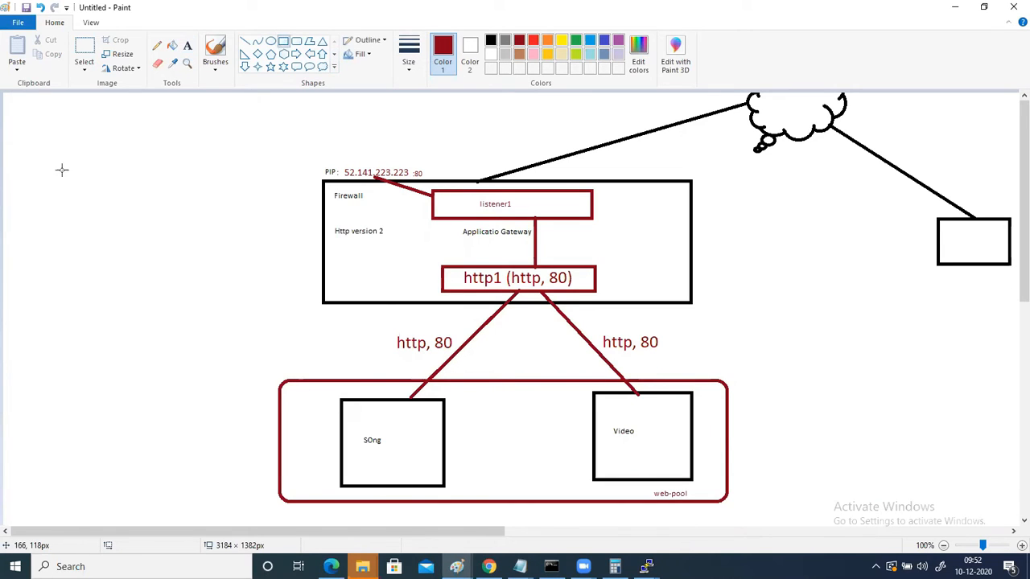
Draw an empty rectangle on the left side of the Paint gateway diagram
{"action": "left_click_drag", "start_coordinate": [62, 169], "coordinate": [185, 330]}
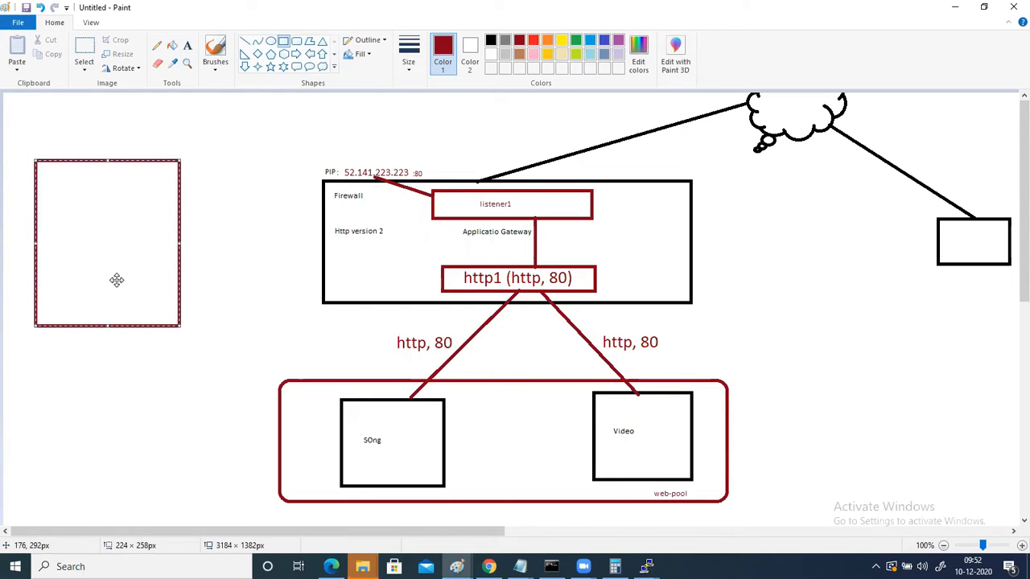
{"action": "mouse_move", "coordinate": [131, 374]}
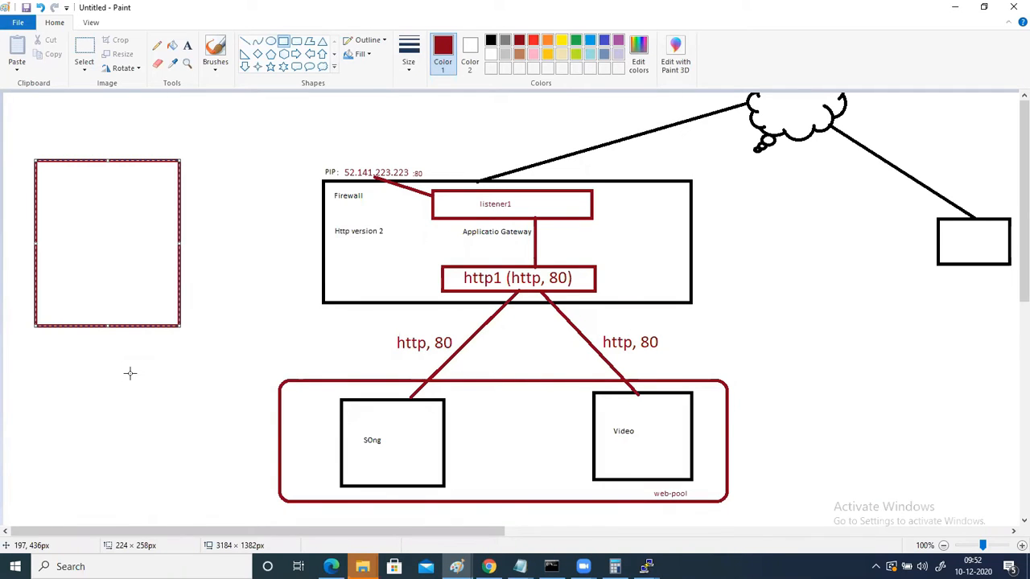
{"action": "mouse_move", "coordinate": [96, 237]}
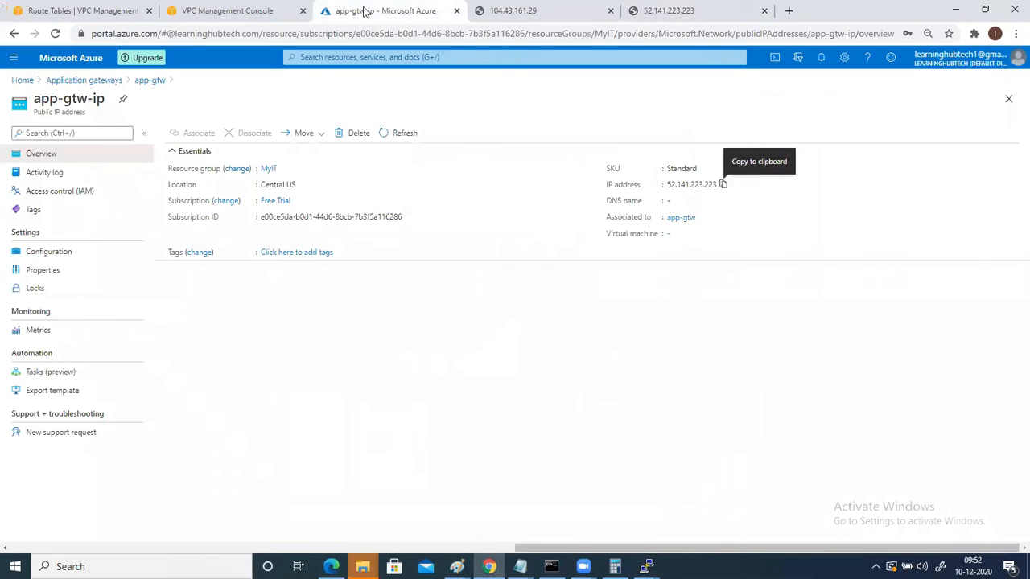
Find the DNS zones service and start creating a new zone
{"action": "left_click", "coordinate": [513, 57]}
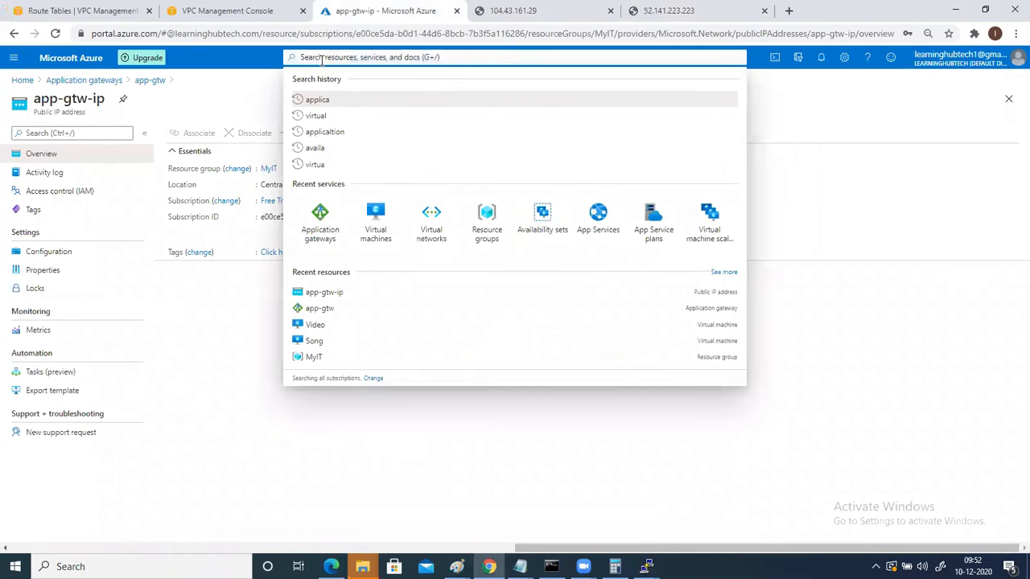
{"action": "type", "text": "dns"}
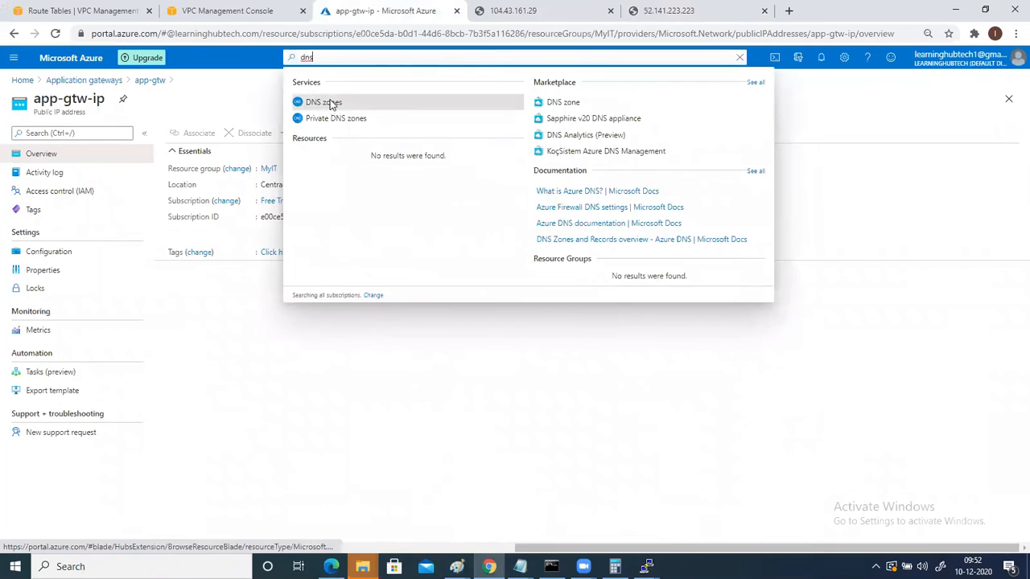
{"action": "left_click", "coordinate": [323, 102]}
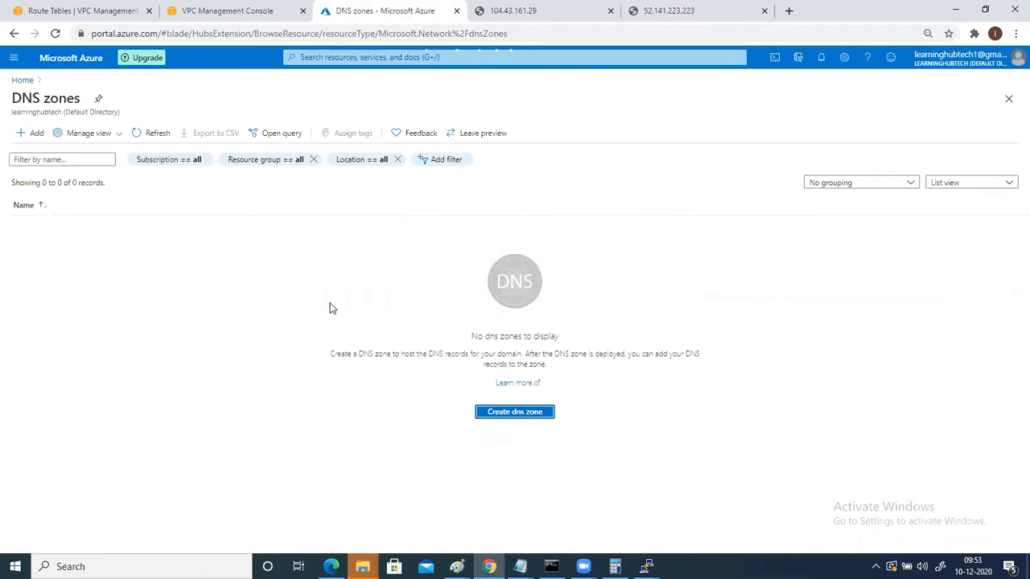
{"action": "left_click", "coordinate": [514, 411]}
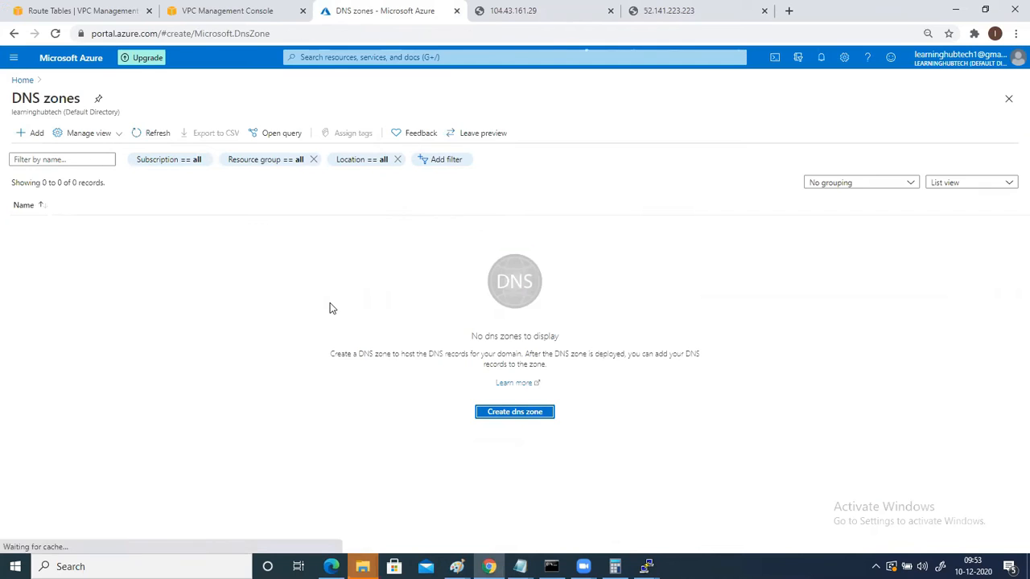
{"action": "left_click", "coordinate": [514, 411]}
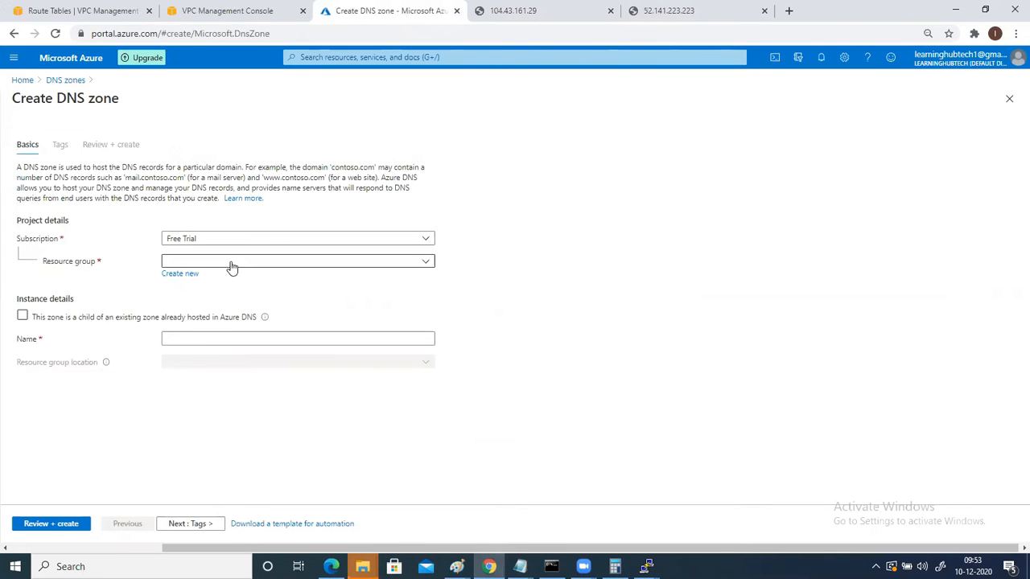
Put the zone in resource group MyIT with the name learninghubtech.com
{"action": "left_click", "coordinate": [297, 261]}
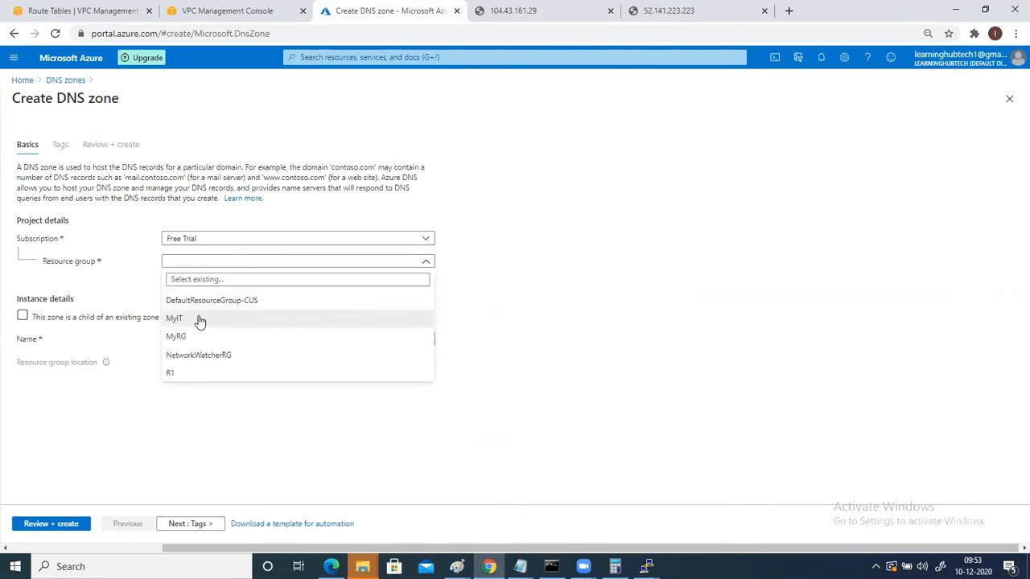
{"action": "left_click", "coordinate": [174, 318]}
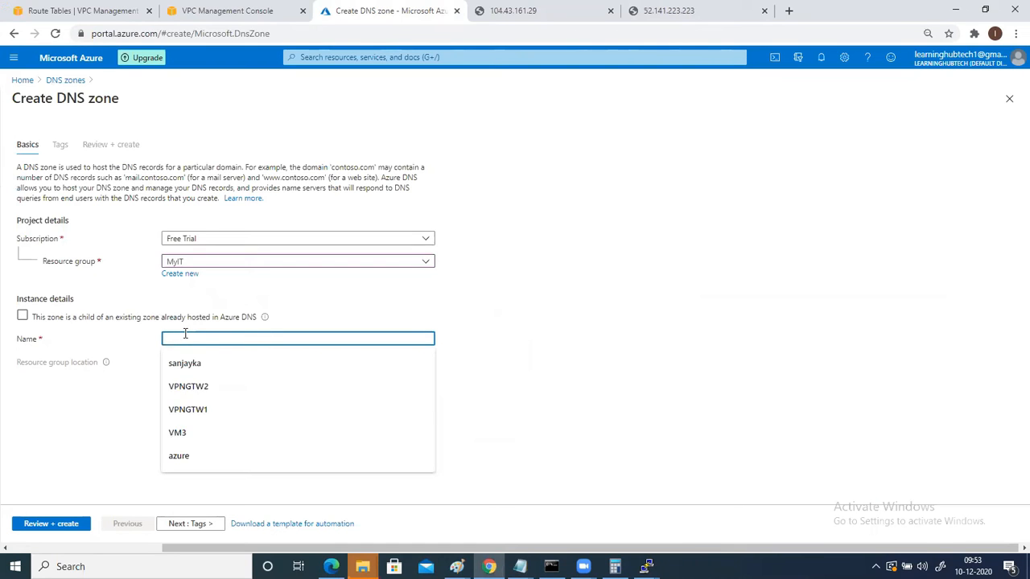
{"action": "type", "text": "learninghubtec"}
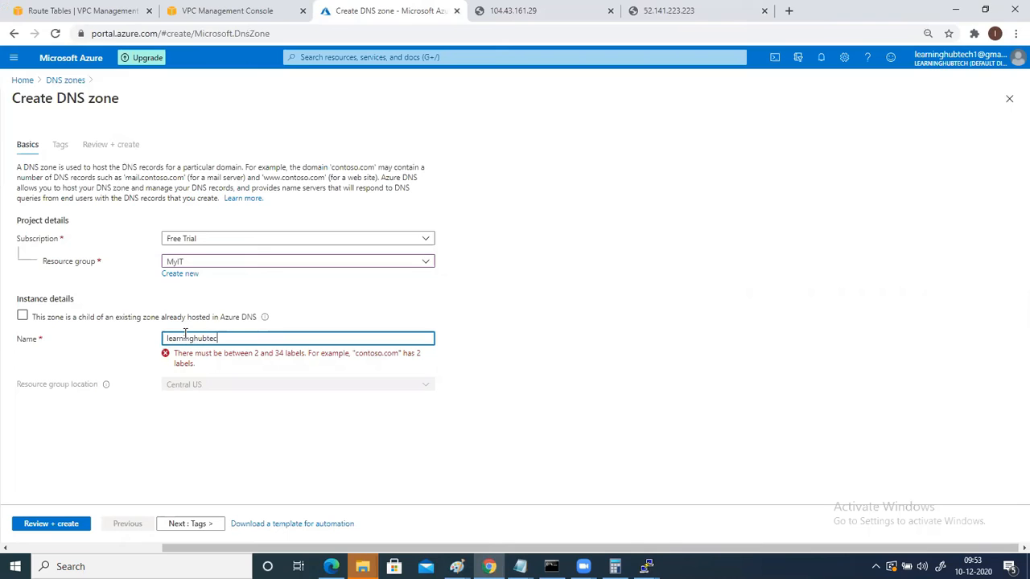
{"action": "type", "text": "h.com"}
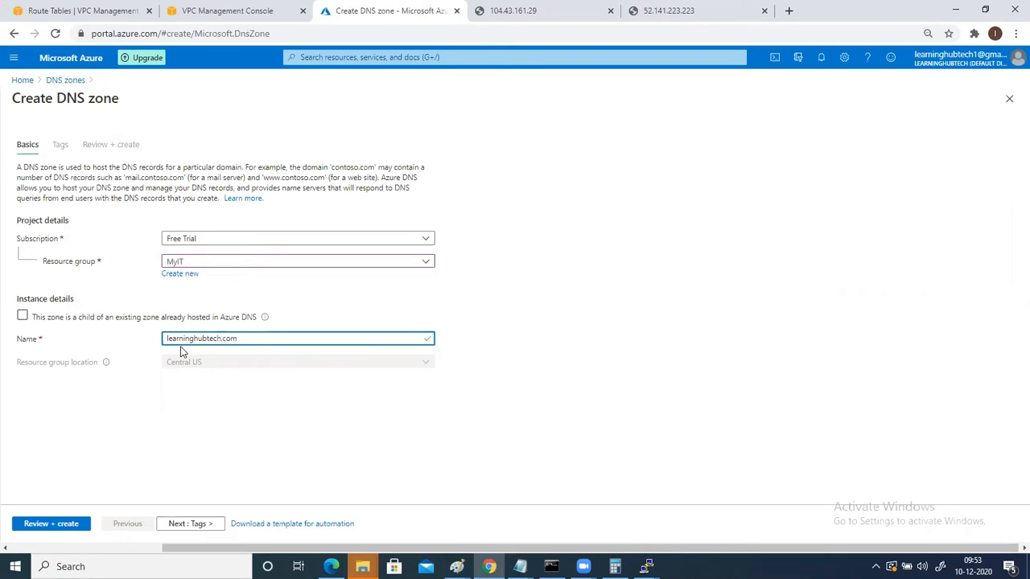
{"action": "mouse_move", "coordinate": [193, 330]}
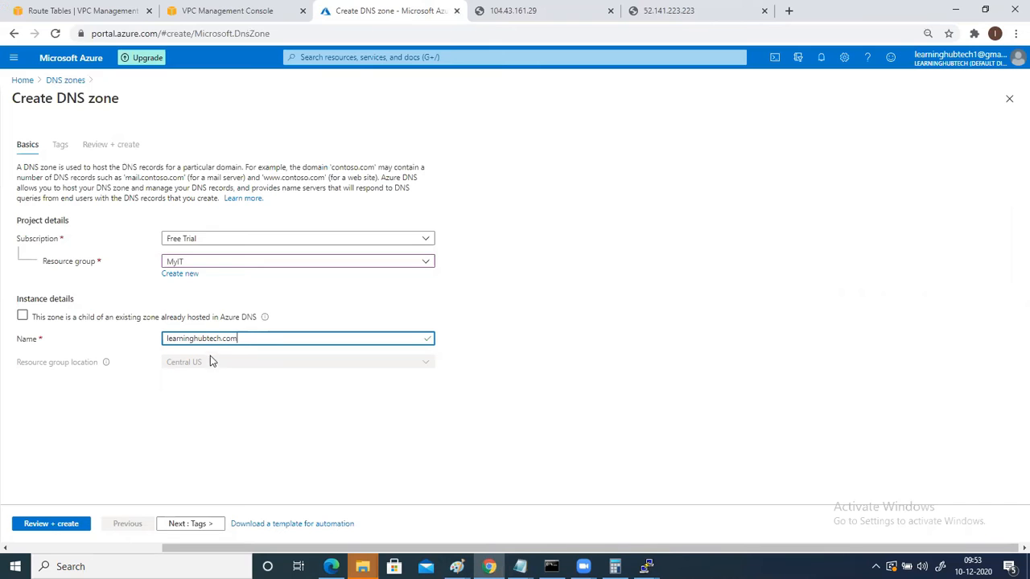
Review and create the learninghubtech.com zone, then open the new resource
{"action": "left_click", "coordinate": [190, 524]}
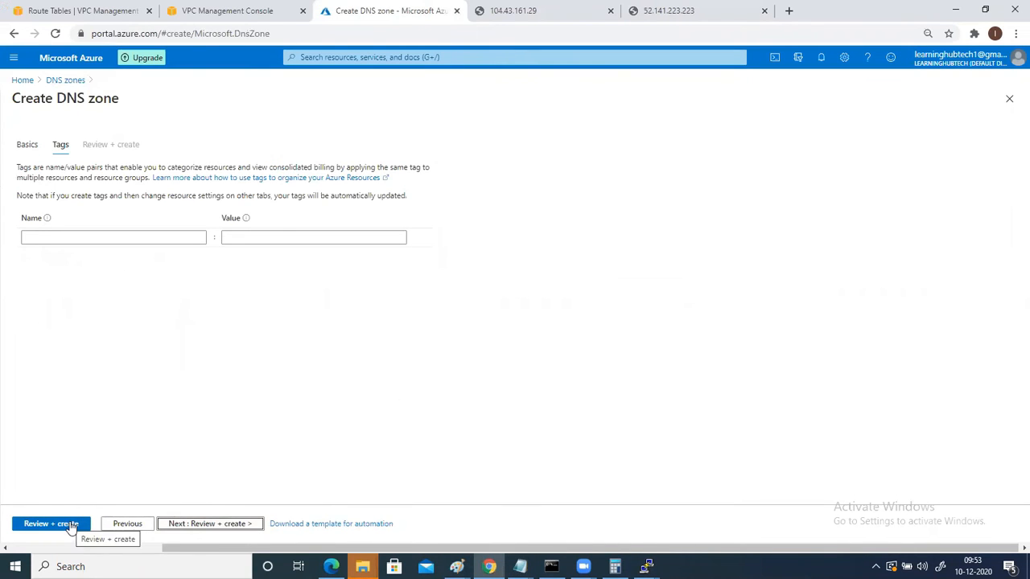
{"action": "left_click", "coordinate": [50, 524]}
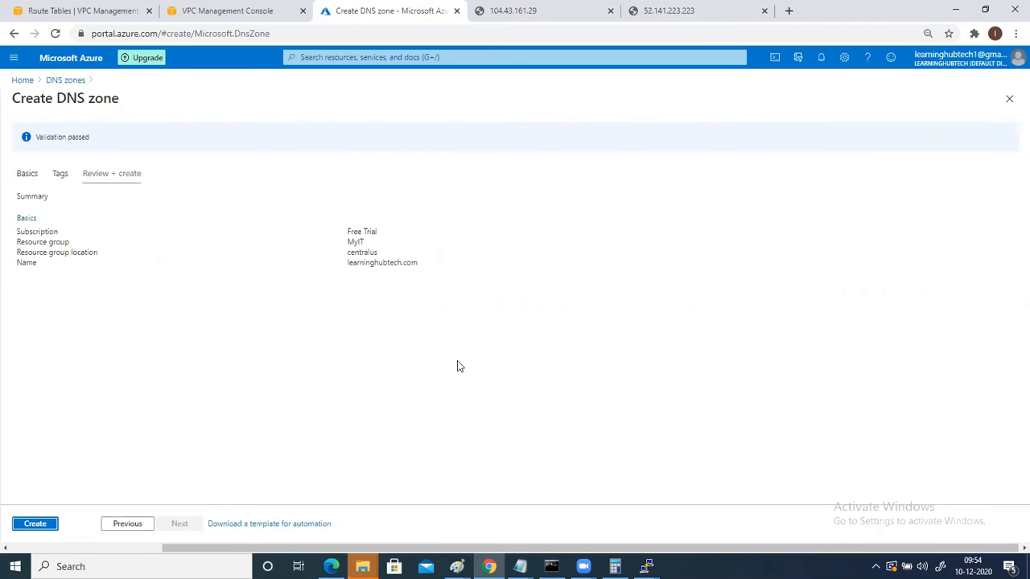
{"action": "left_click", "coordinate": [34, 524]}
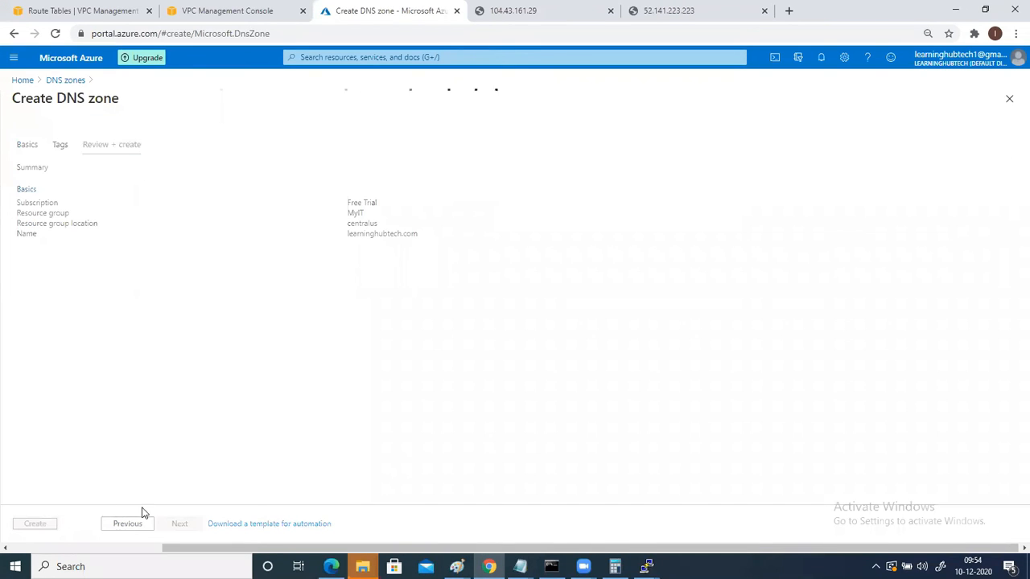
{"action": "left_click", "coordinate": [35, 524]}
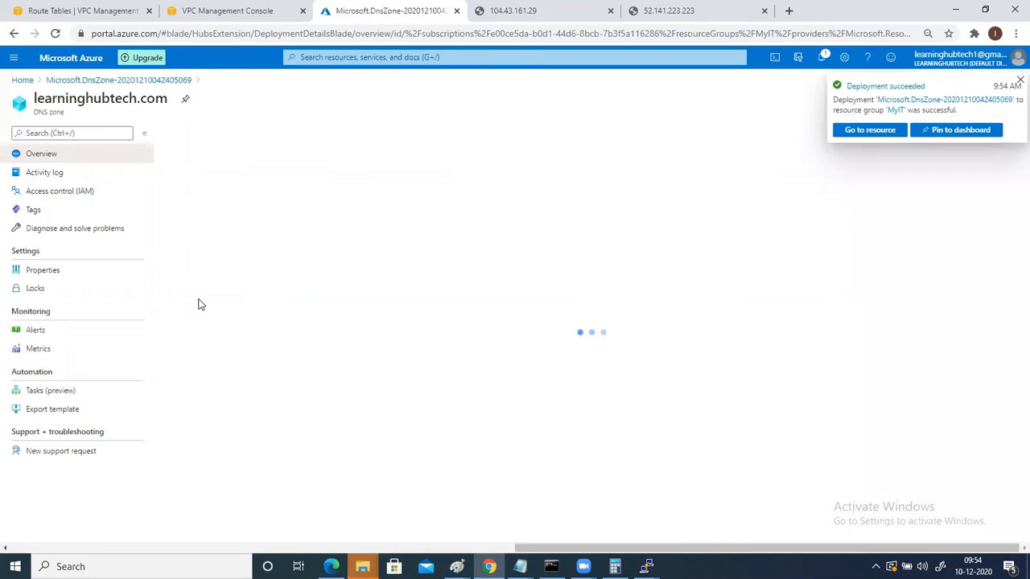
{"action": "left_click", "coordinate": [869, 130]}
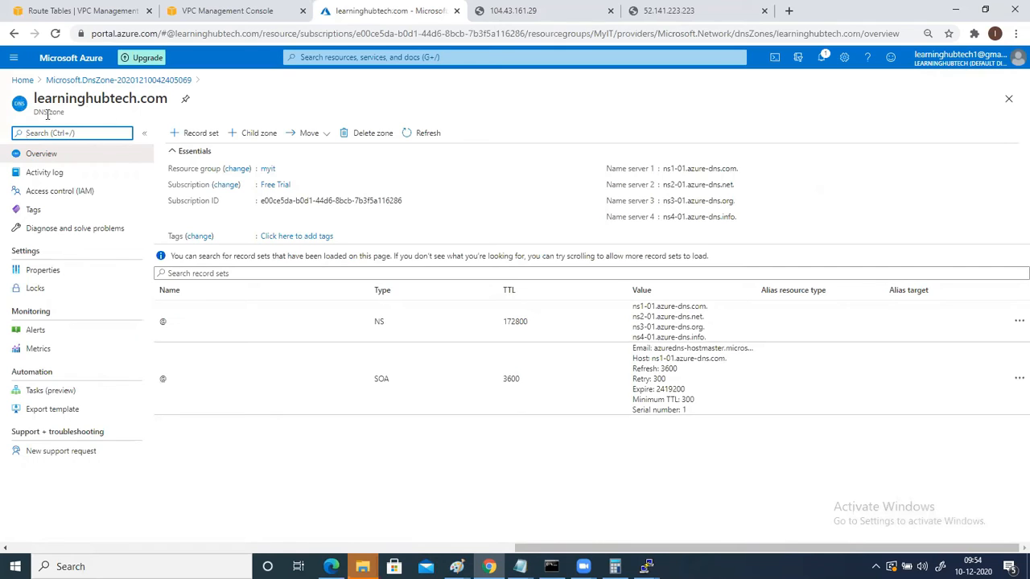
{"action": "mouse_move", "coordinate": [148, 185]}
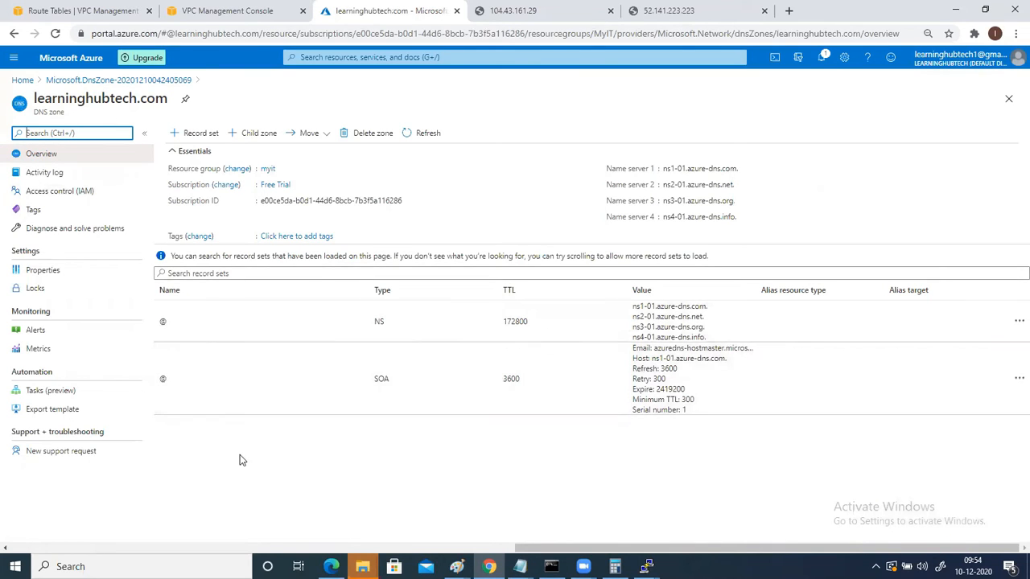
{"action": "mouse_move", "coordinate": [182, 398]}
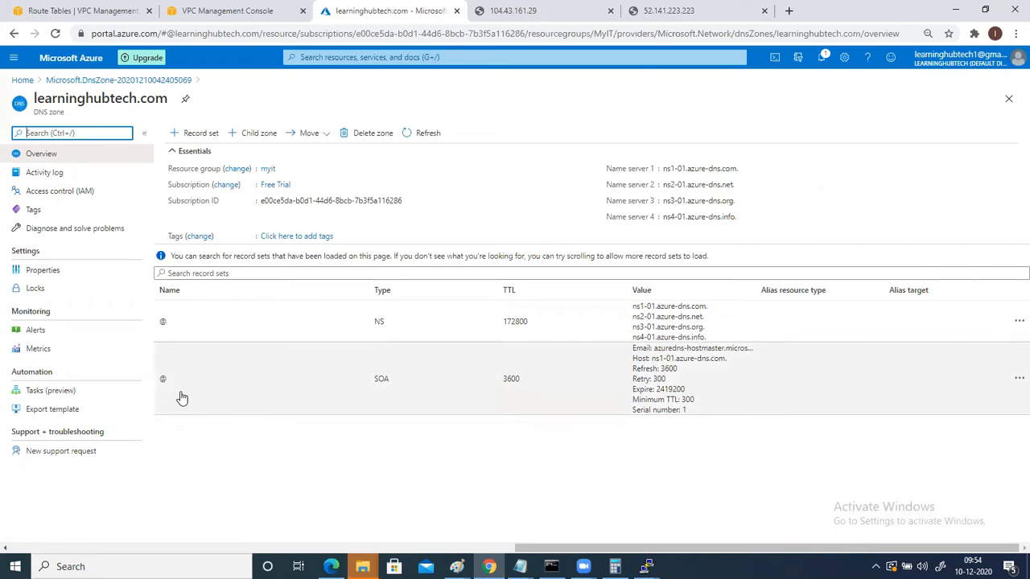
{"action": "mouse_move", "coordinate": [178, 342]}
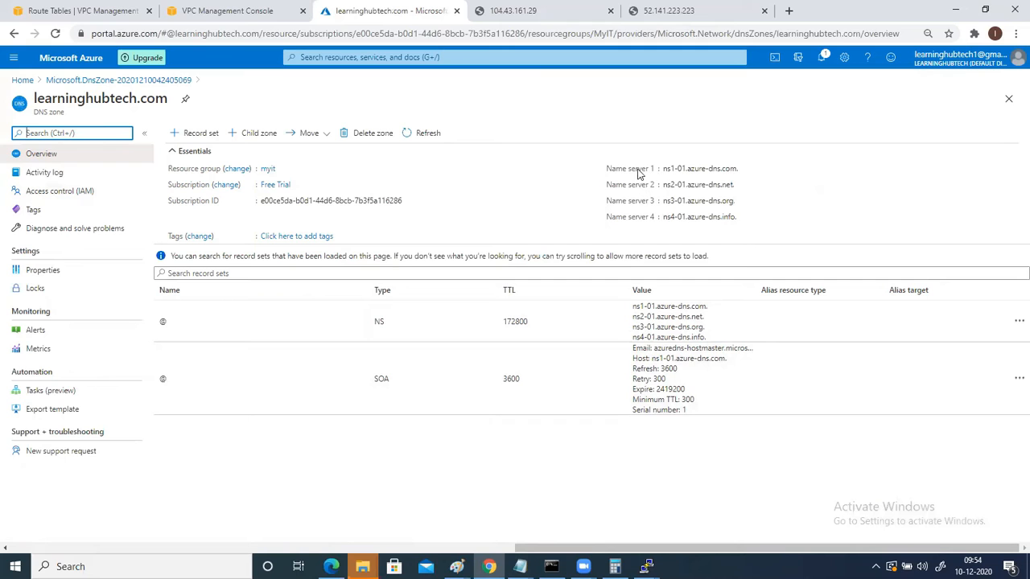
{"action": "mouse_move", "coordinate": [611, 174]}
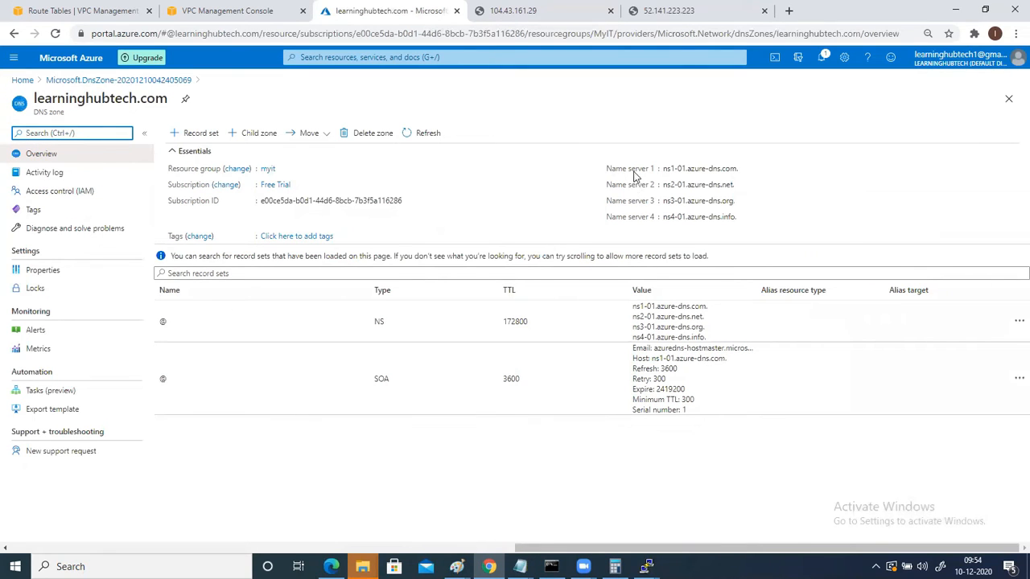
{"action": "mouse_move", "coordinate": [632, 217]}
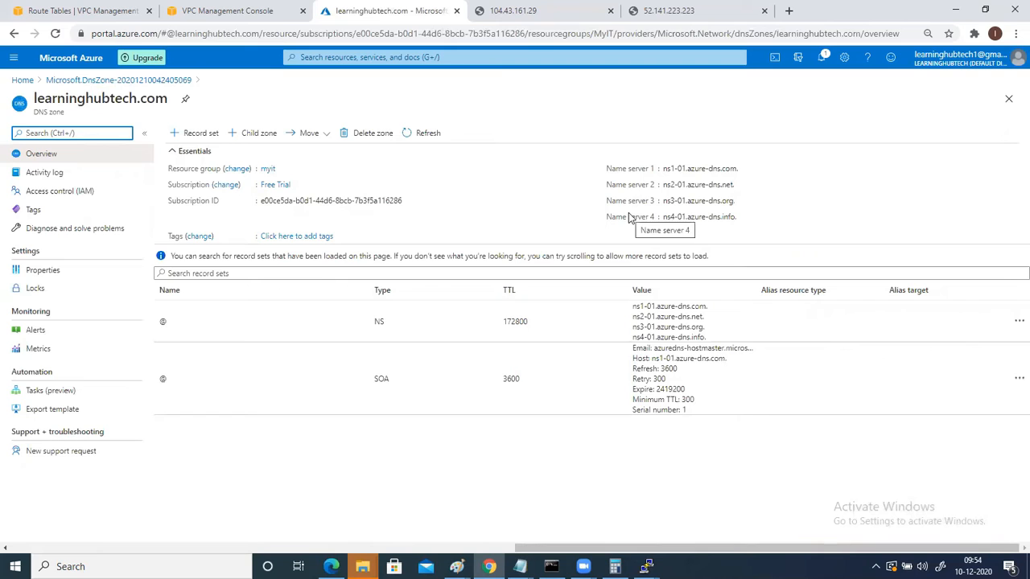
{"action": "mouse_move", "coordinate": [623, 173]}
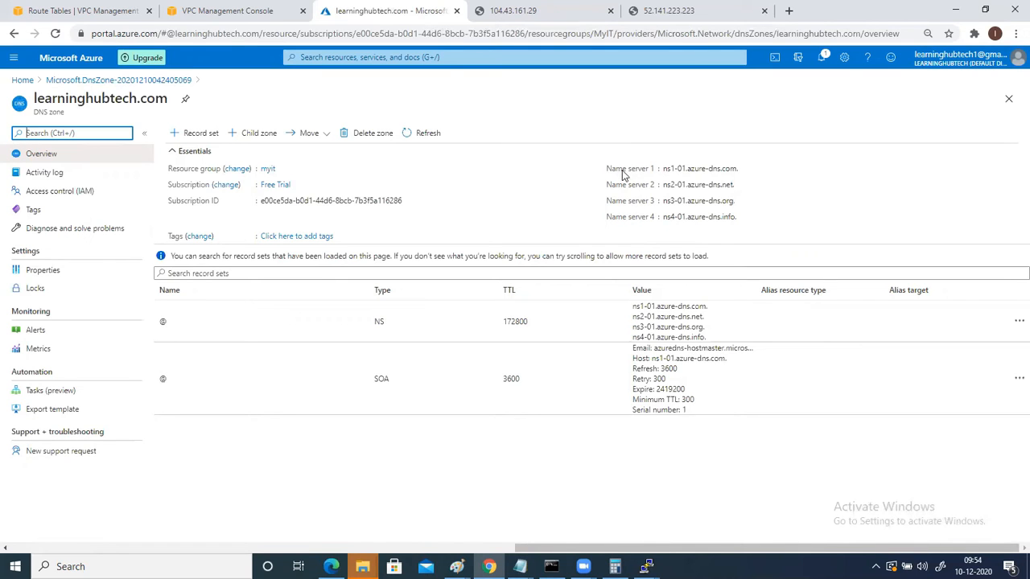
{"action": "mouse_move", "coordinate": [638, 223]}
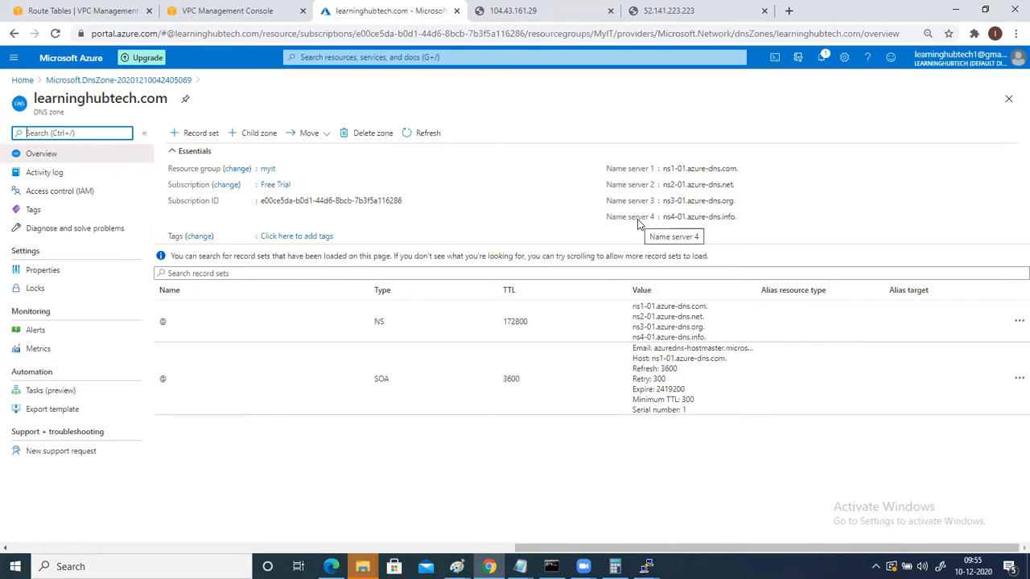
{"action": "mouse_move", "coordinate": [636, 225]}
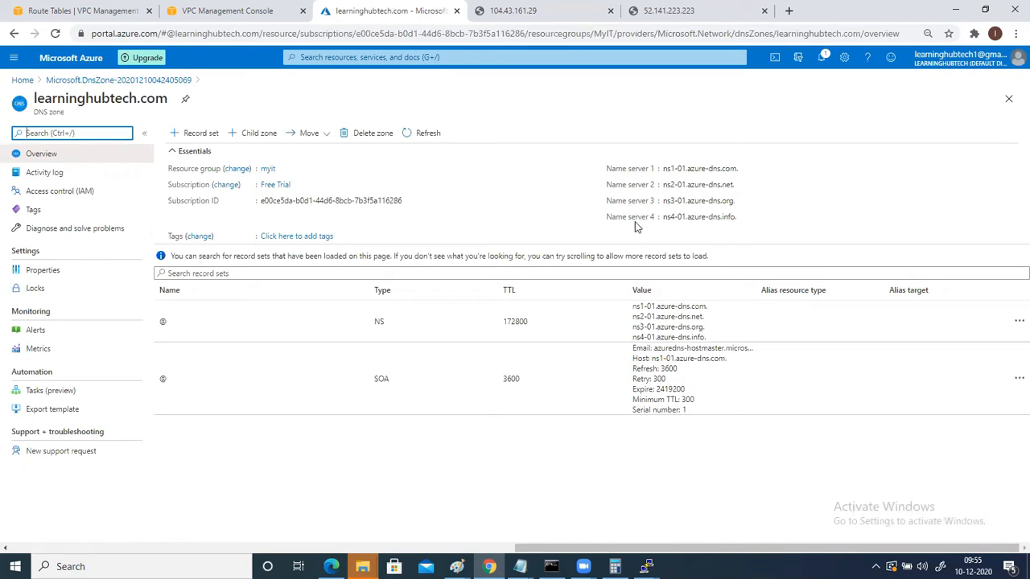
{"action": "mouse_move", "coordinate": [700, 216]}
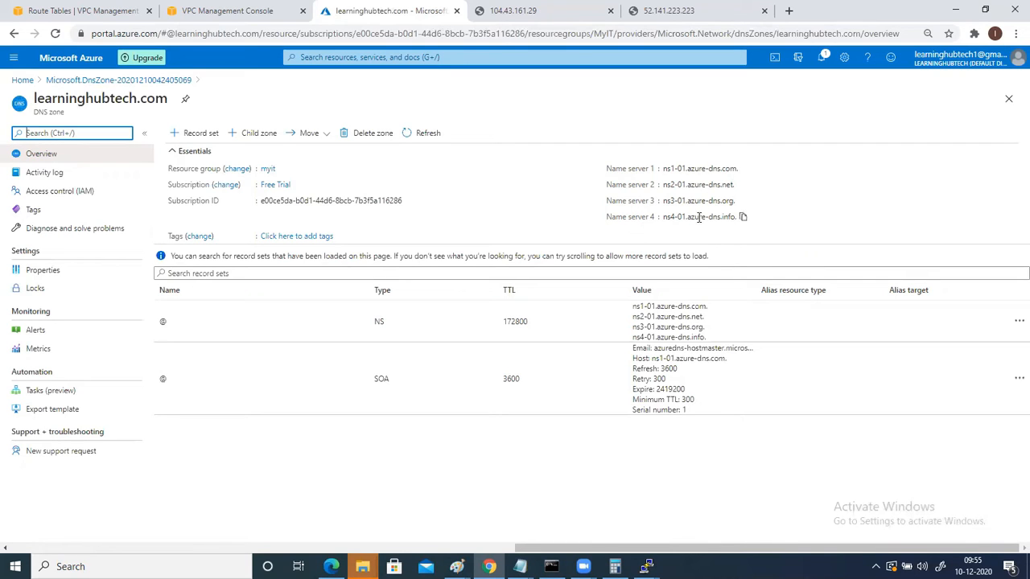
{"action": "mouse_move", "coordinate": [618, 190]}
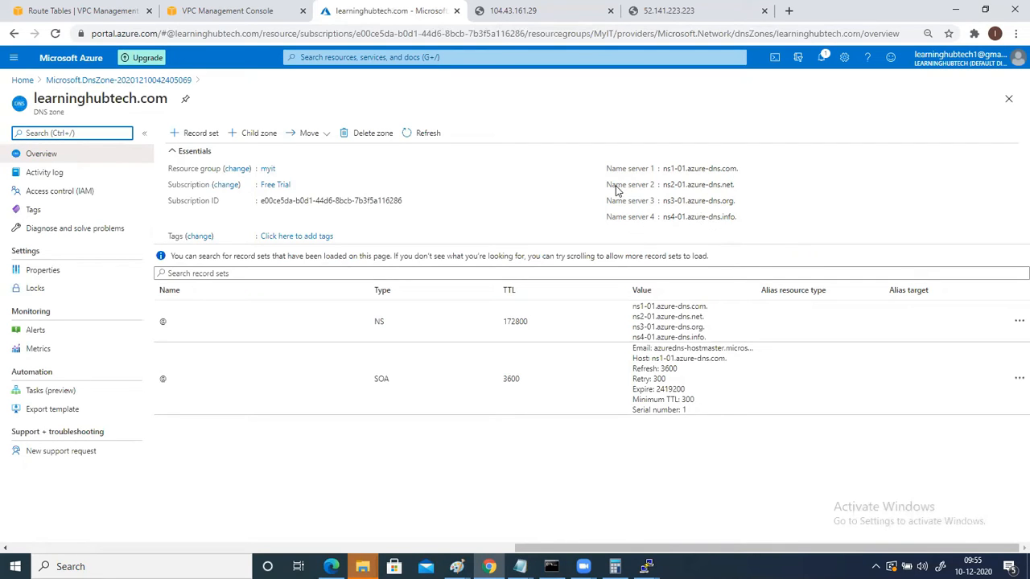
{"action": "mouse_move", "coordinate": [532, 188]}
{"action": "type", "text": "goo"}
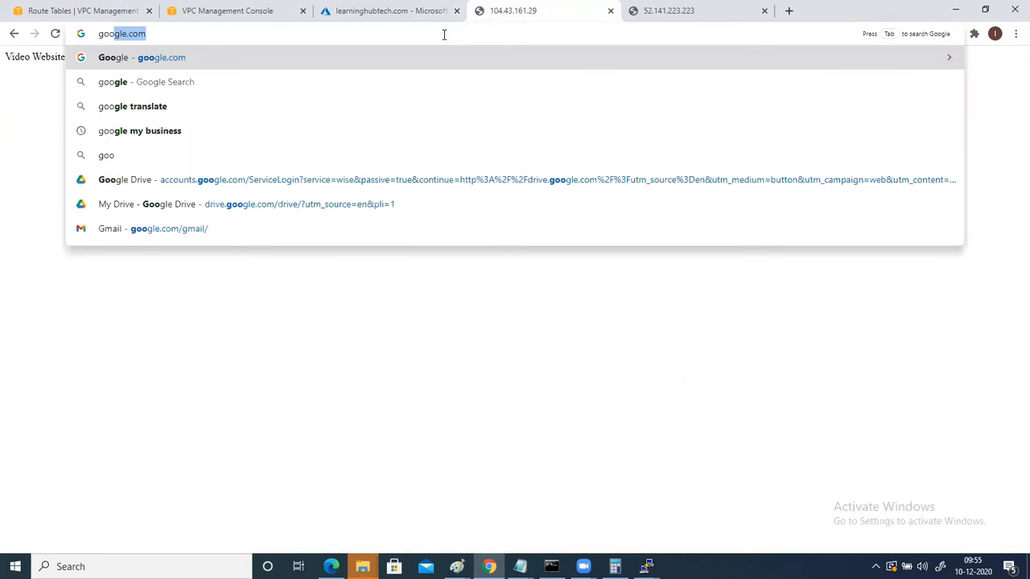
Search the web for GoDaddy and open its official site
{"action": "type", "text": "go daddy"}
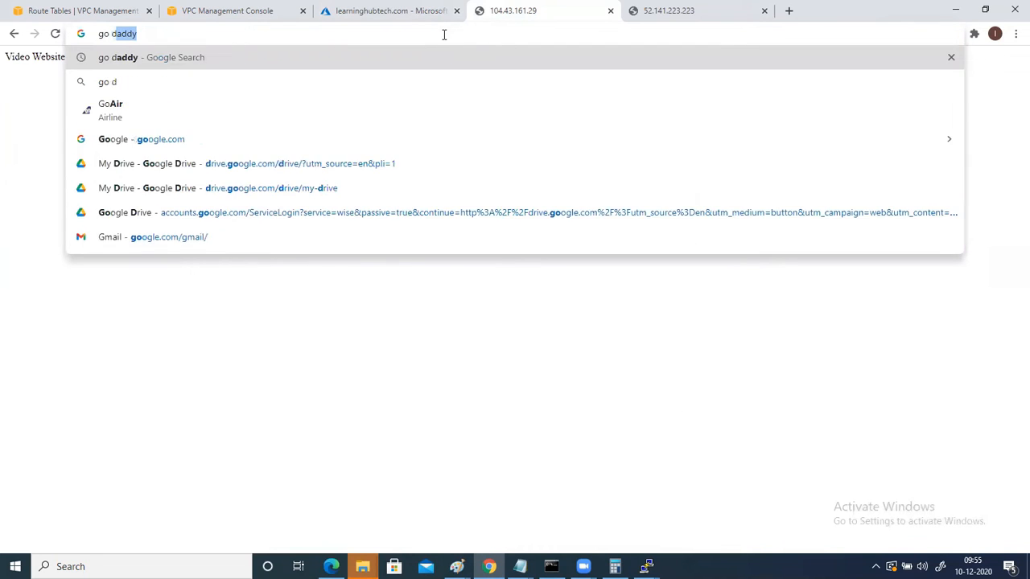
{"action": "key", "text": "Return"}
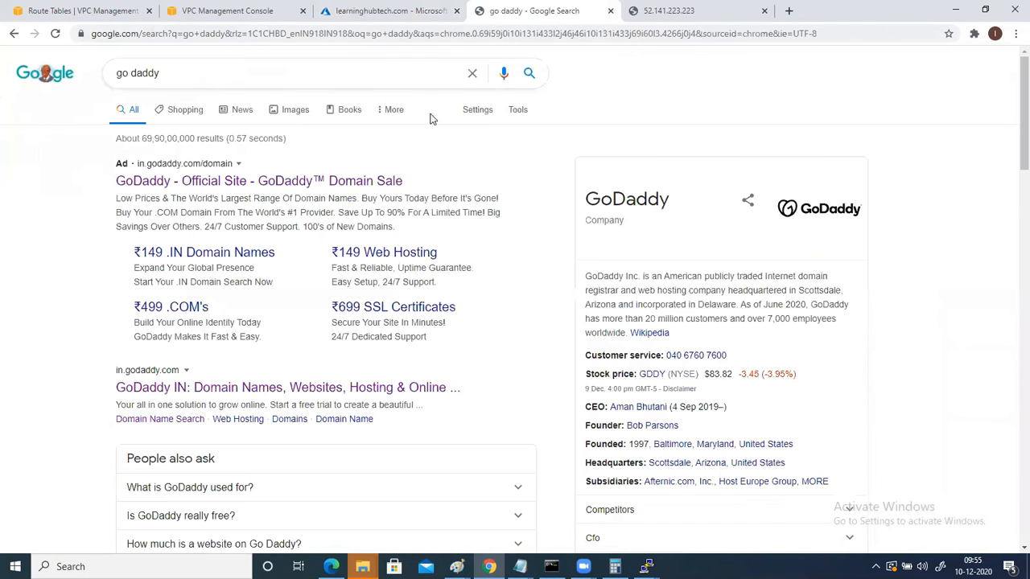
{"action": "left_click", "coordinate": [258, 180]}
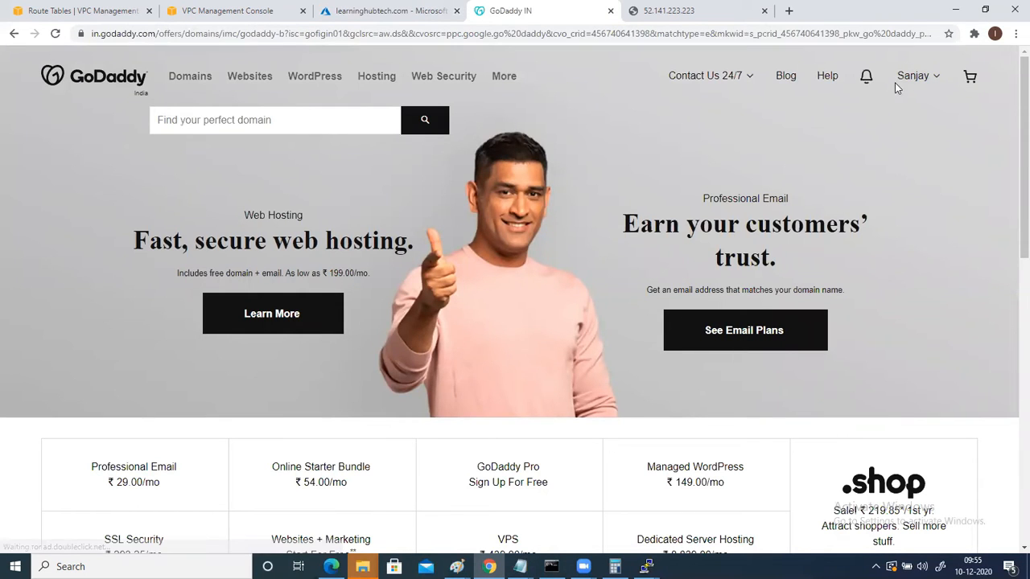
Go to Manage Domains from the account's quick links
{"action": "left_click", "coordinate": [913, 76]}
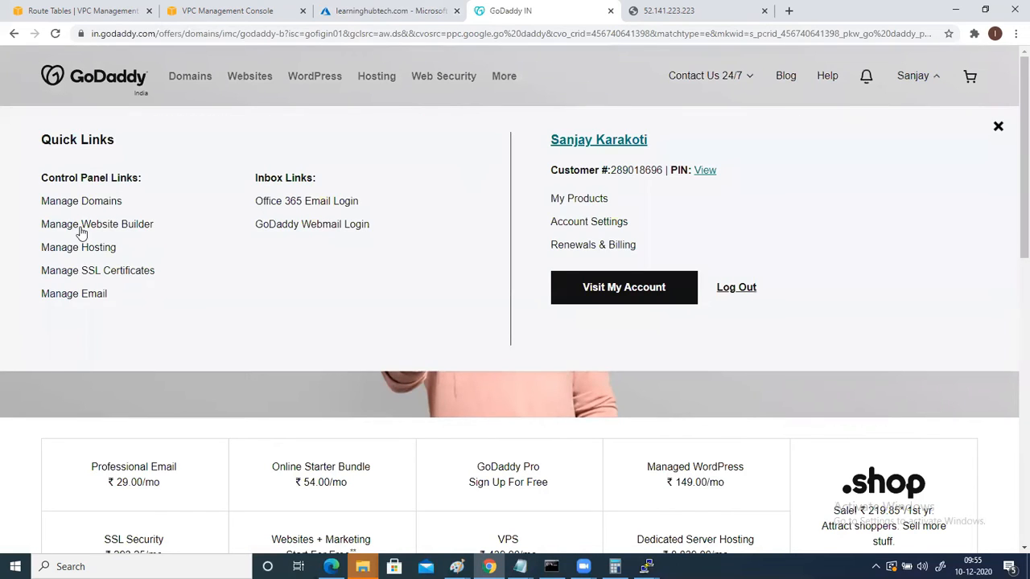
{"action": "left_click", "coordinate": [81, 200]}
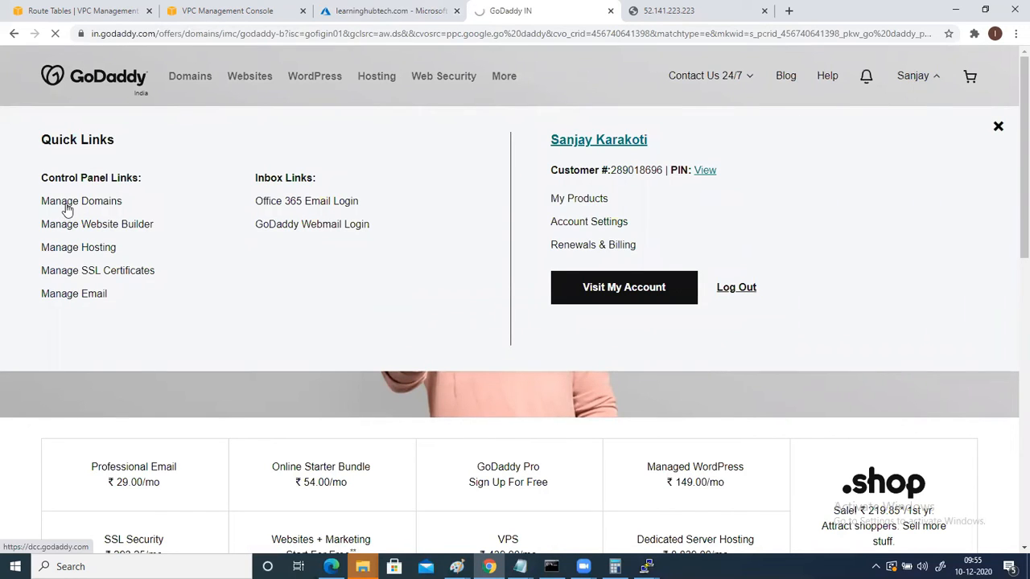
{"action": "left_click", "coordinate": [81, 200]}
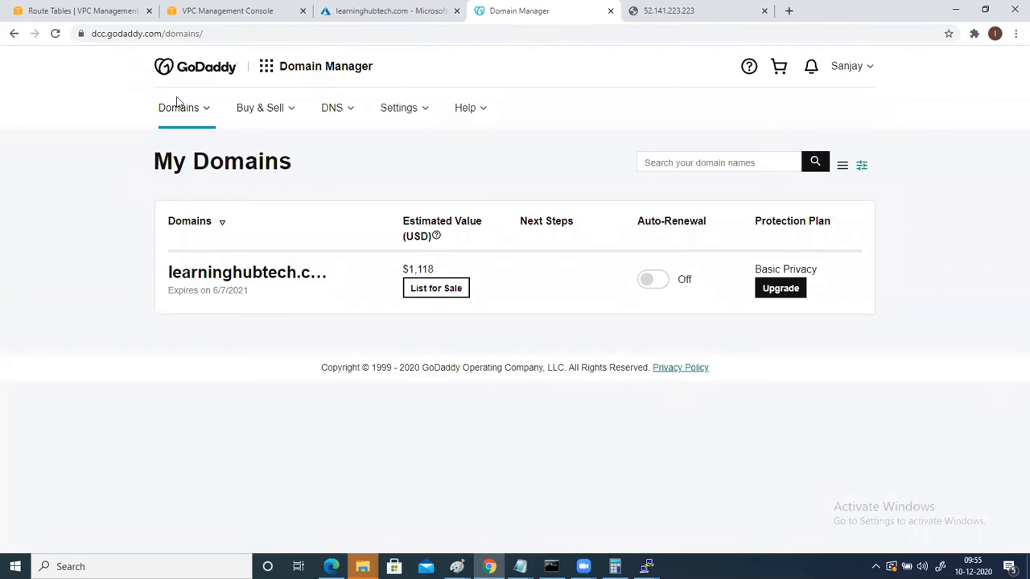
{"action": "mouse_move", "coordinate": [247, 272]}
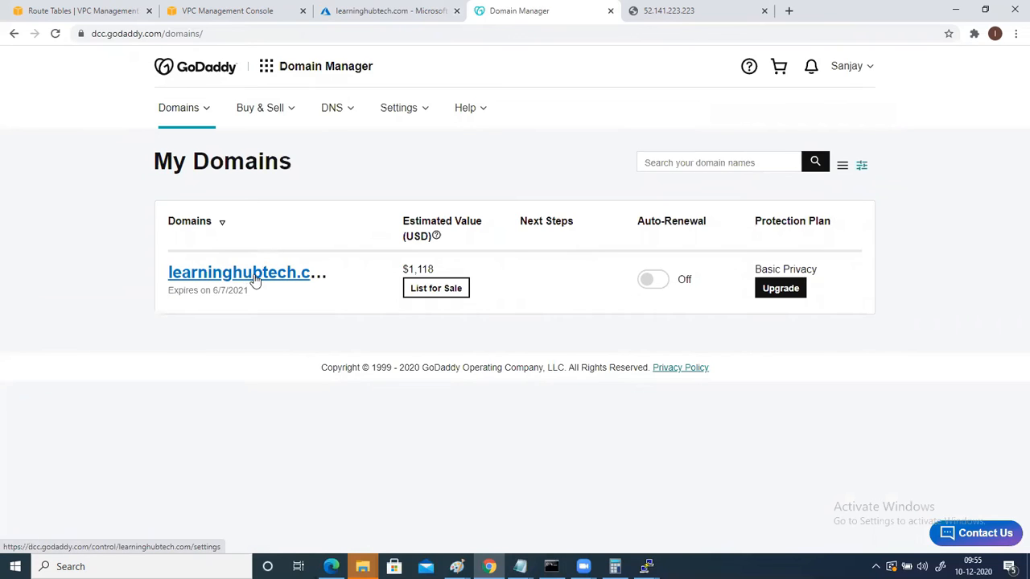
{"action": "mouse_move", "coordinate": [304, 280]}
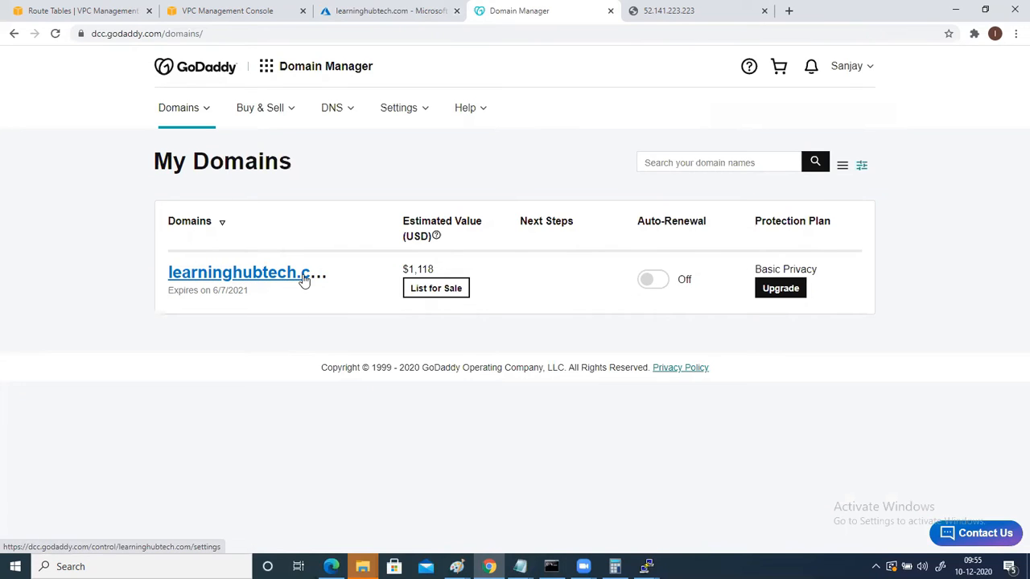
Look up learninghubtech.com in DNS Management and start changing its nameservers
{"action": "left_click", "coordinate": [331, 107]}
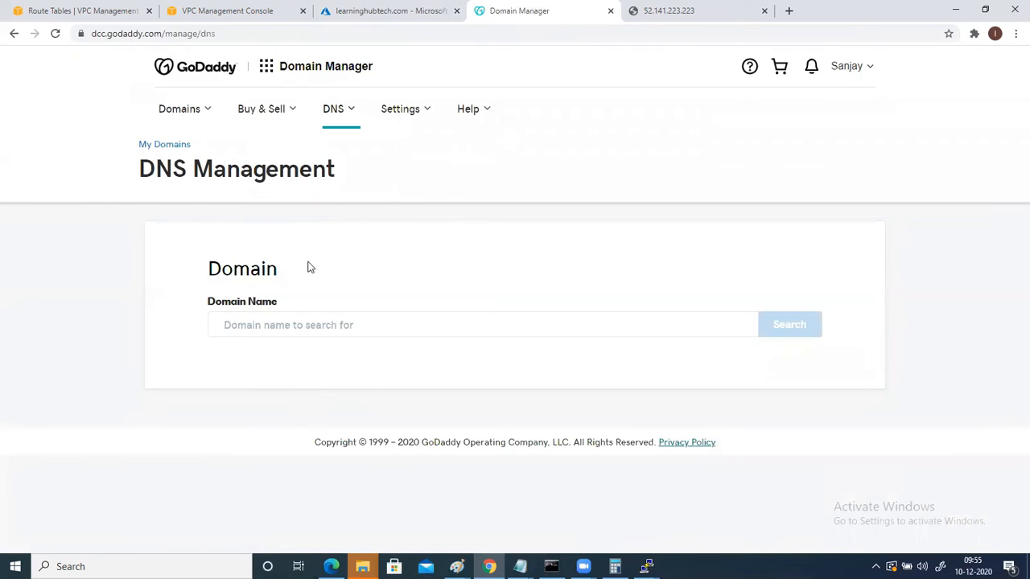
{"action": "type", "text": "learninghubtec"}
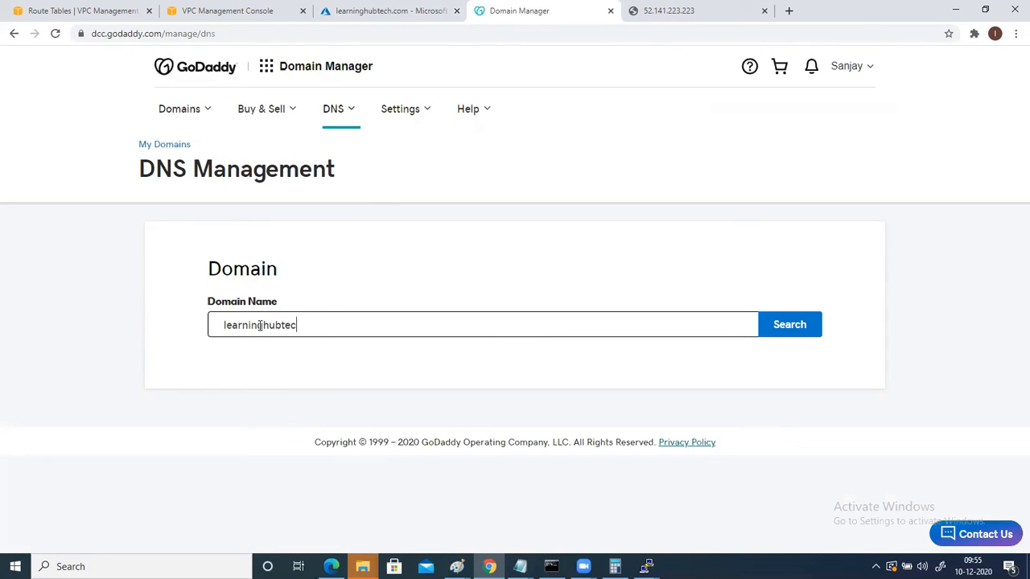
{"action": "left_click", "coordinate": [790, 324]}
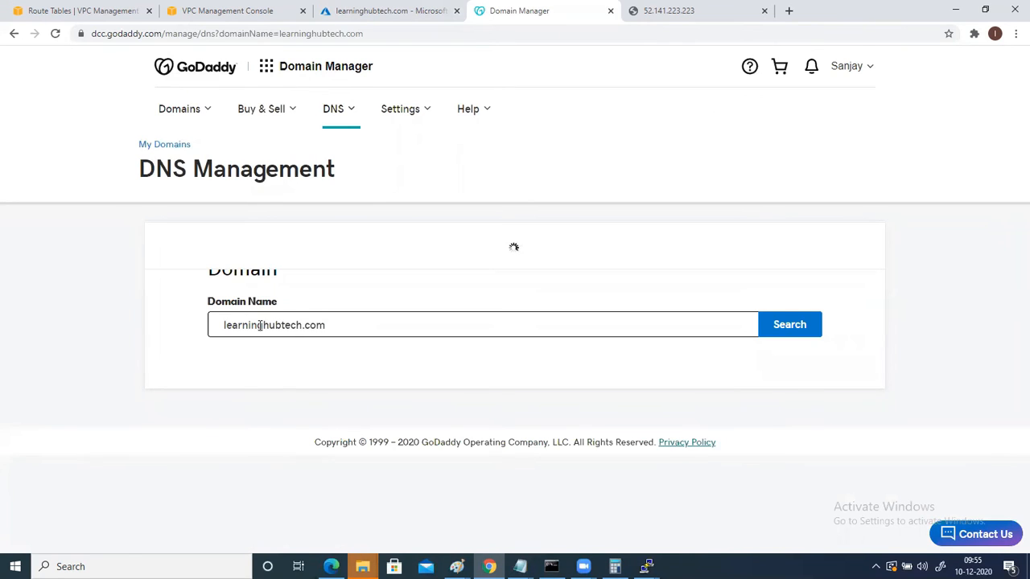
{"action": "left_click", "coordinate": [790, 325]}
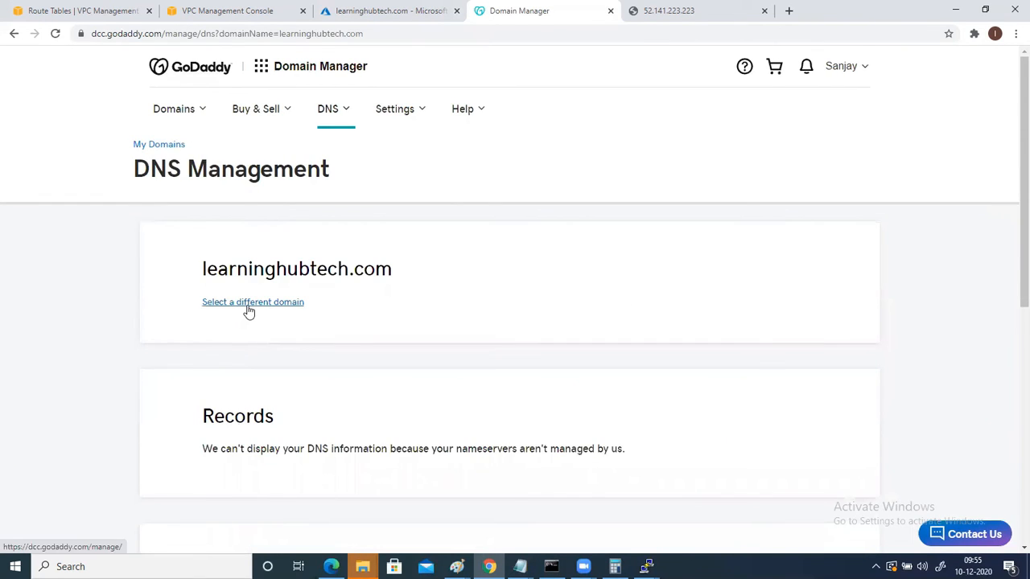
{"action": "scroll", "scroll_direction": "down", "scroll_amount": 3}
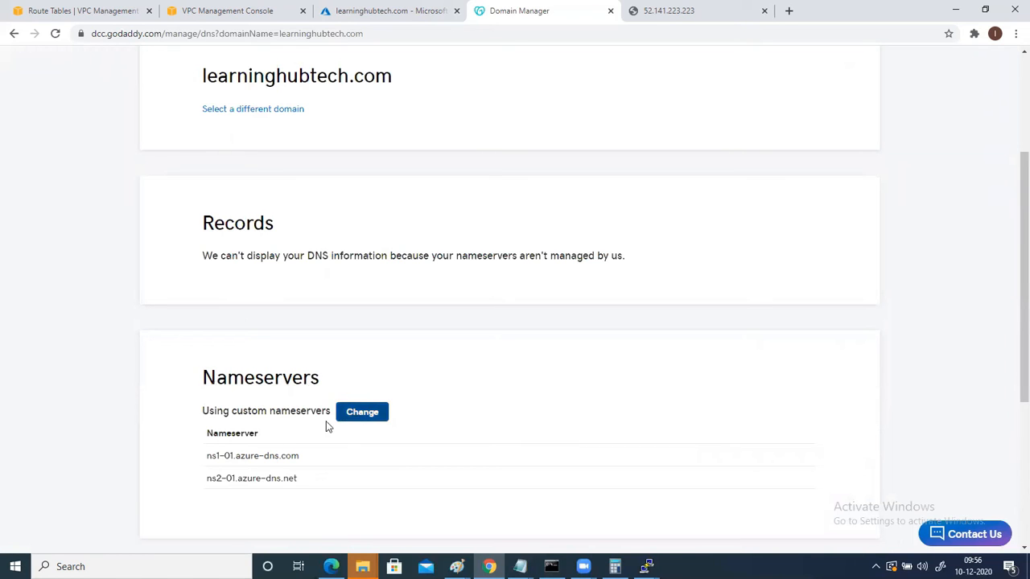
{"action": "left_click", "coordinate": [362, 411]}
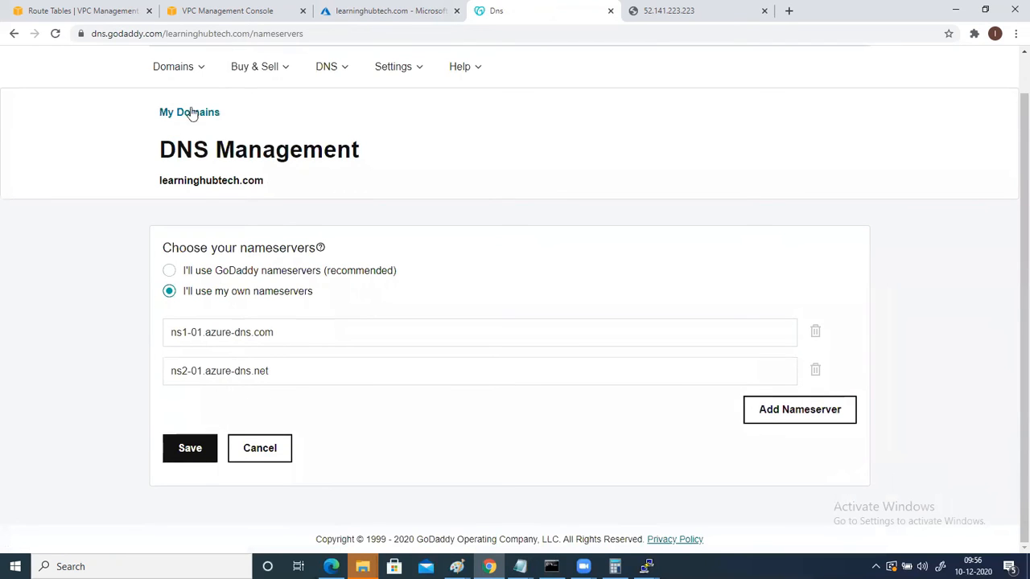
Copy ns1-01.azure-dns.com and ns2-01.azure-dns.net from Azure into GoDaddy's nameserver fields
{"action": "left_click", "coordinate": [391, 10]}
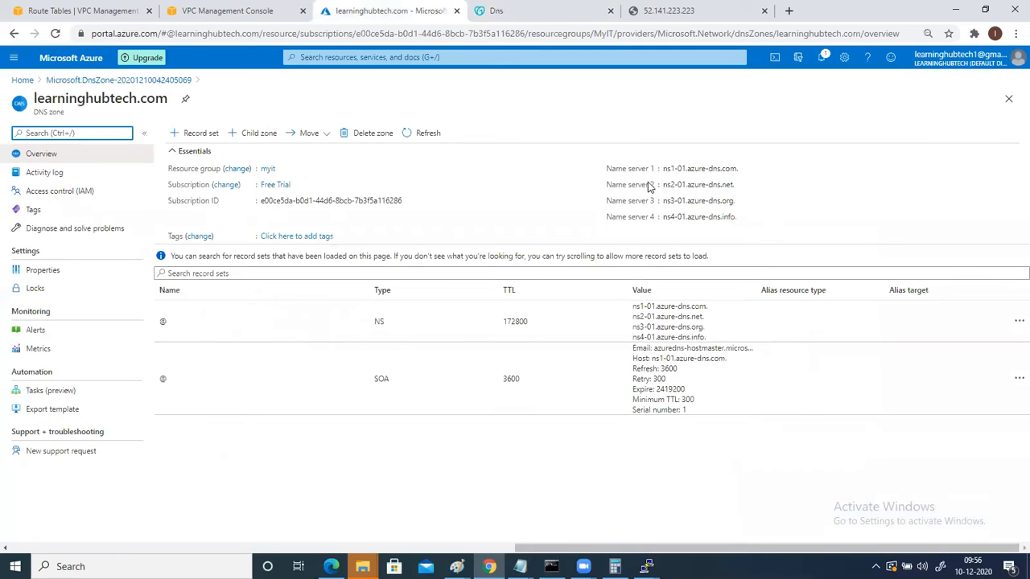
{"action": "mouse_move", "coordinate": [744, 169]}
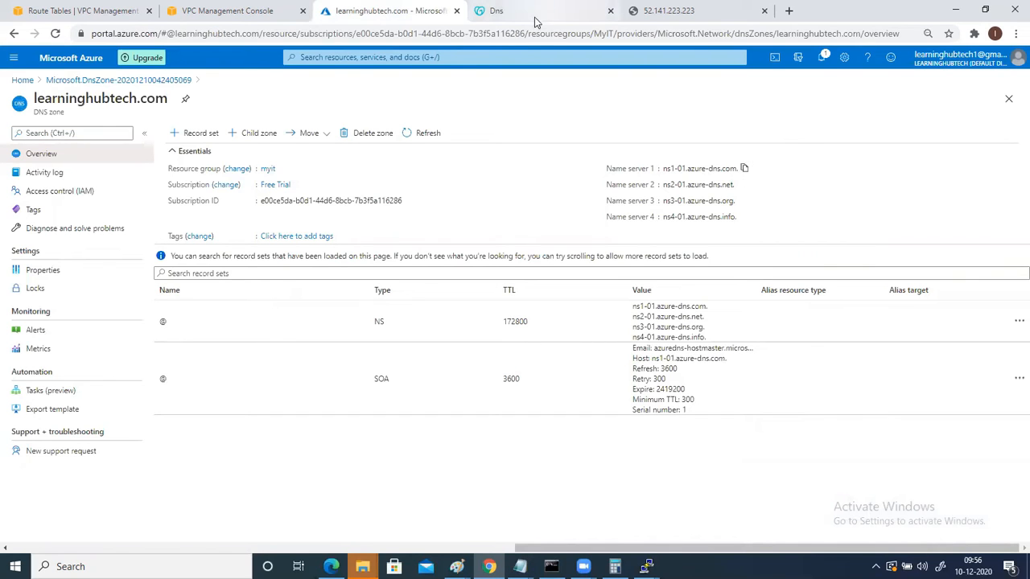
{"action": "left_click", "coordinate": [515, 10]}
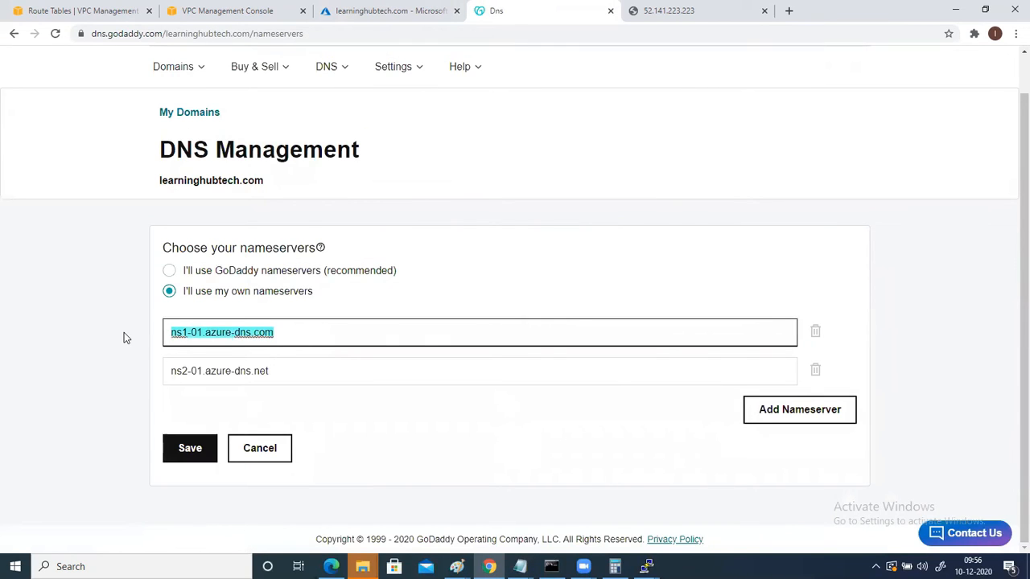
{"action": "left_click", "coordinate": [278, 333]}
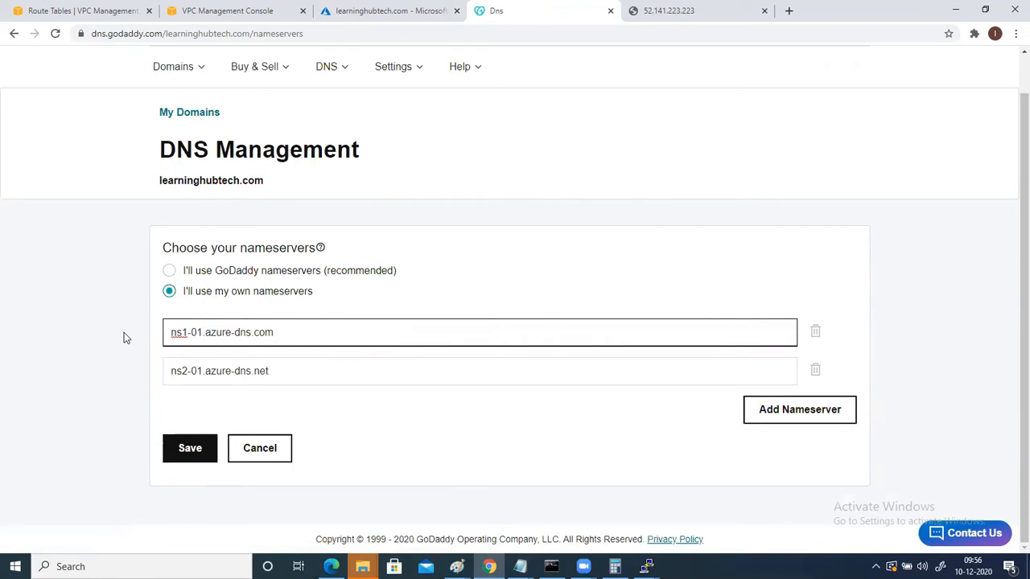
{"action": "left_click", "coordinate": [390, 11]}
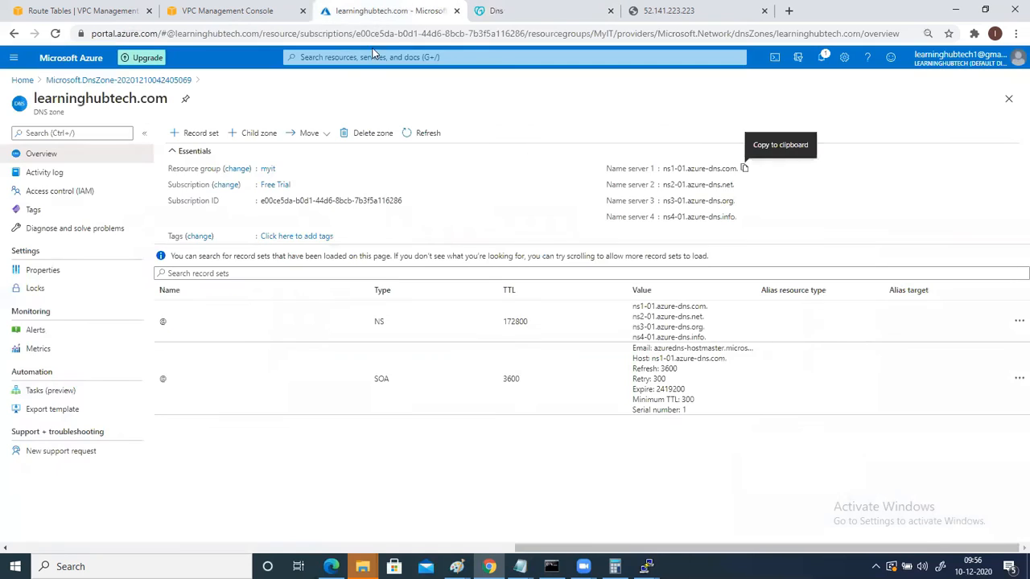
{"action": "mouse_move", "coordinate": [542, 16]}
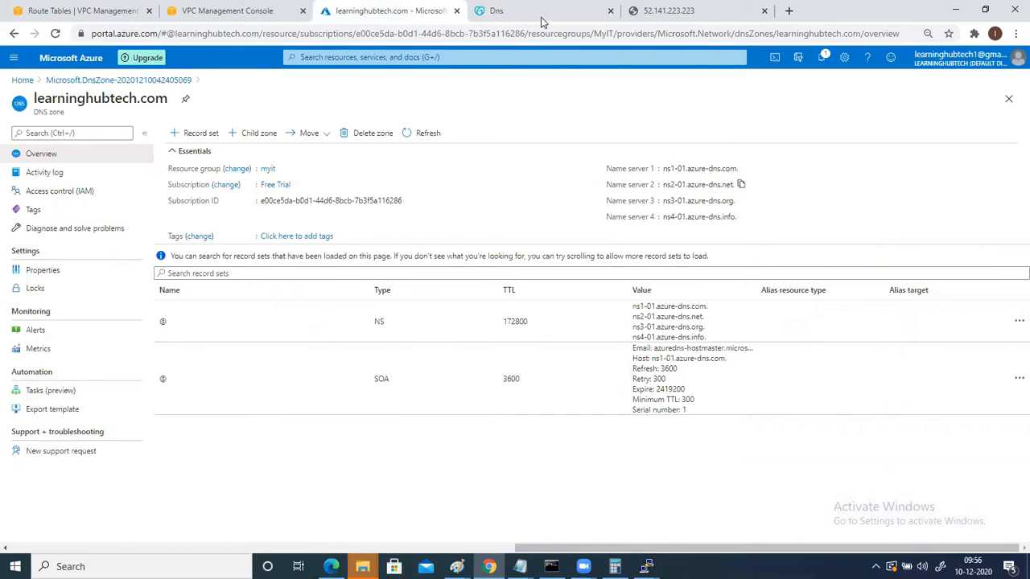
{"action": "left_click", "coordinate": [523, 11]}
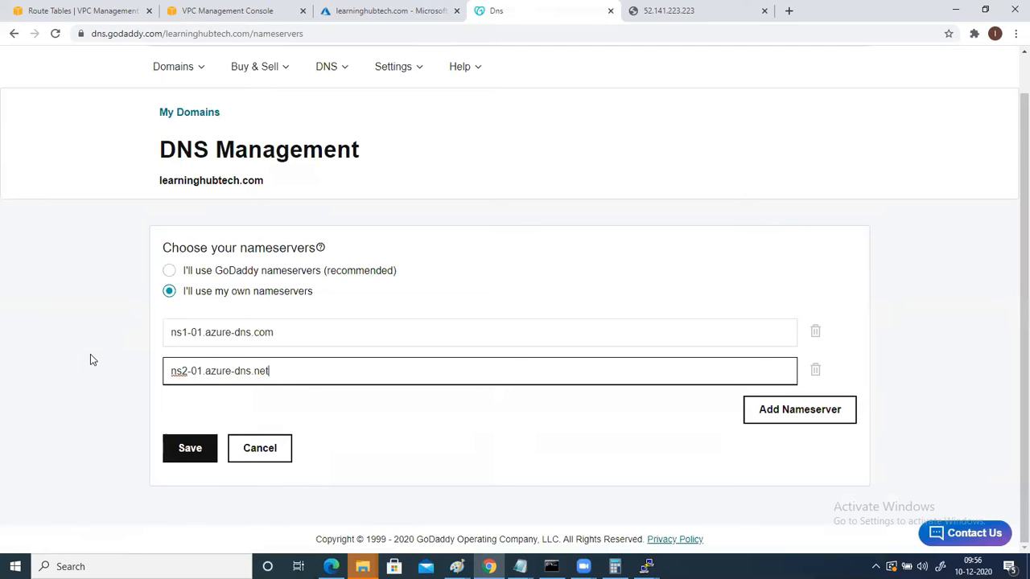
{"action": "left_click", "coordinate": [390, 10]}
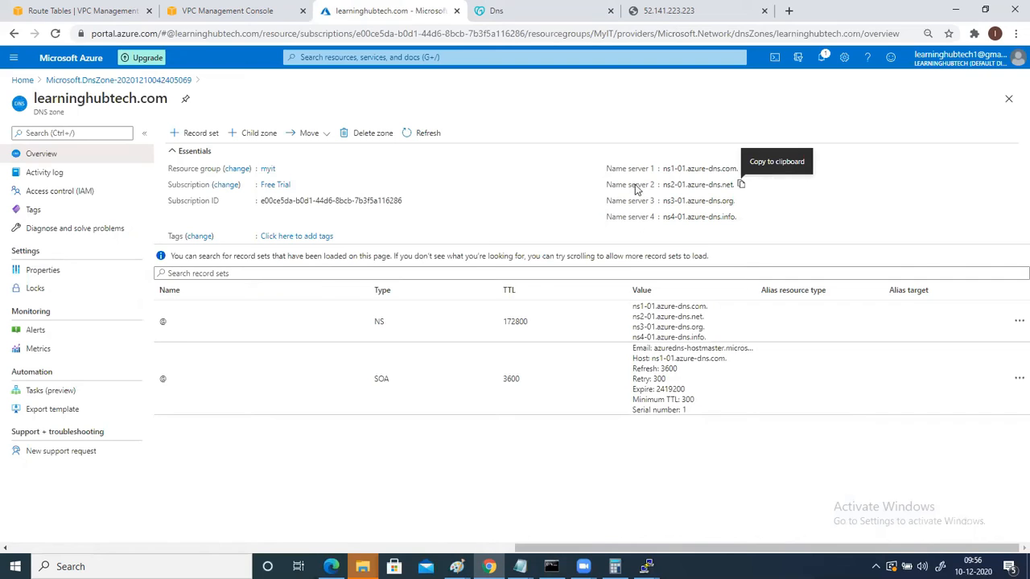
{"action": "mouse_move", "coordinate": [519, 22]}
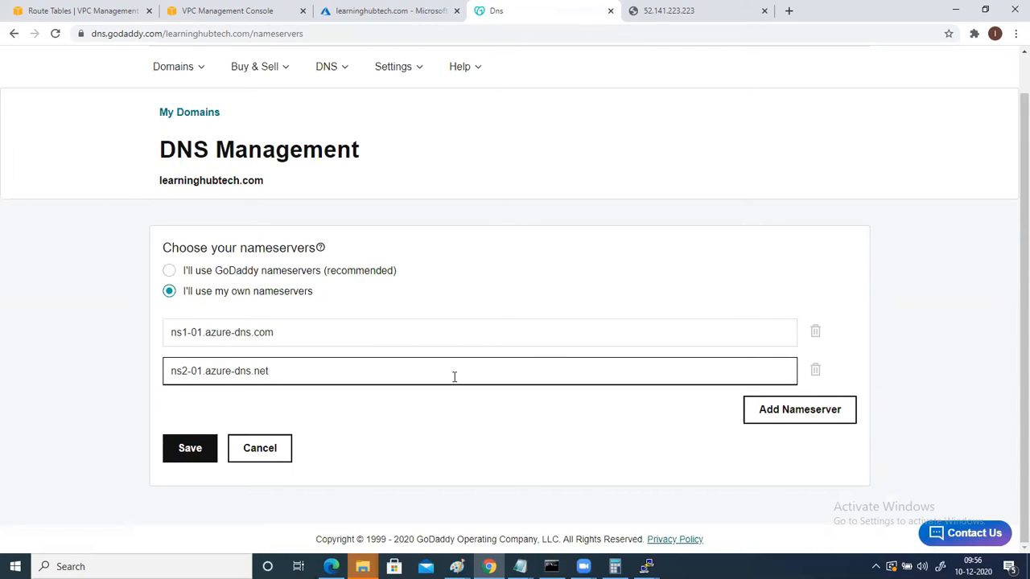
{"action": "mouse_move", "coordinate": [781, 419]}
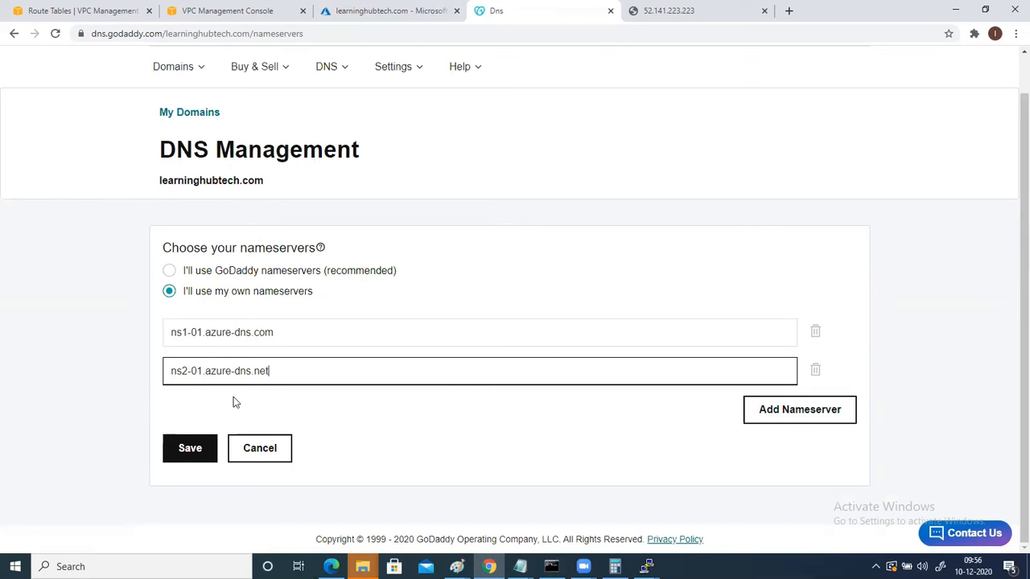
{"action": "mouse_move", "coordinate": [260, 400]}
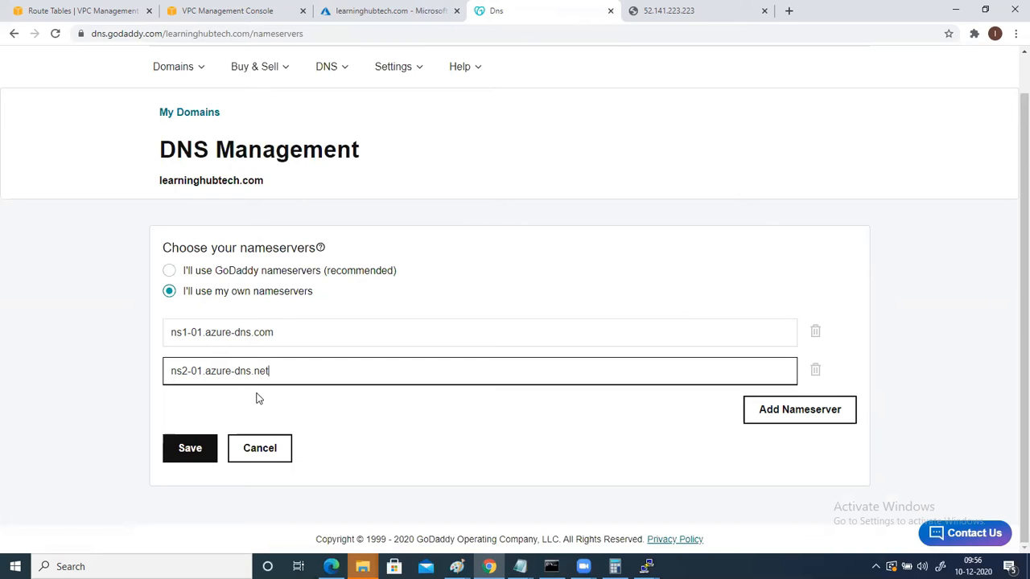
{"action": "mouse_move", "coordinate": [818, 418]}
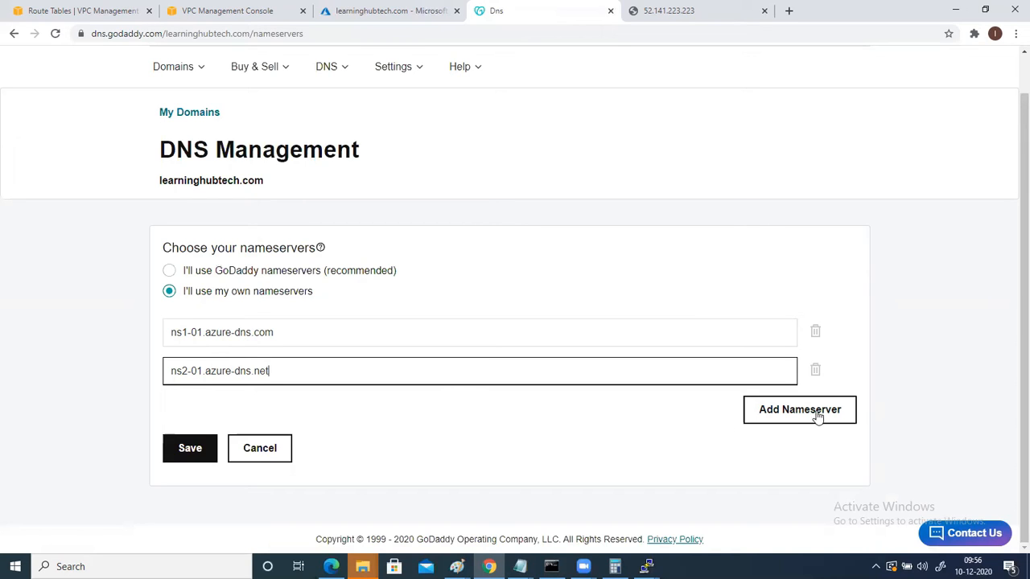
{"action": "mouse_move", "coordinate": [220, 345]}
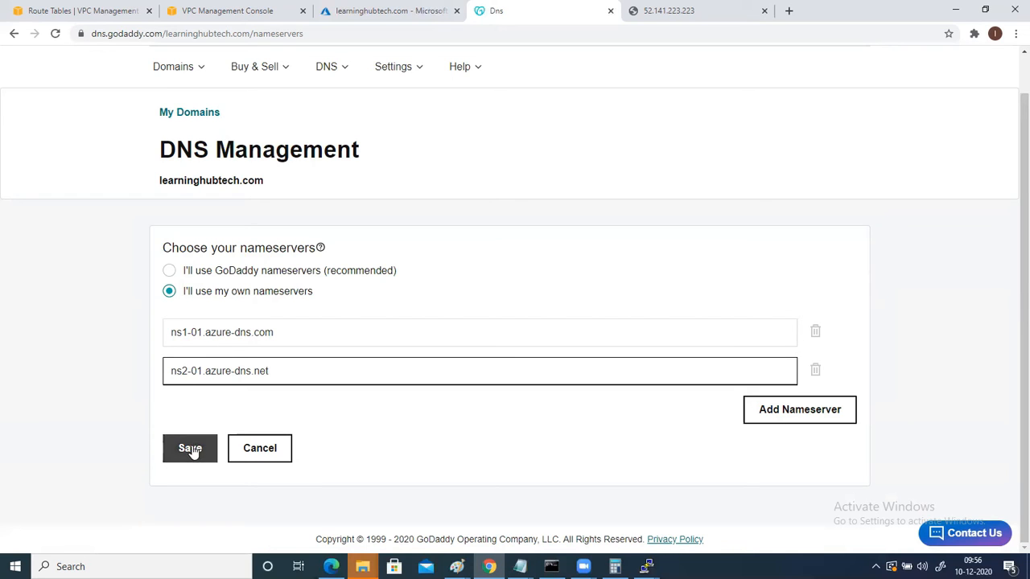
Save the new nameservers, tick the risk consent box and continue
{"action": "left_click", "coordinate": [190, 448]}
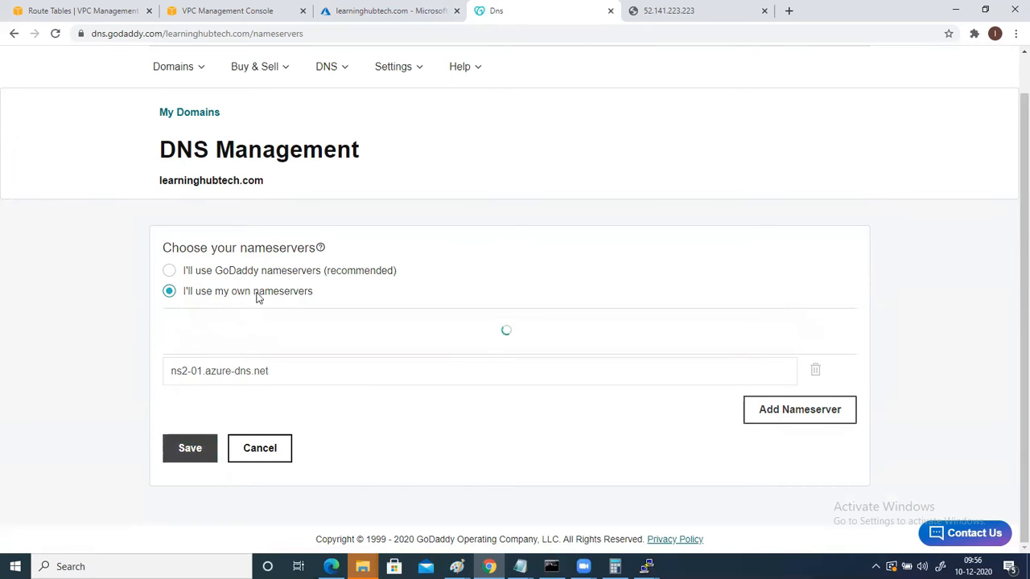
{"action": "left_click", "coordinate": [190, 448]}
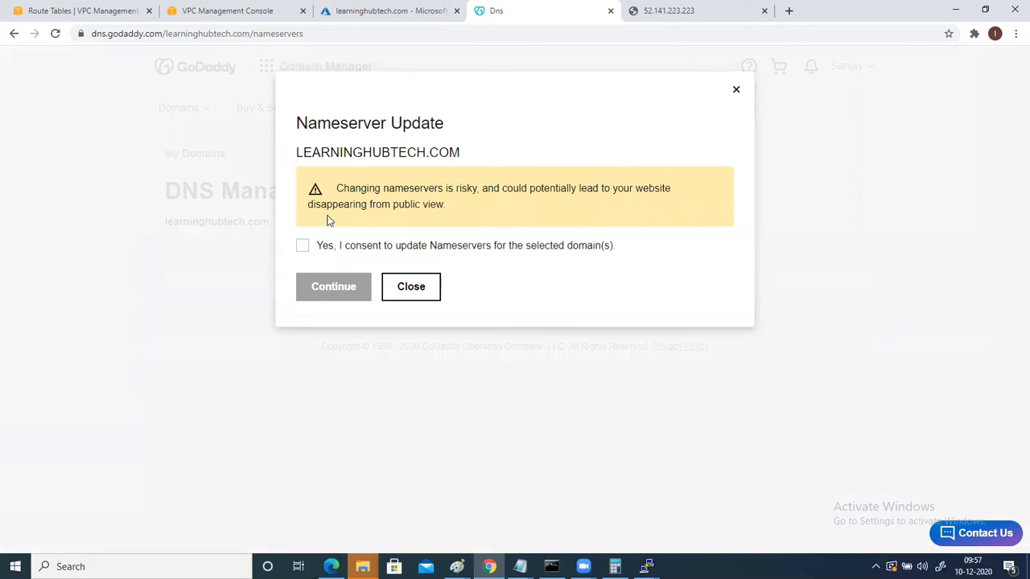
{"action": "left_click", "coordinate": [302, 245]}
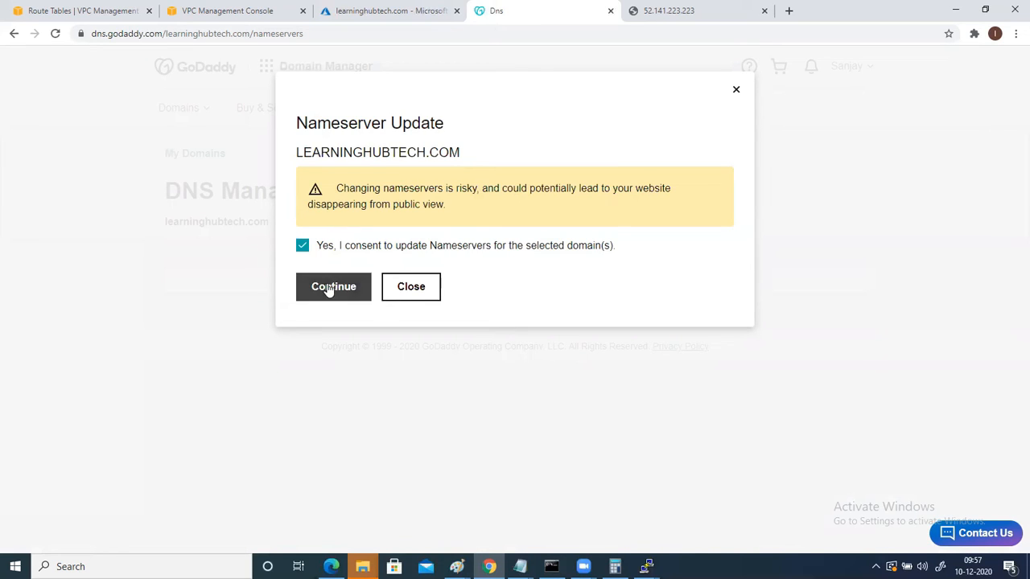
{"action": "left_click", "coordinate": [333, 286]}
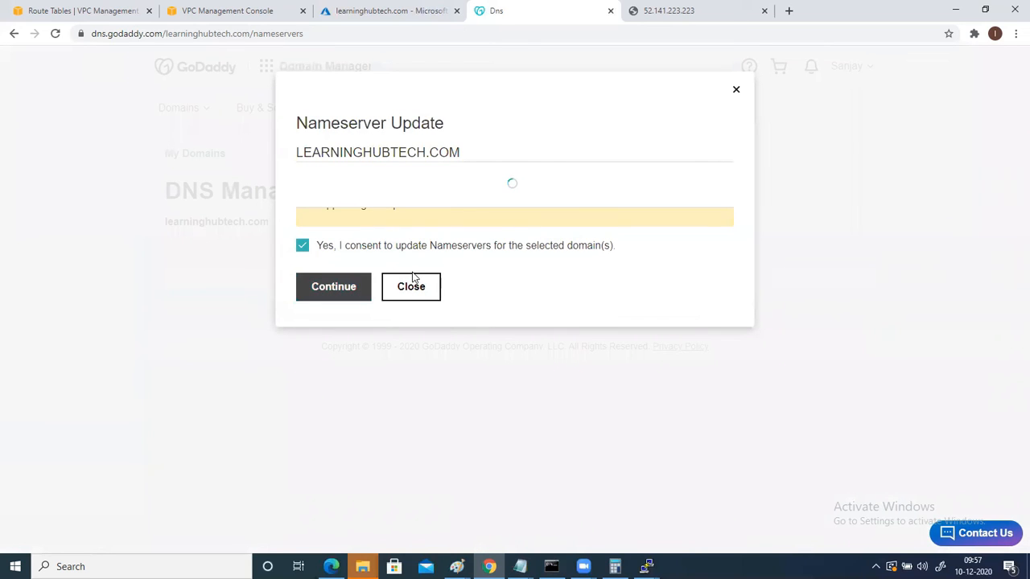
{"action": "left_click", "coordinate": [333, 286]}
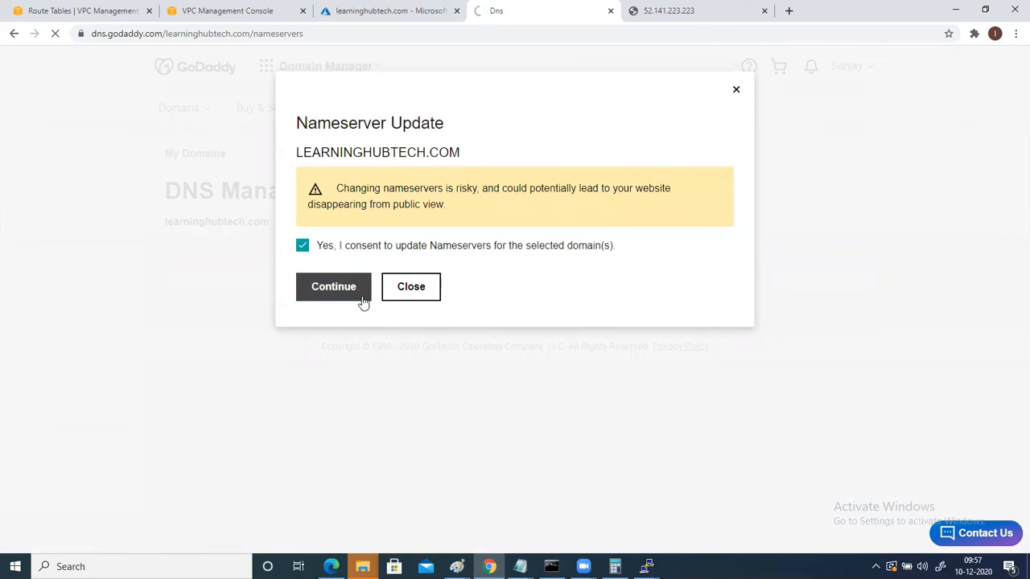
Reload GoDaddy's DNS page and compare its Azure nameservers with the Azure zone
{"action": "left_click", "coordinate": [333, 287]}
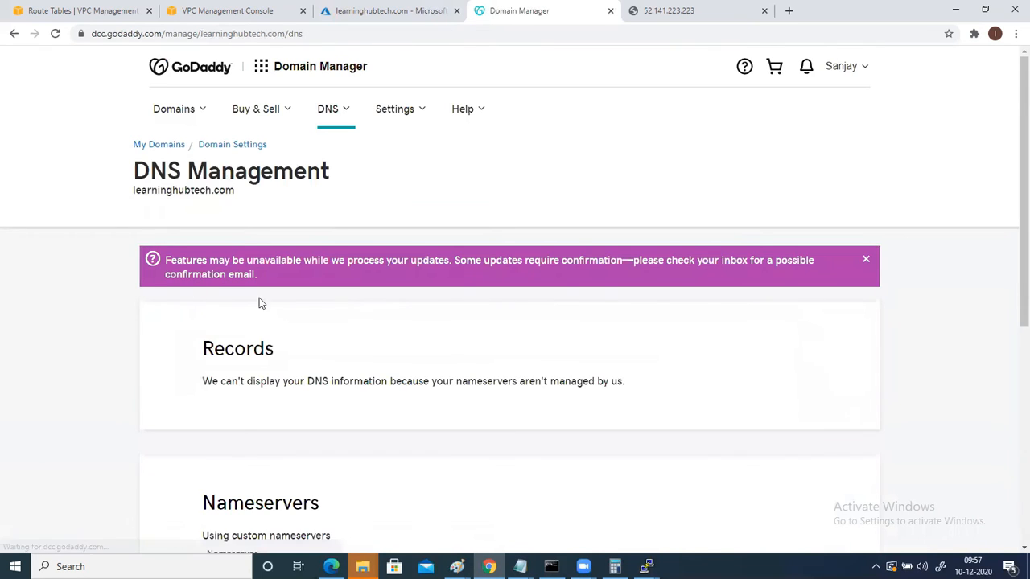
{"action": "scroll", "scroll_direction": "down", "scroll_amount": 3}
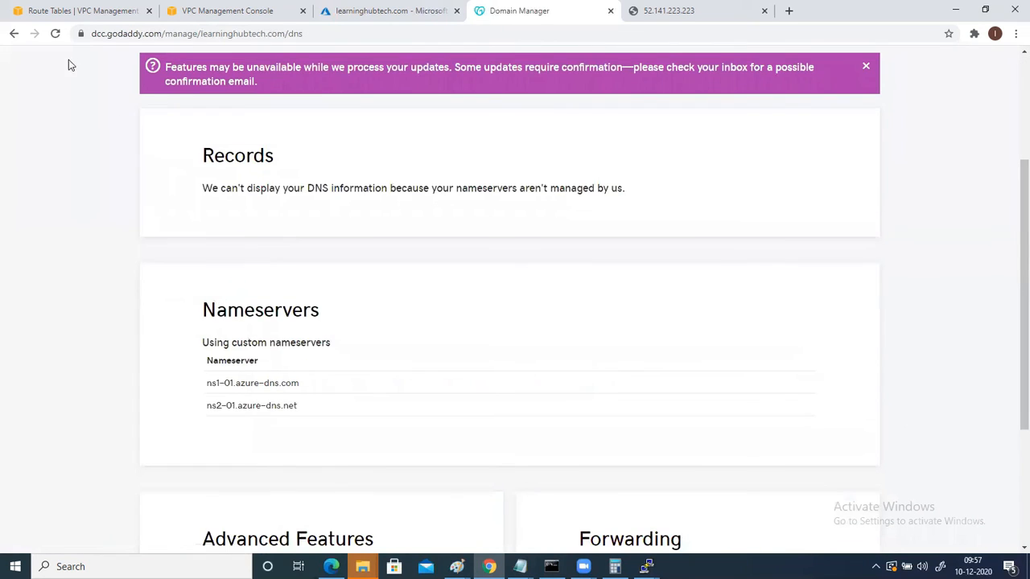
{"action": "scroll", "scroll_direction": "down", "scroll_amount": 3}
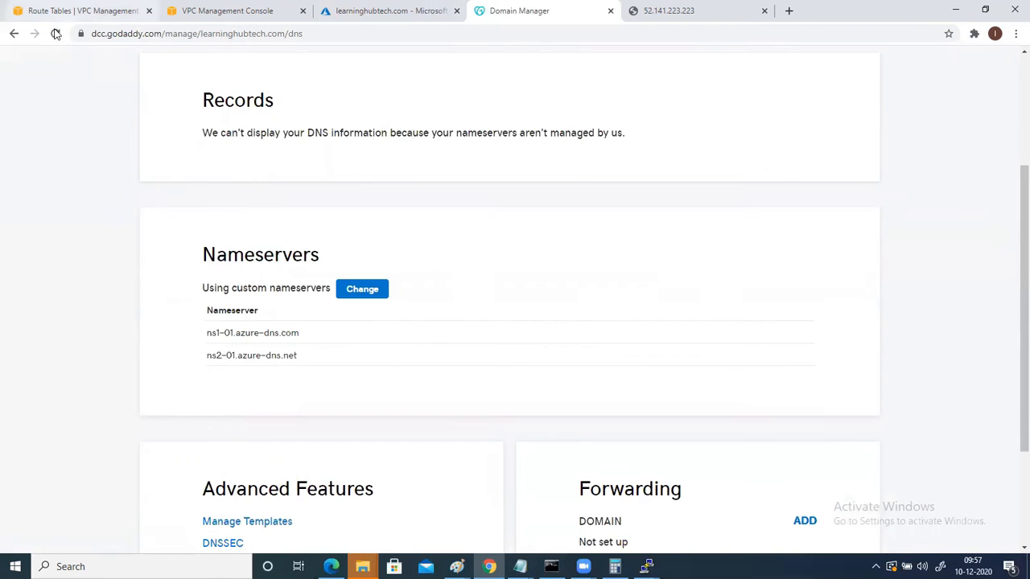
{"action": "left_click", "coordinate": [56, 34]}
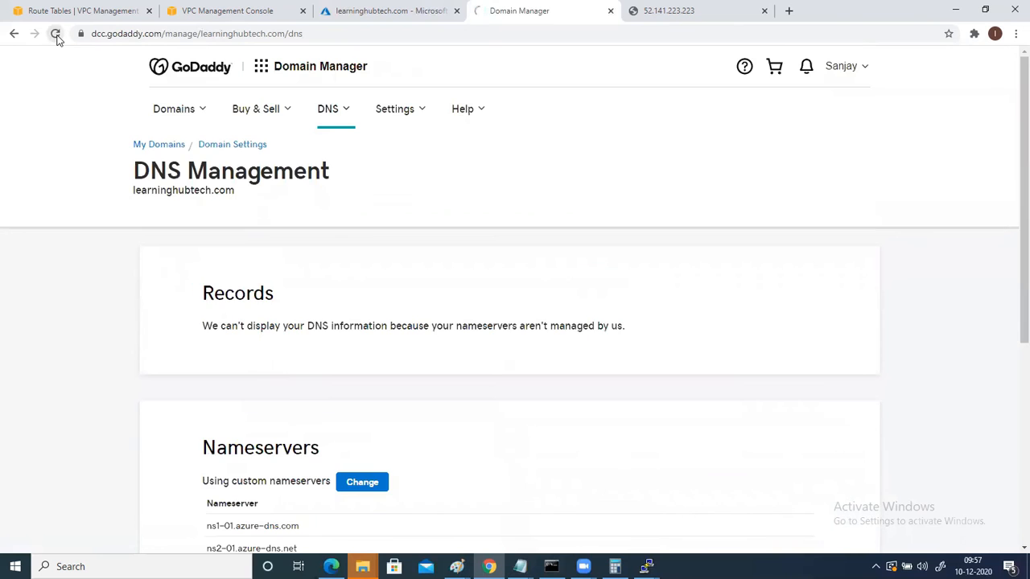
{"action": "left_click", "coordinate": [55, 33]}
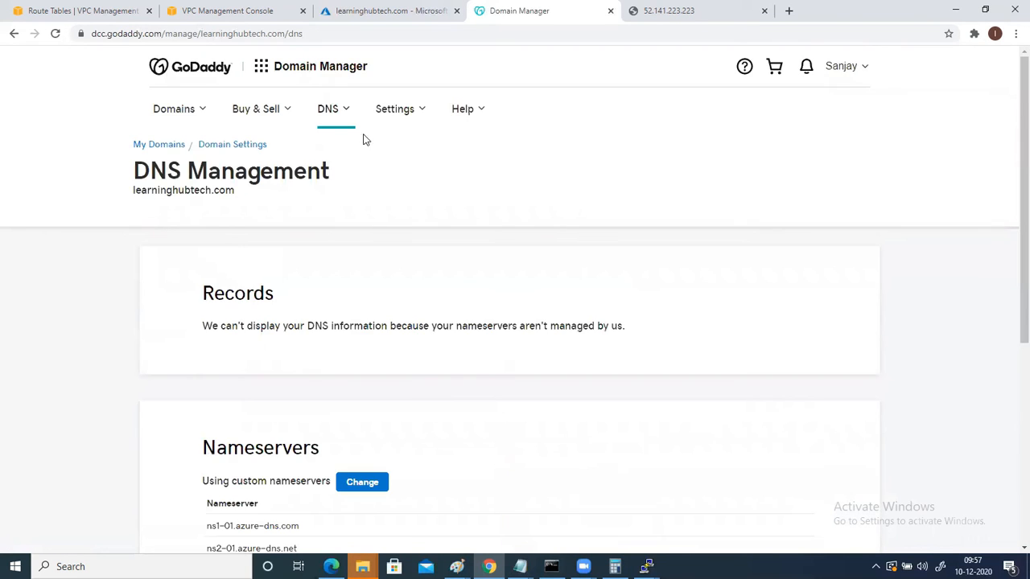
{"action": "scroll", "scroll_direction": "down", "scroll_amount": 3}
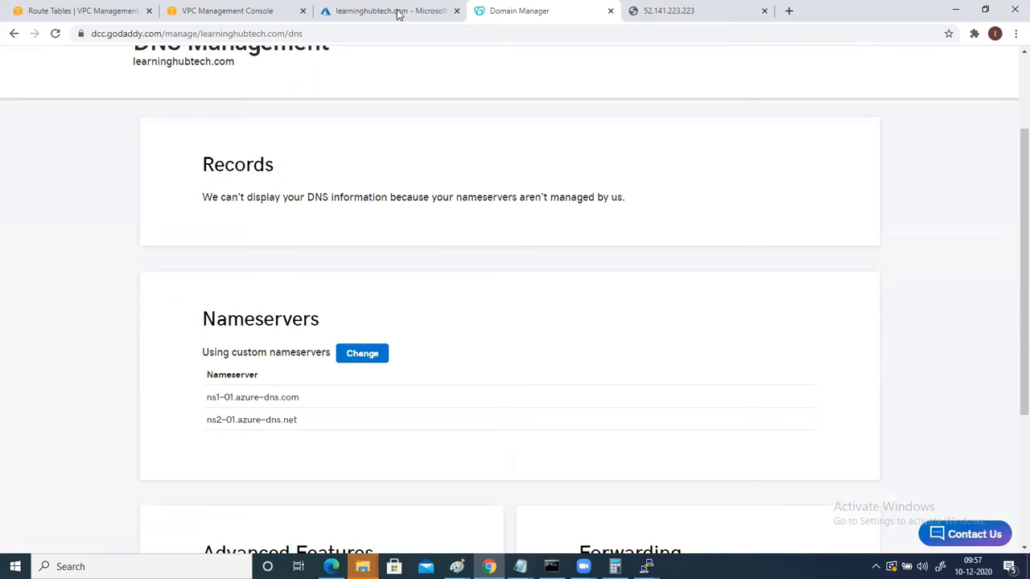
{"action": "left_click", "coordinate": [390, 10]}
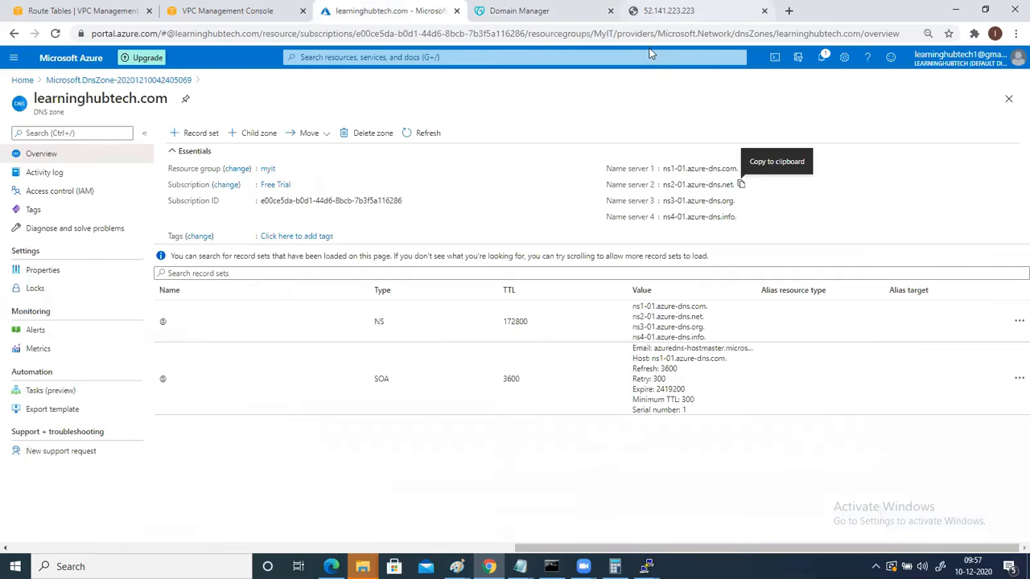
{"action": "mouse_move", "coordinate": [661, 90]}
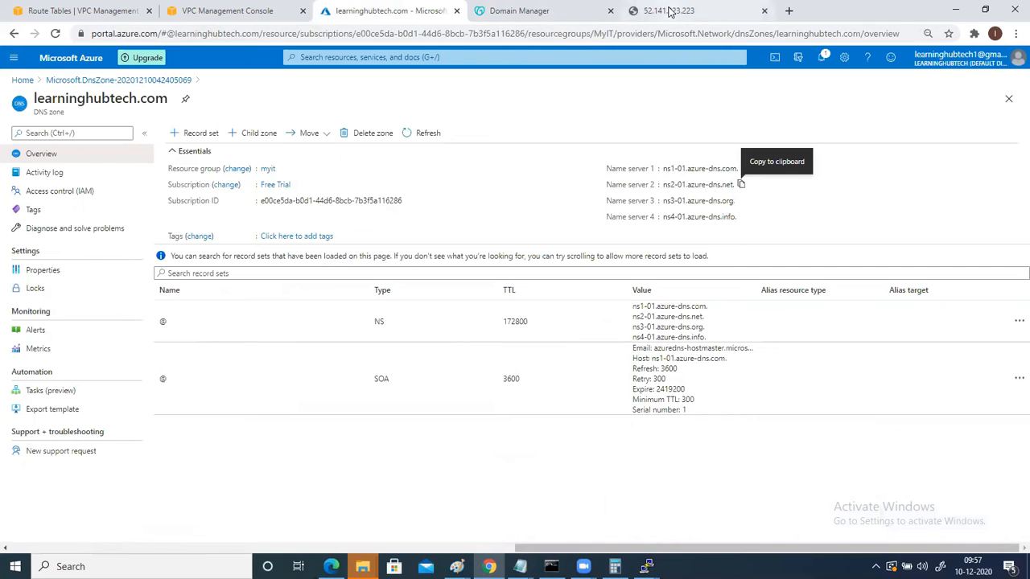
{"action": "left_click", "coordinate": [519, 10]}
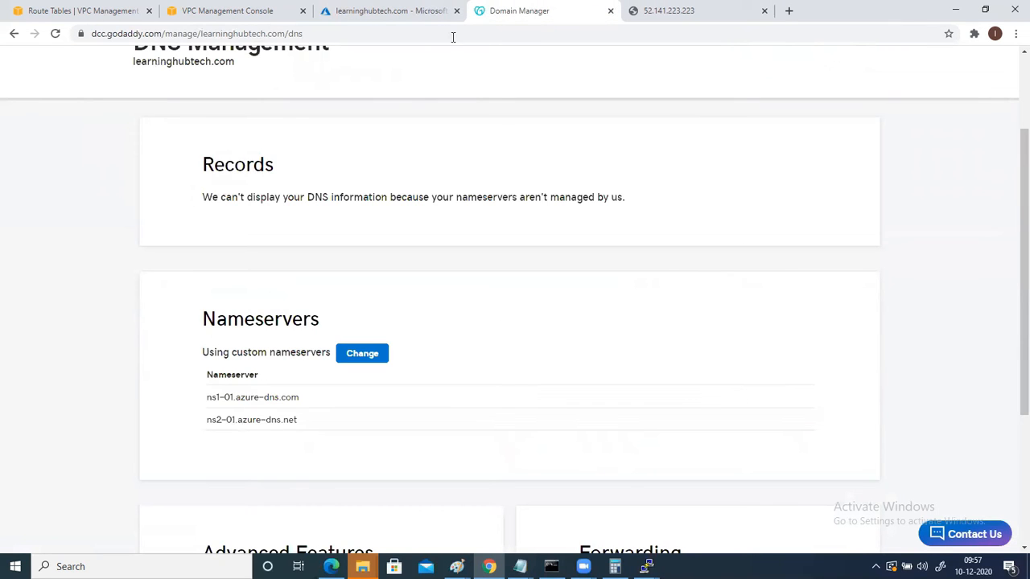
{"action": "mouse_move", "coordinate": [372, 118]}
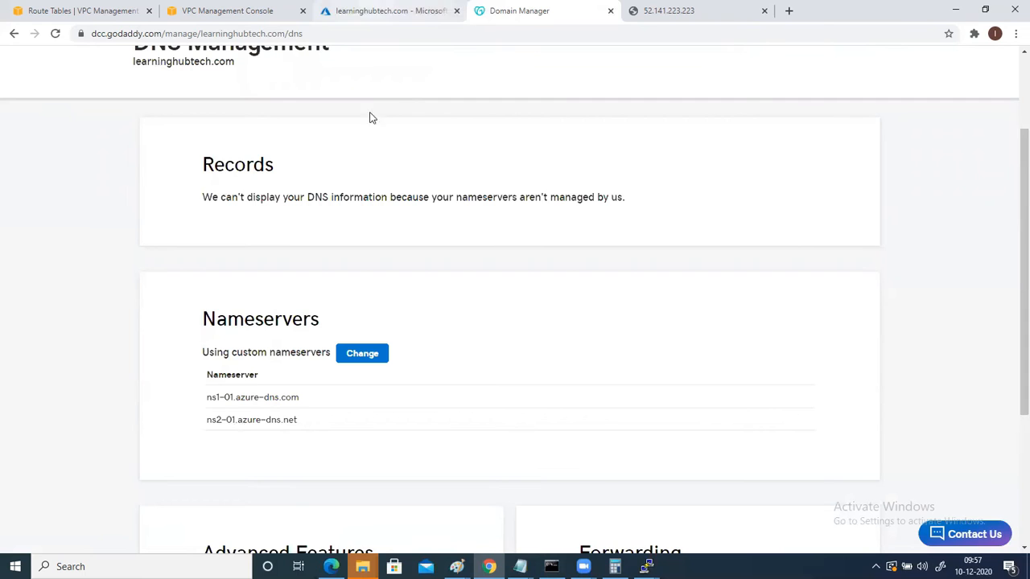
Draft a new A record set named www in learninghubtech.com, then duplicate the portal tab
{"action": "left_click", "coordinate": [391, 11]}
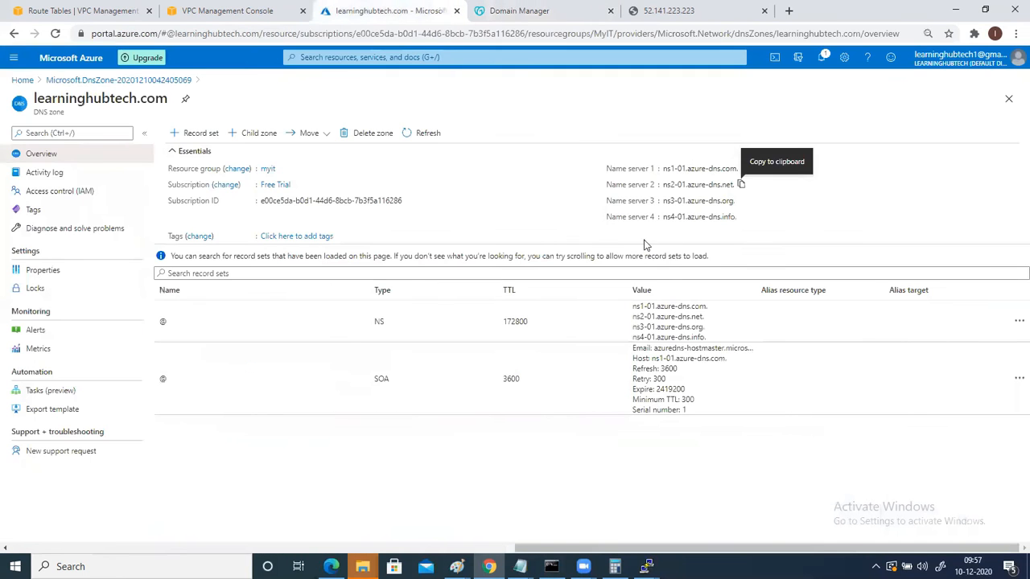
{"action": "mouse_move", "coordinate": [624, 221]}
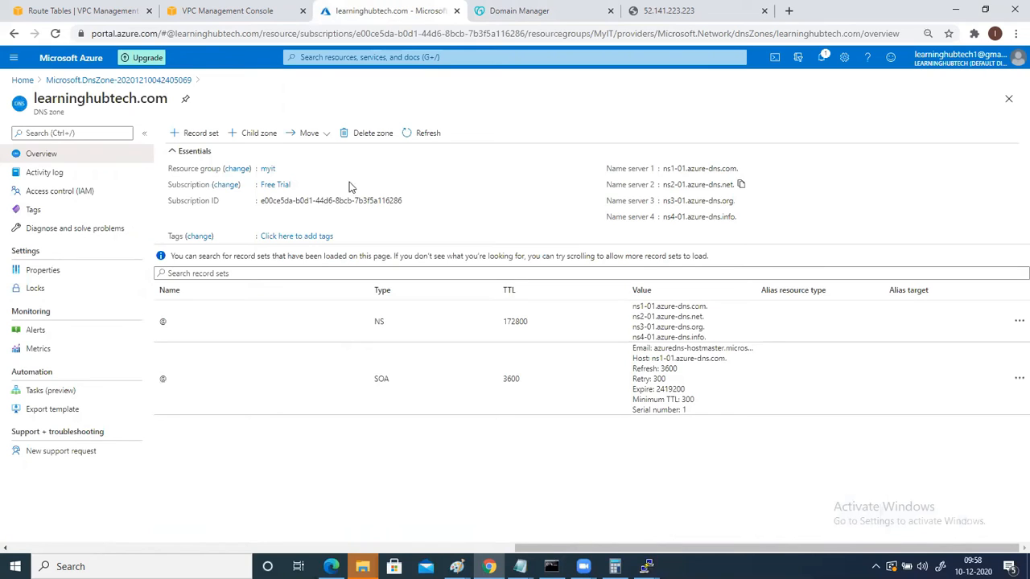
{"action": "mouse_move", "coordinate": [87, 115]}
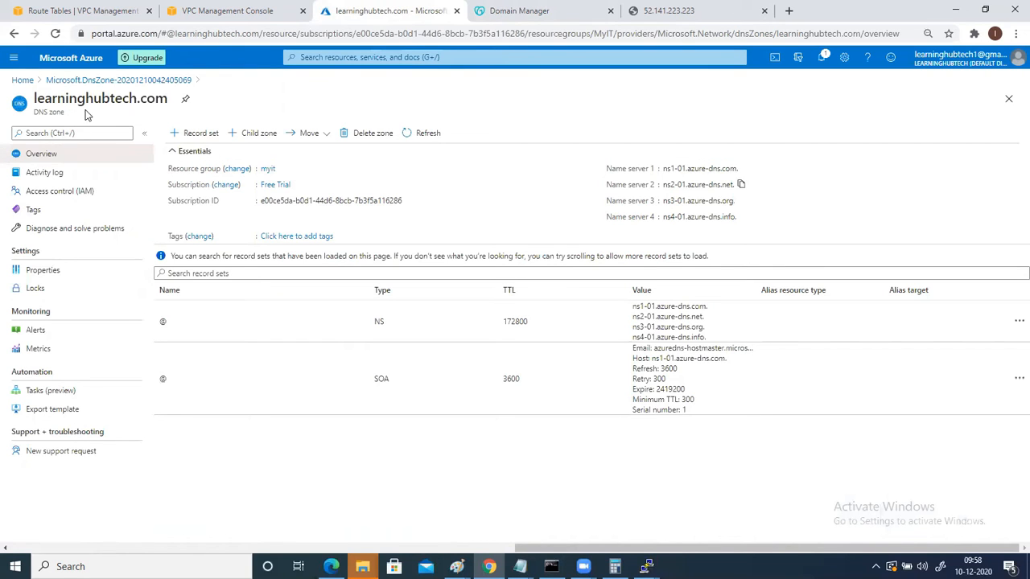
{"action": "left_click", "coordinate": [200, 132]}
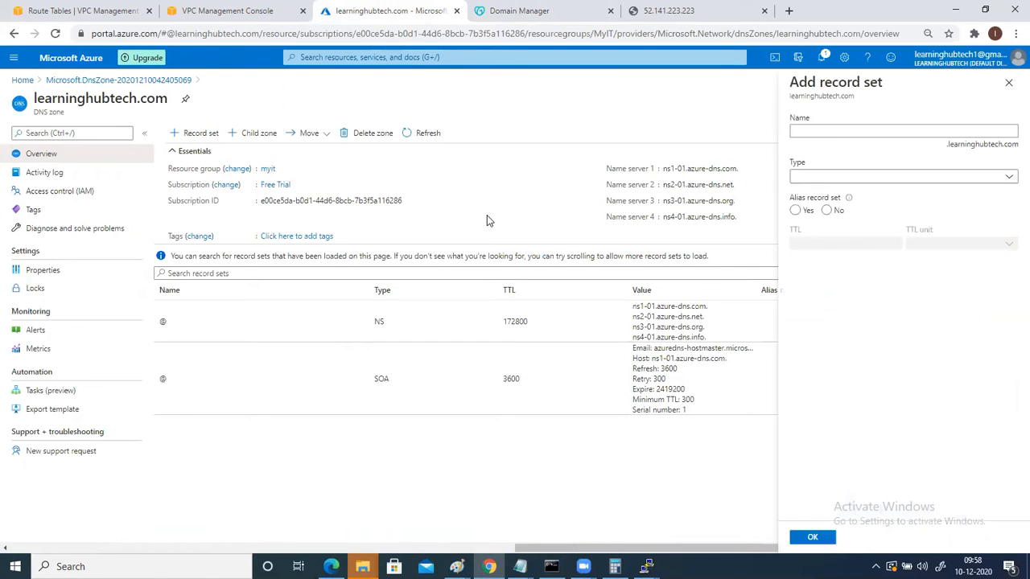
{"action": "left_click", "coordinate": [903, 131]}
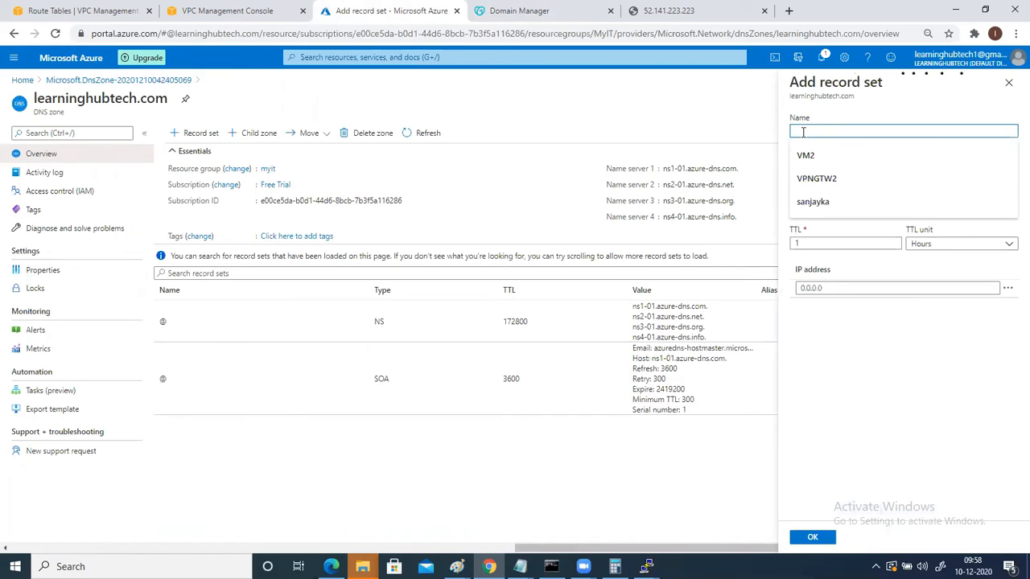
{"action": "type", "text": "www"}
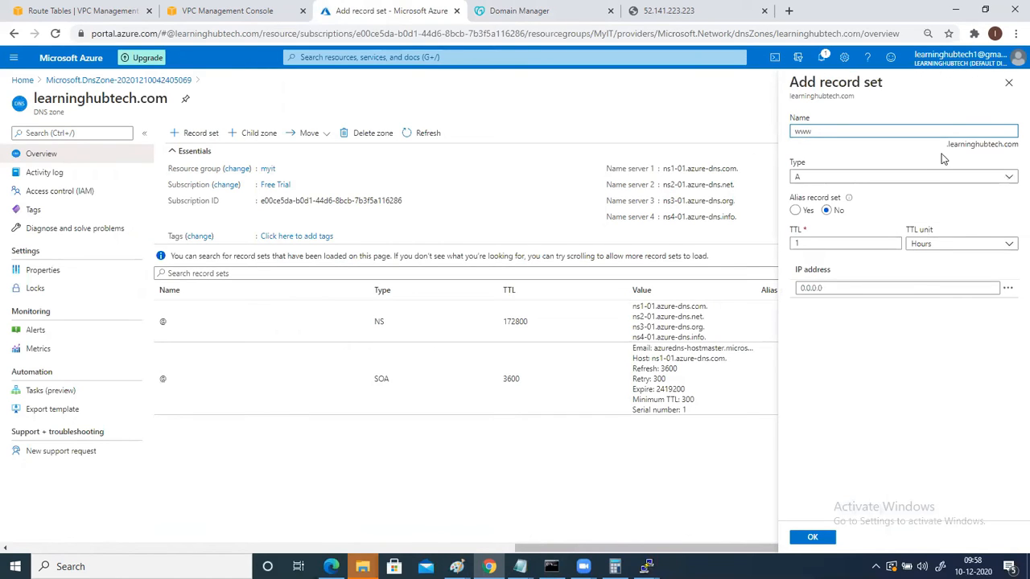
{"action": "mouse_move", "coordinate": [982, 152]}
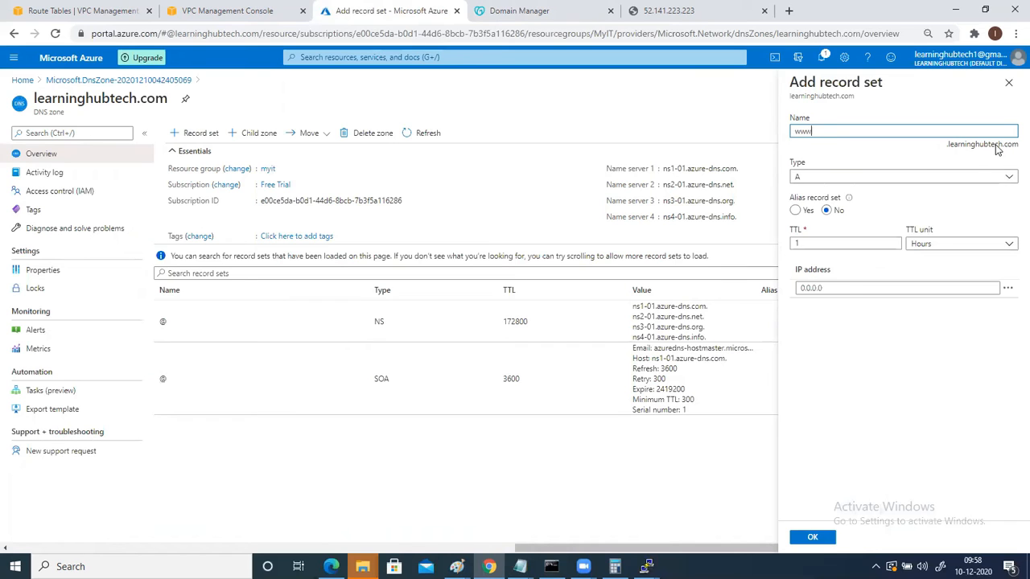
{"action": "mouse_move", "coordinate": [798, 180]}
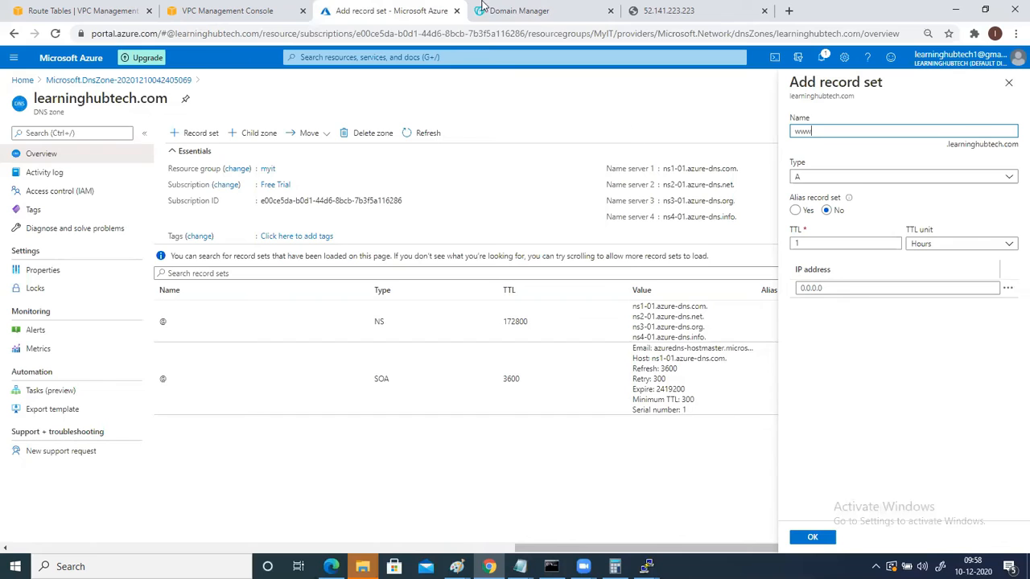
{"action": "right_click", "coordinate": [391, 10]}
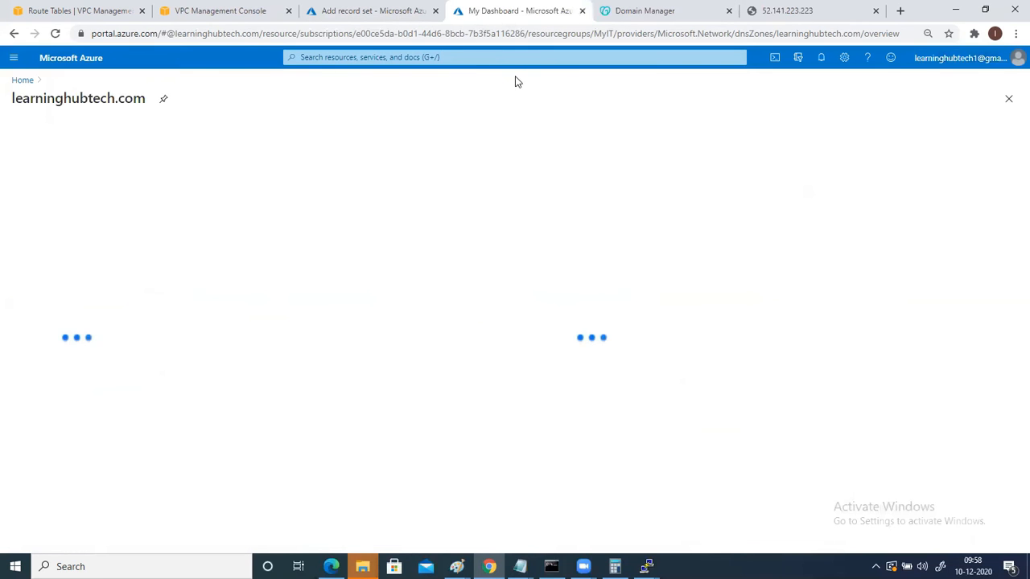
Open app-gtw's frontend public IP resource, showing address 52.141.223.223
{"action": "left_click", "coordinate": [515, 57]}
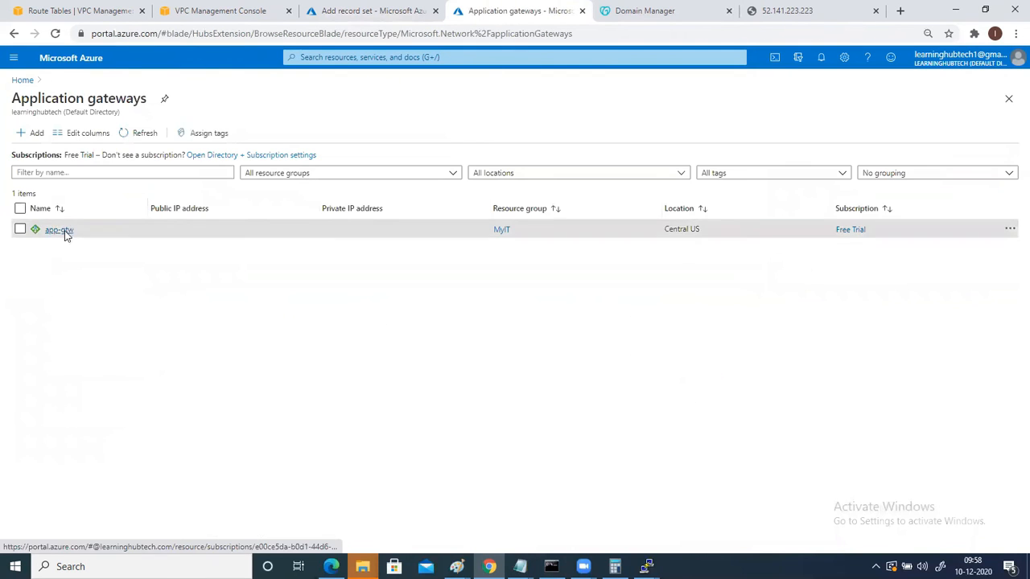
{"action": "left_click", "coordinate": [59, 230]}
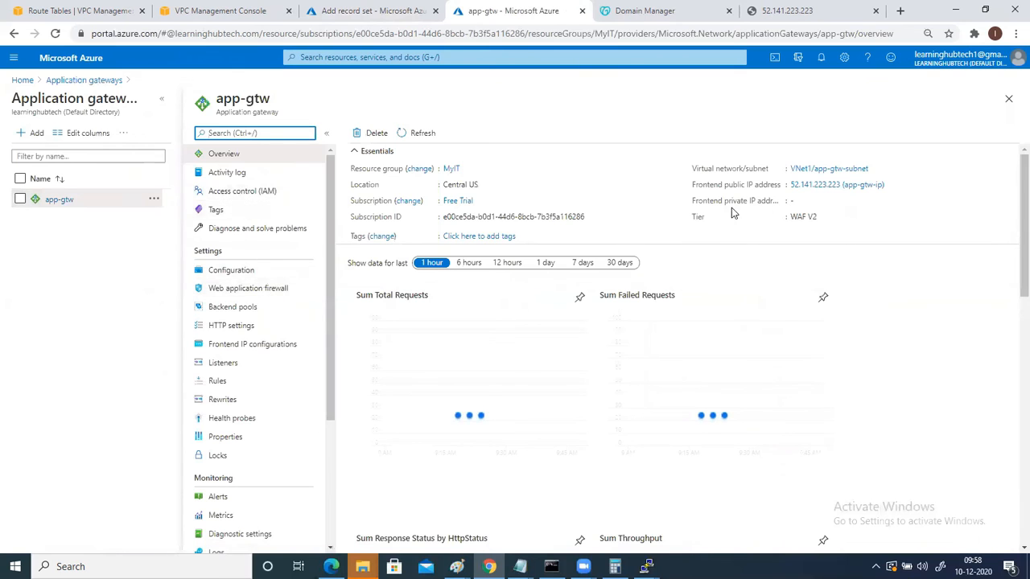
{"action": "left_click", "coordinate": [837, 185]}
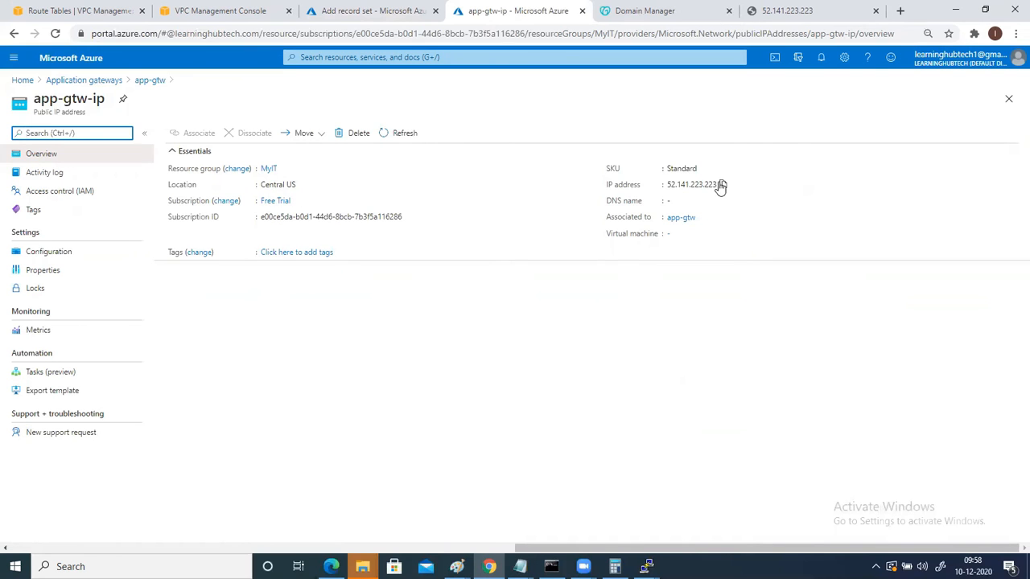
{"action": "mouse_move", "coordinate": [361, 18]}
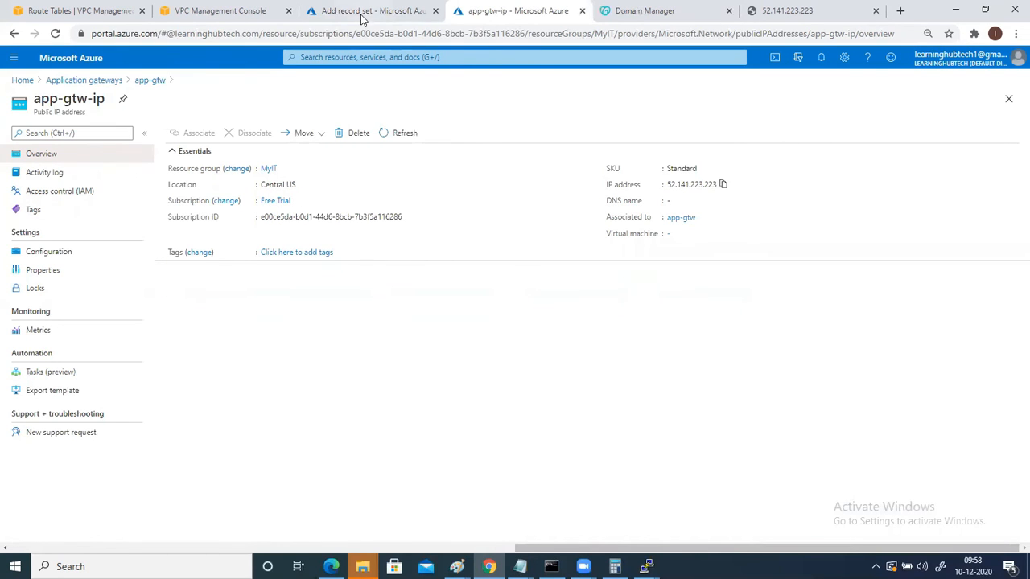
Save the www A record set with value 52.141.223.223
{"action": "left_click", "coordinate": [371, 11]}
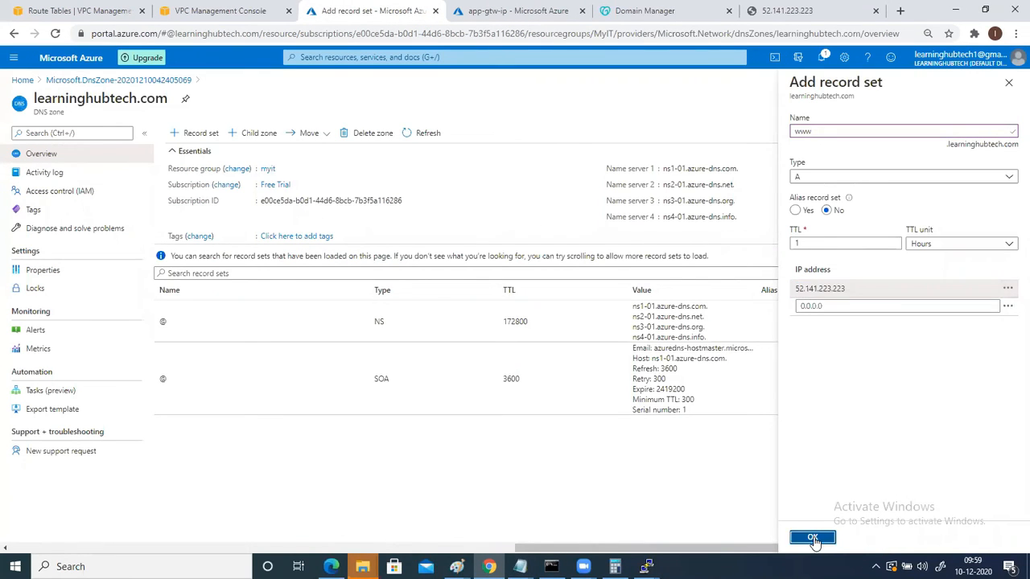
{"action": "left_click", "coordinate": [812, 537]}
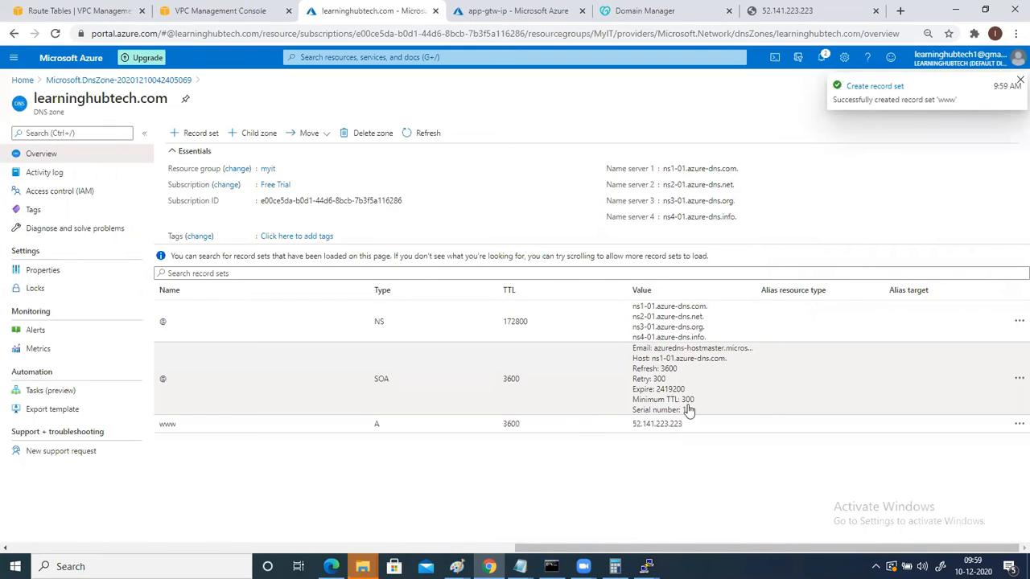
{"action": "mouse_move", "coordinate": [472, 440]}
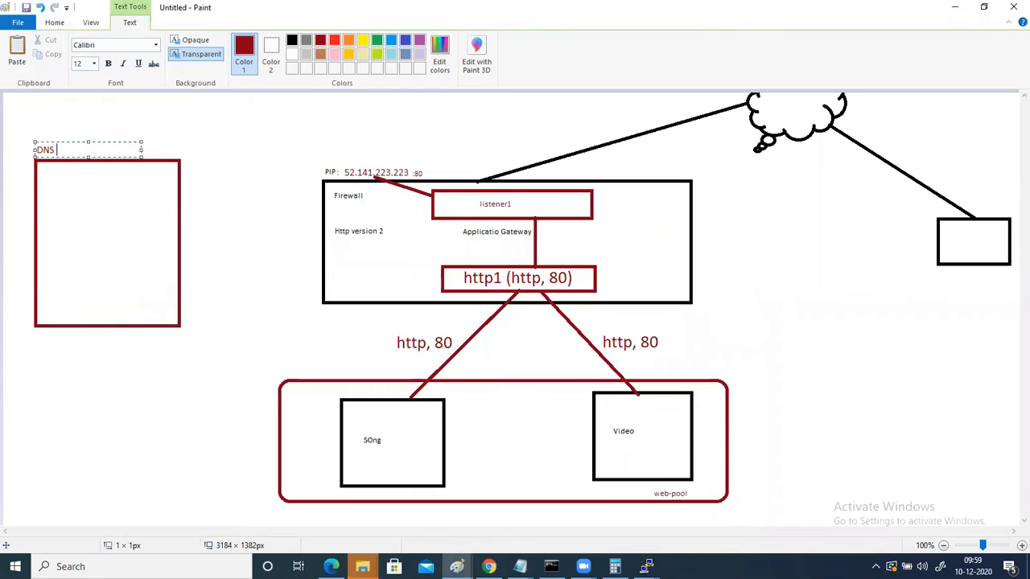
{"action": "type", "text": "Zone:"}
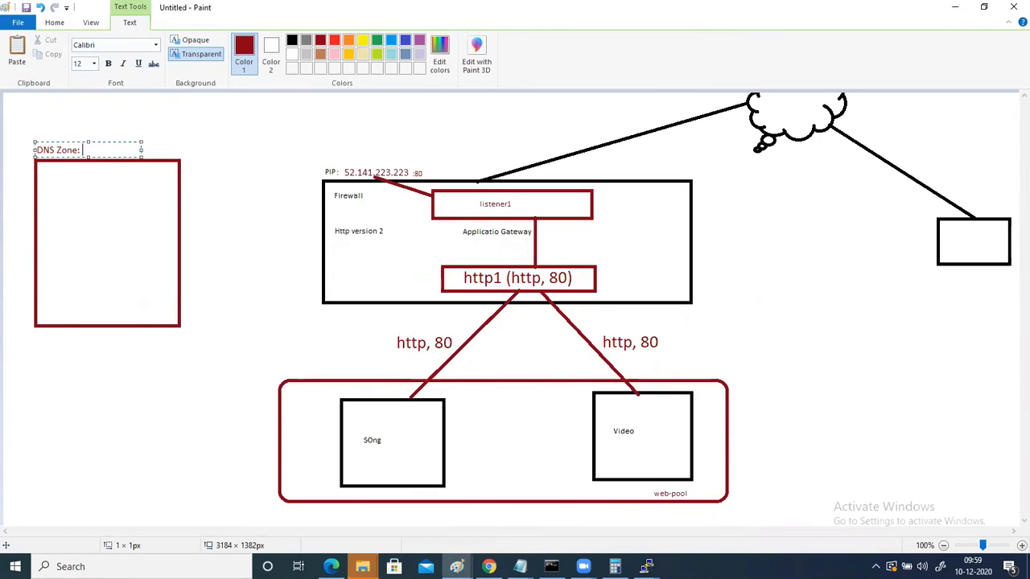
{"action": "type", "text": "learninghubtech.com"}
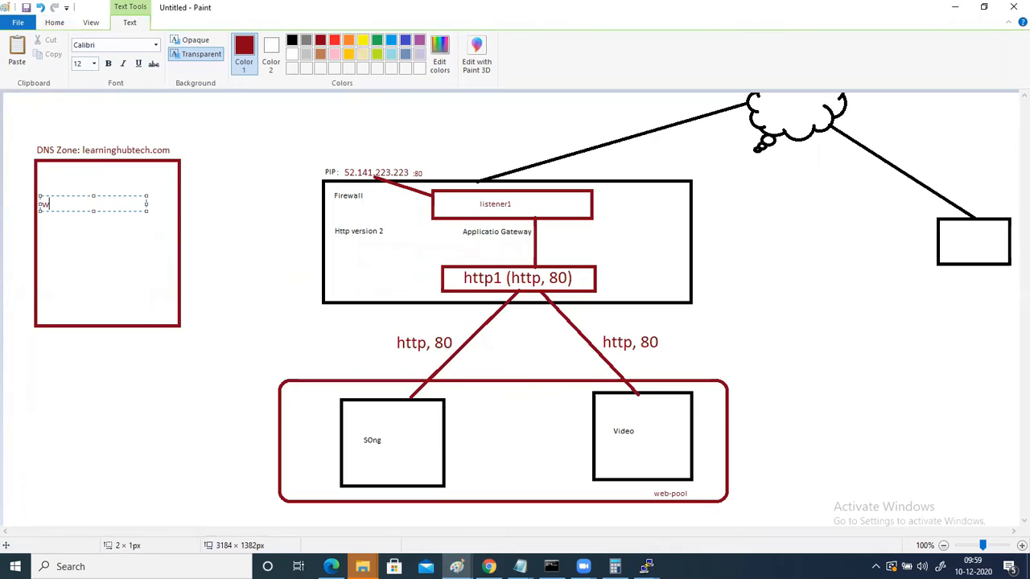
{"action": "type", "text": "www.le"}
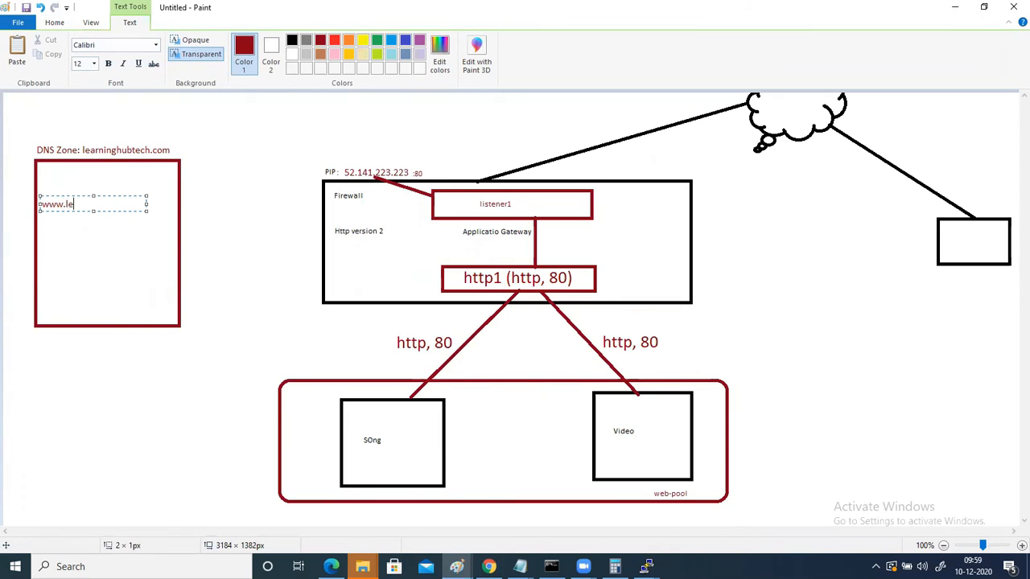
{"action": "type", "text": "arninghubtech.com"}
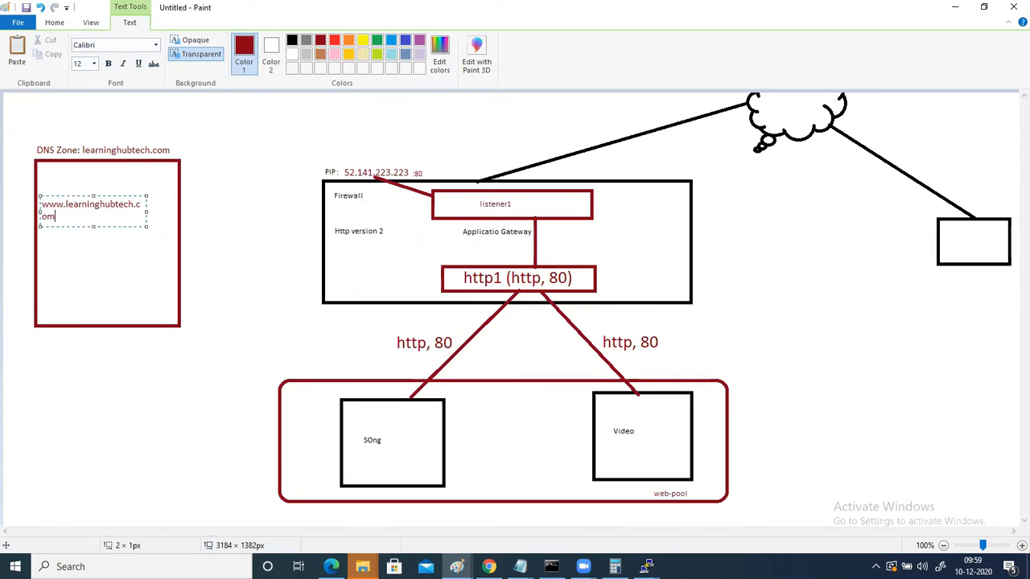
{"action": "mouse_move", "coordinate": [145, 213]}
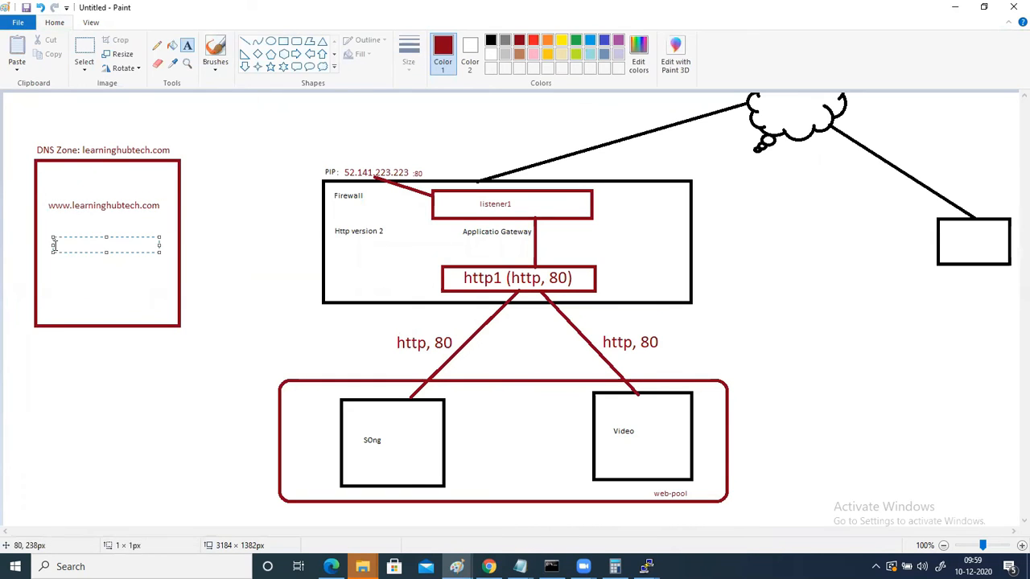
{"action": "type", "text": "52.141.223.223"}
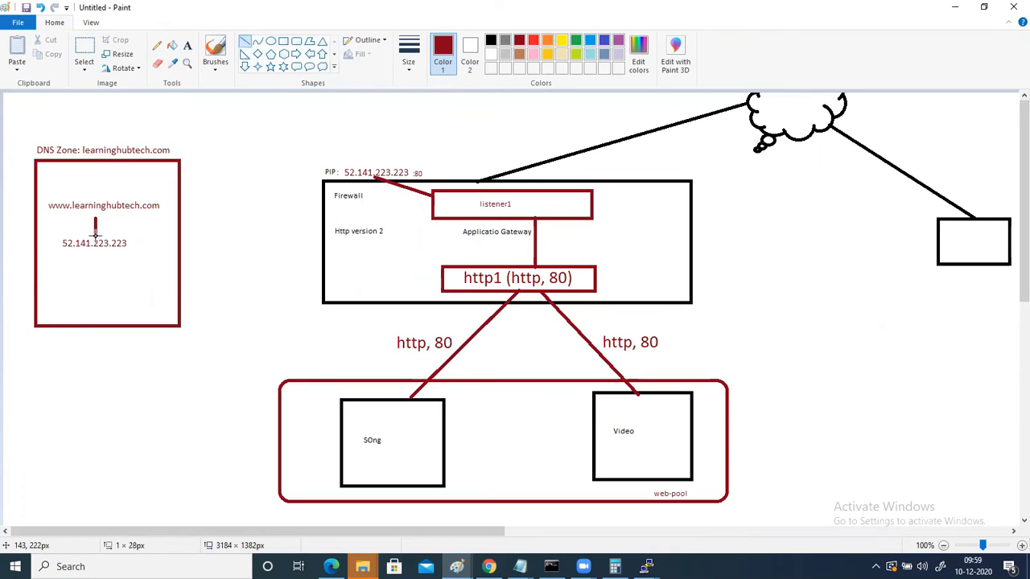
{"action": "mouse_move", "coordinate": [181, 160]}
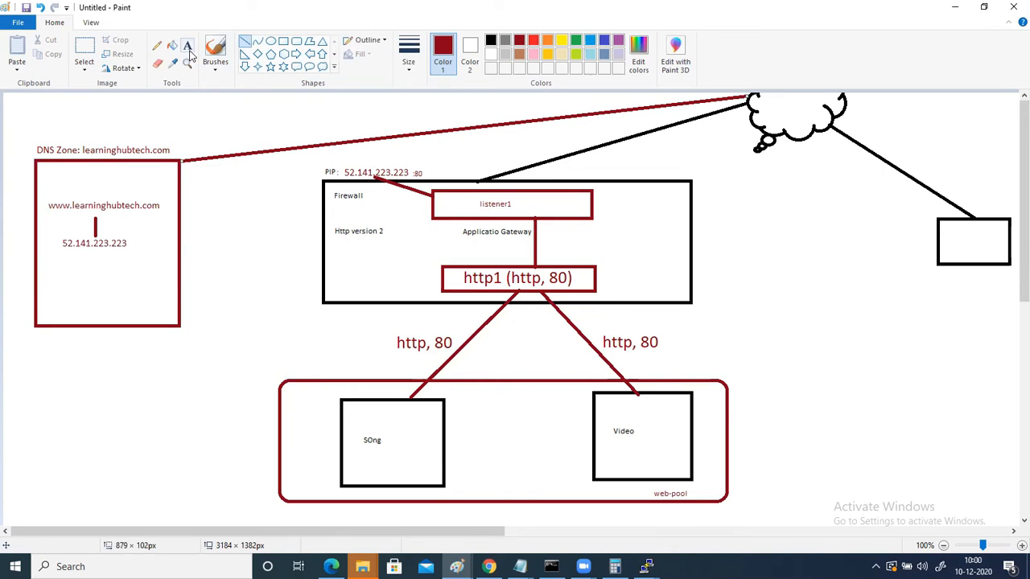
{"action": "left_click", "coordinate": [562, 39]}
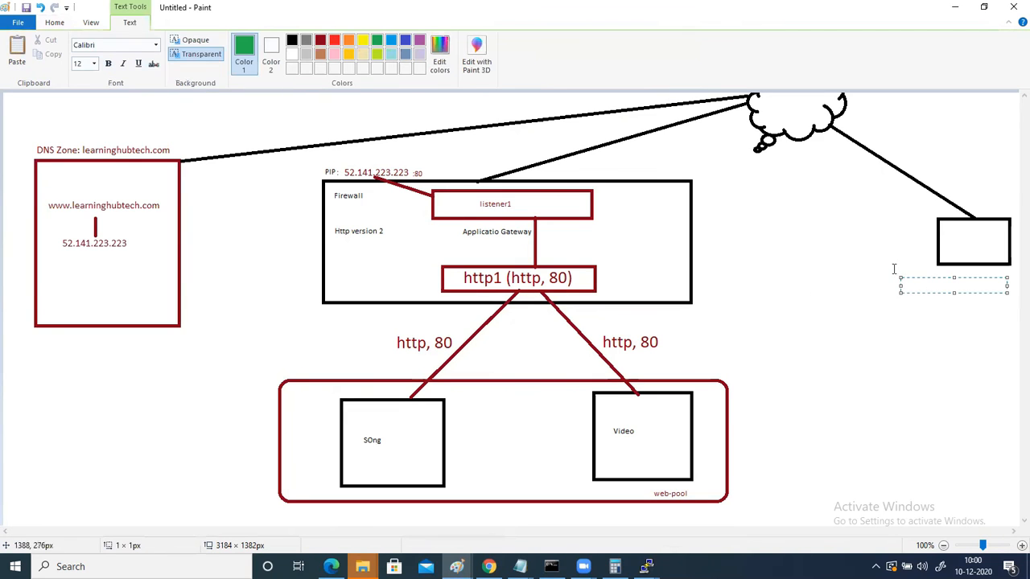
{"action": "type", "text": "https"}
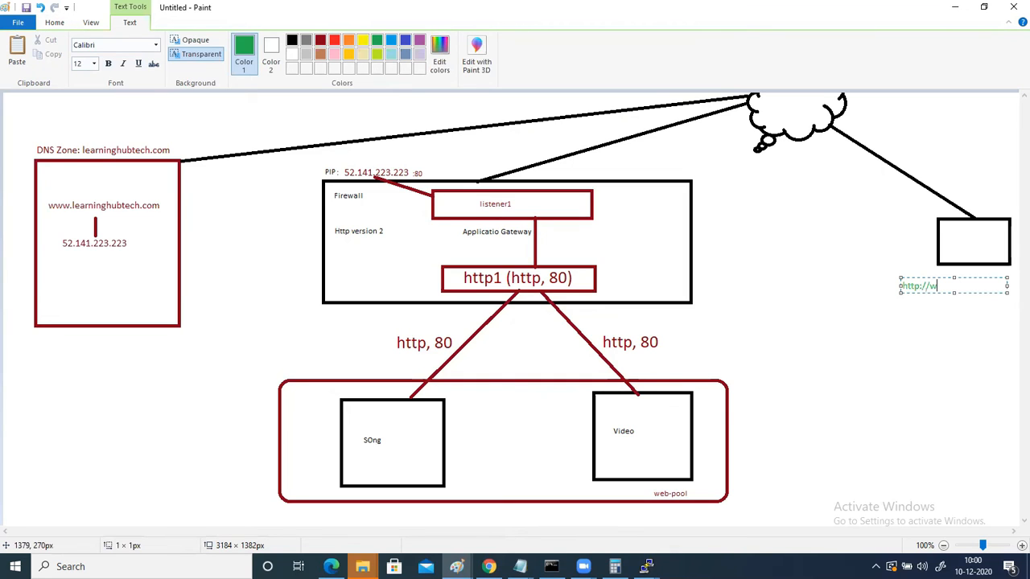
{"action": "type", "text": "ww."}
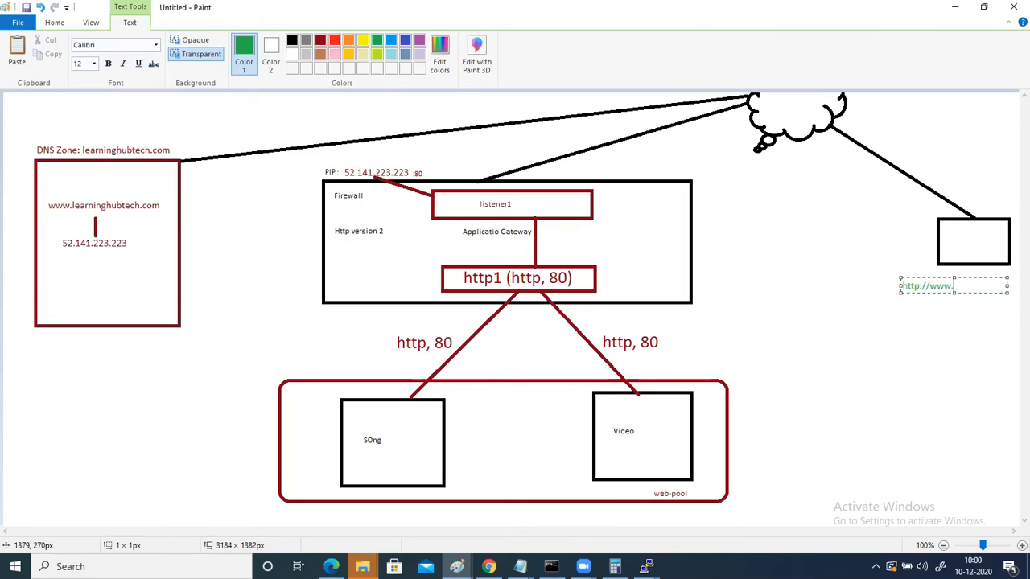
{"action": "type", "text": "learninghub"}
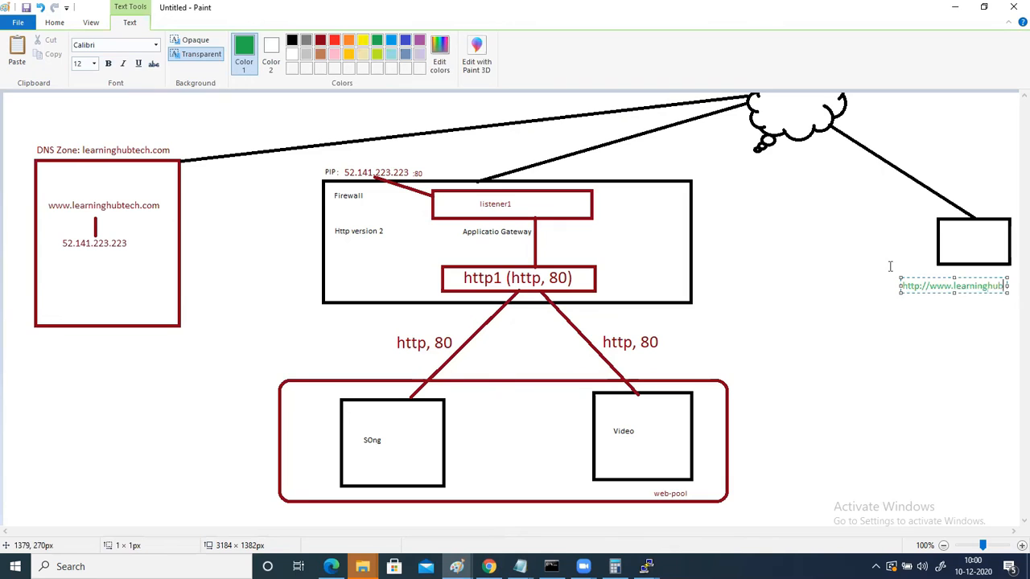
{"action": "type", "text": "tech.com"}
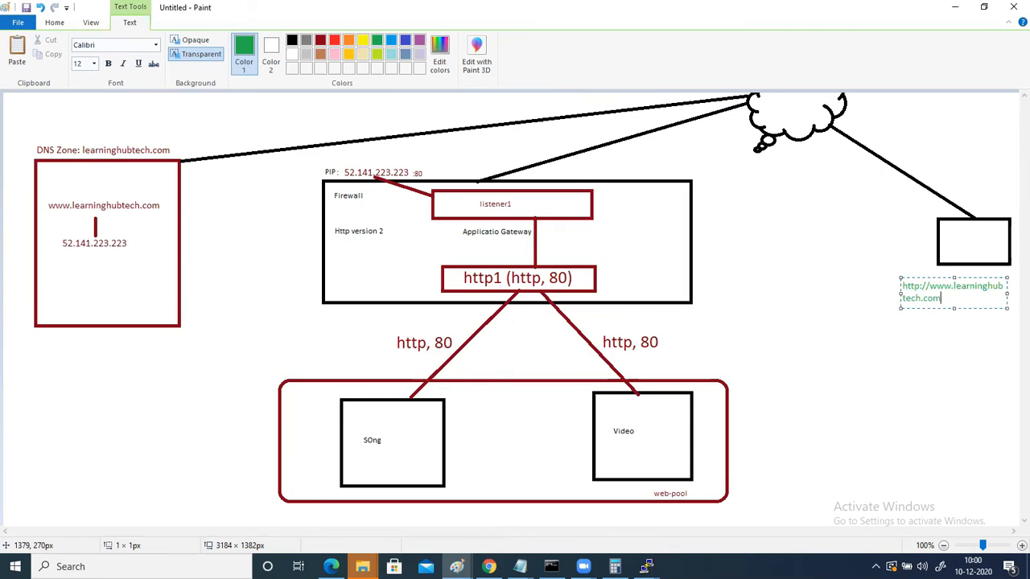
{"action": "mouse_move", "coordinate": [901, 294]}
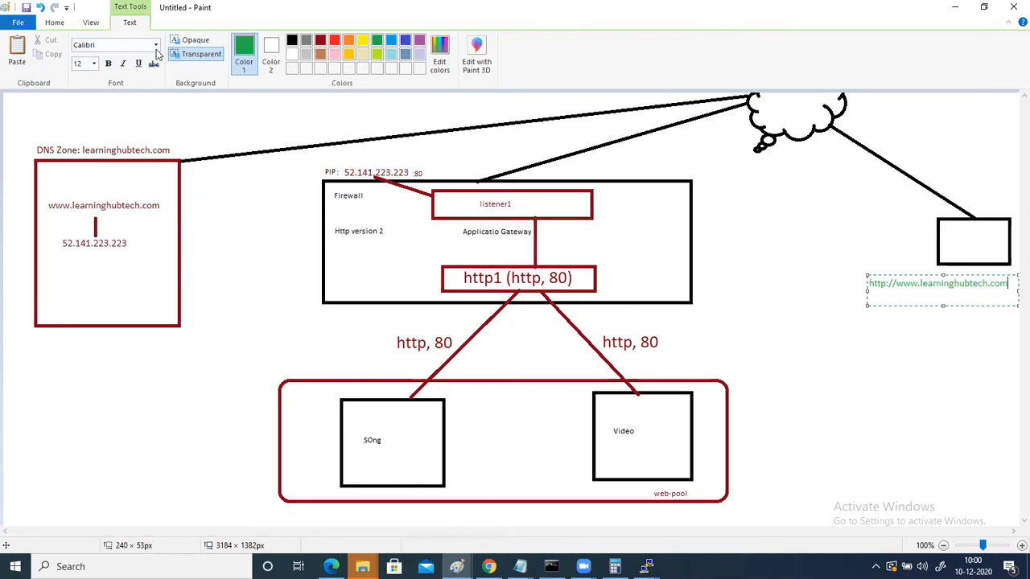
Finish the URL label and draw a green line from the DNS box to the cloud
{"action": "left_click", "coordinate": [792, 200]}
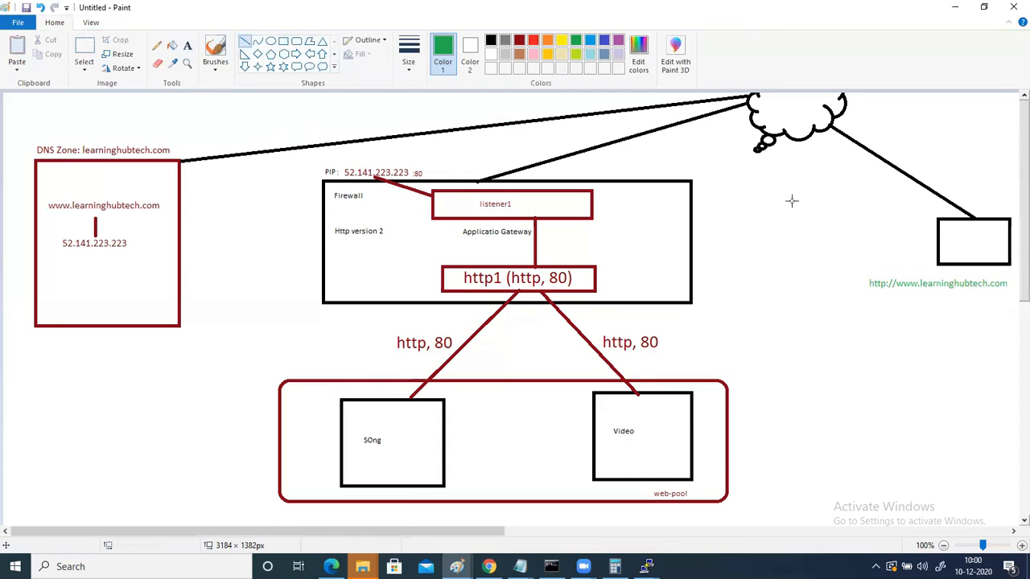
{"action": "left_click_drag", "start_coordinate": [813, 132], "coordinate": [958, 217]}
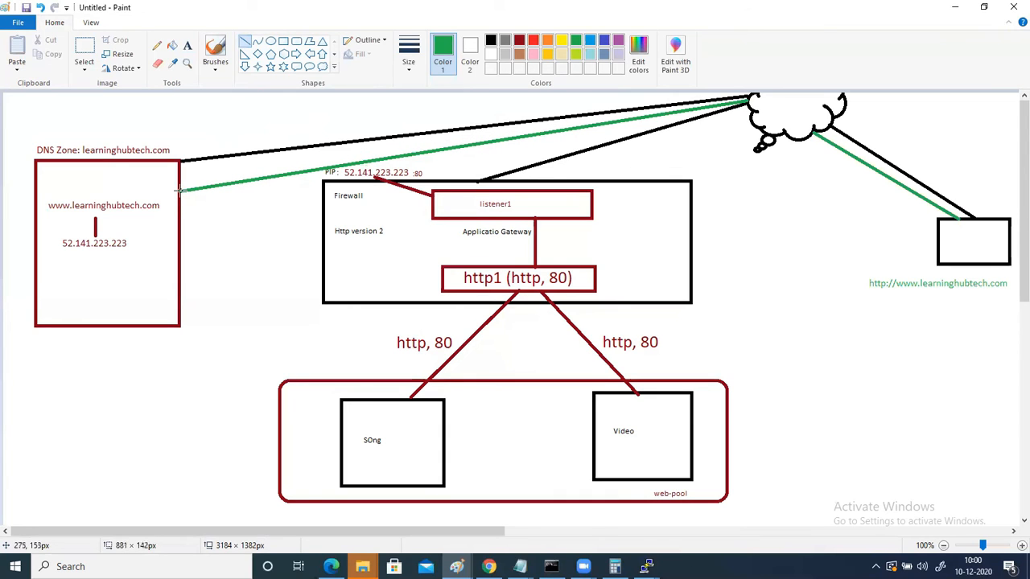
{"action": "mouse_move", "coordinate": [956, 284]}
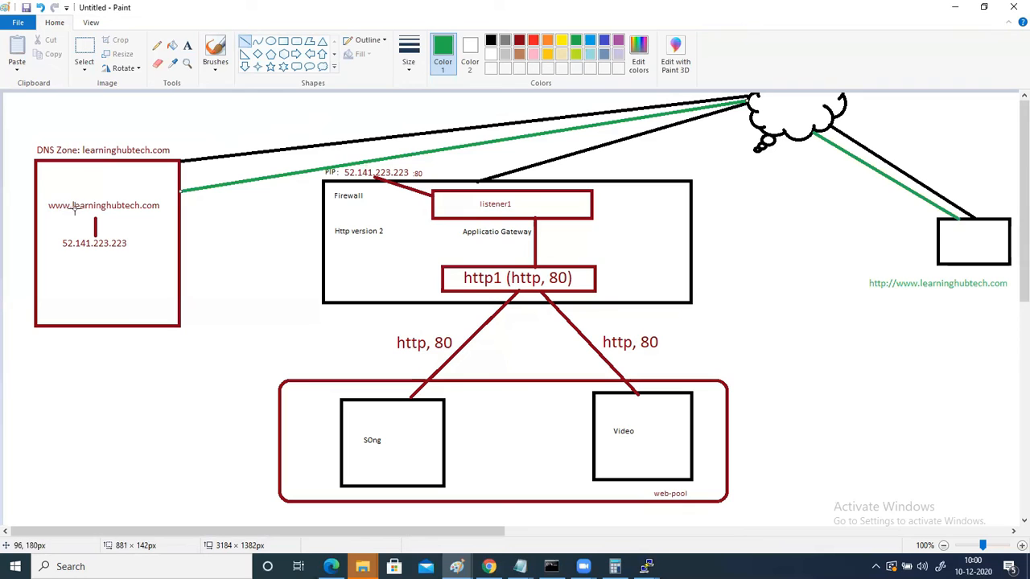
{"action": "mouse_move", "coordinate": [95, 222]}
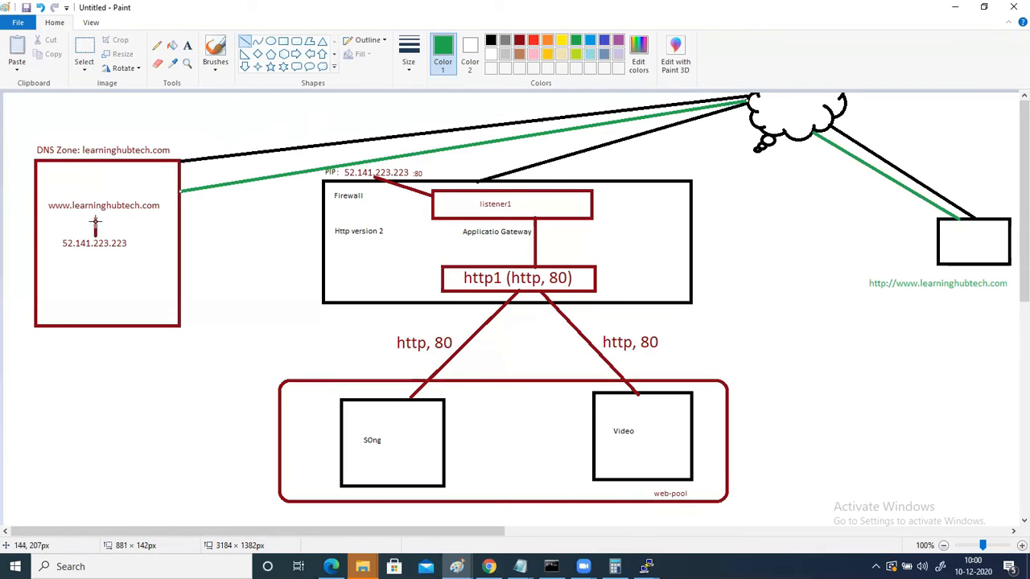
{"action": "mouse_move", "coordinate": [179, 215]}
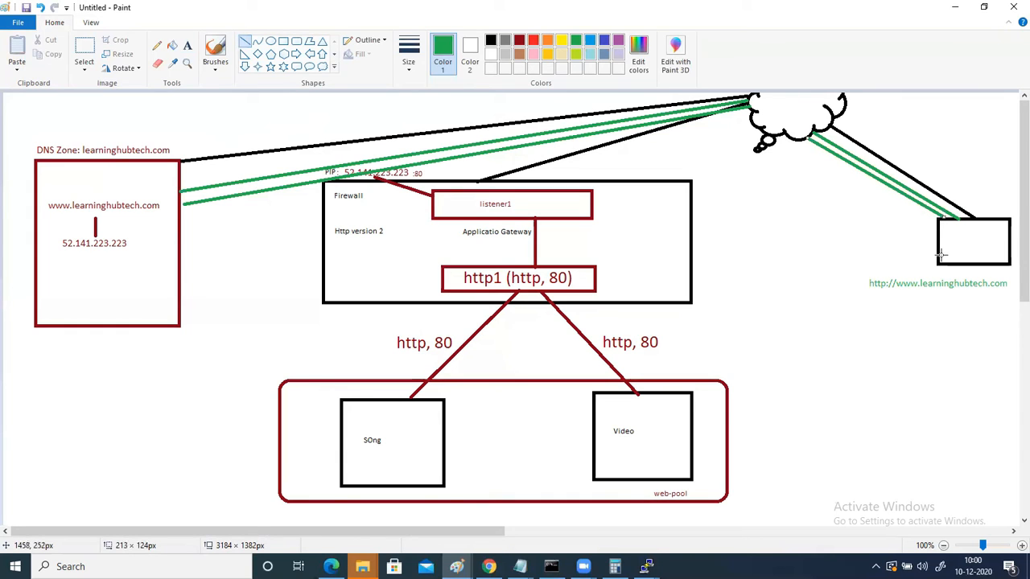
{"action": "mouse_move", "coordinate": [874, 240]}
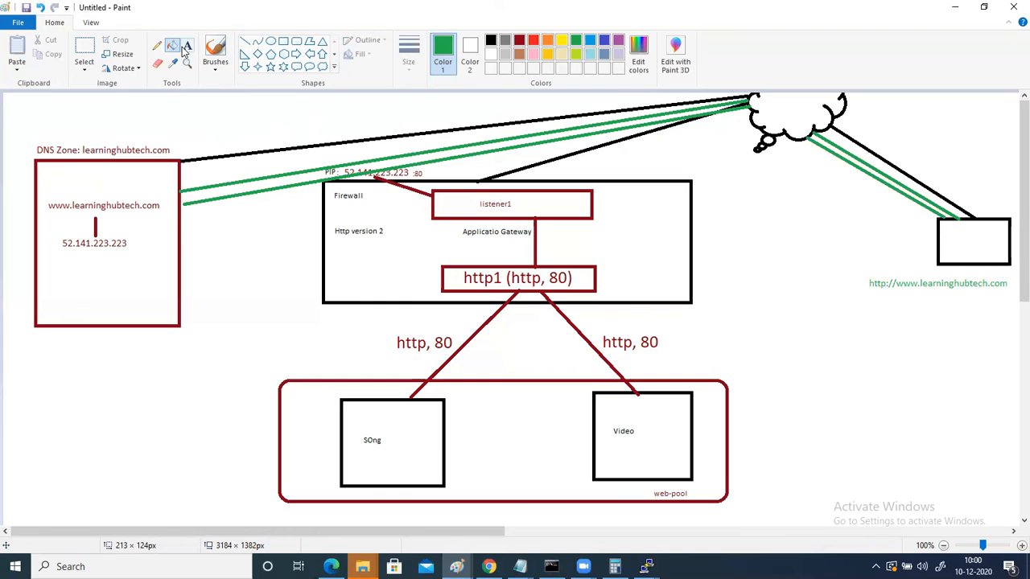
Label the client box 52.141.223.223 in green text
{"action": "left_click", "coordinate": [974, 238]}
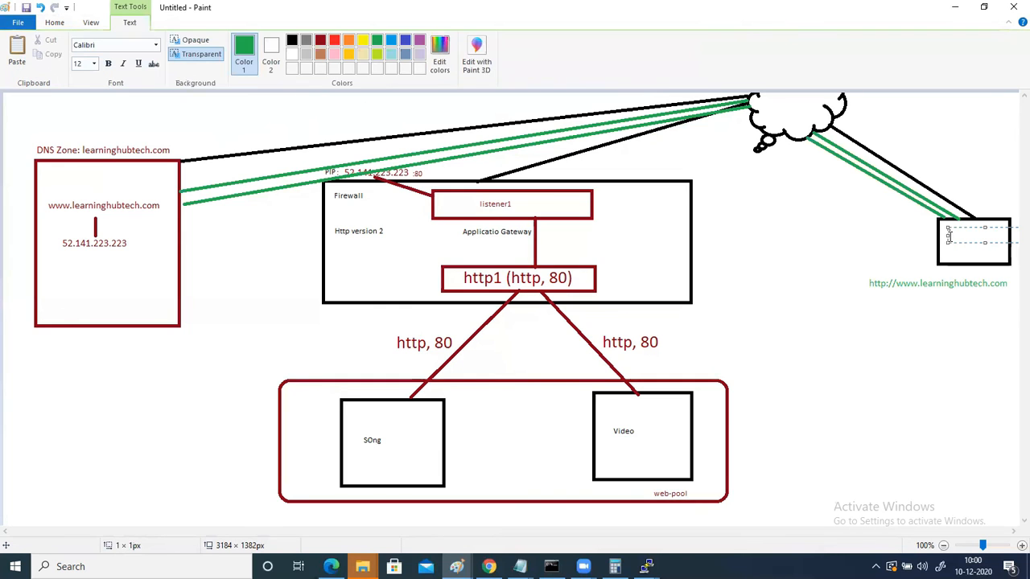
{"action": "type", "text": "52.141.223.223"}
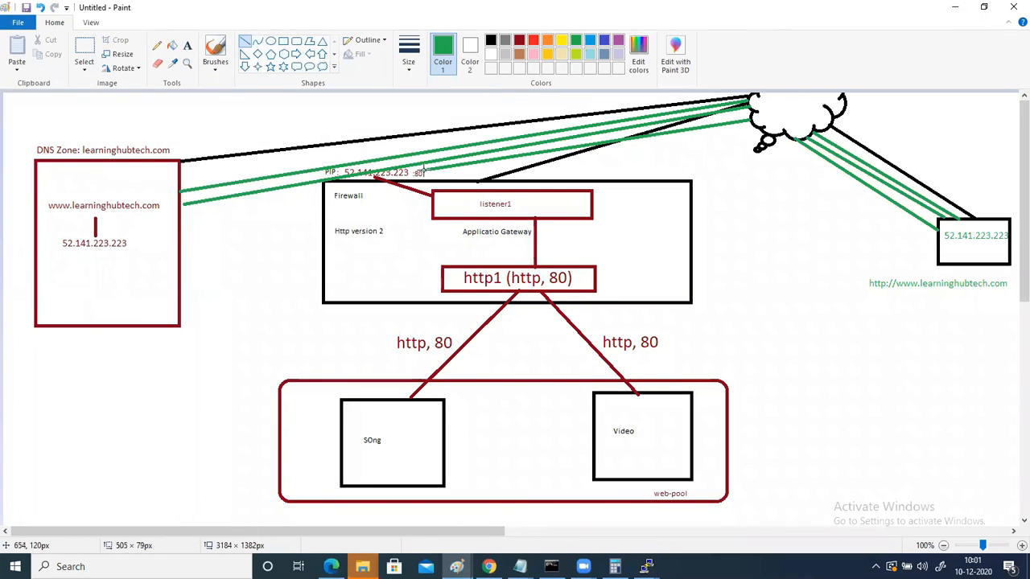
{"action": "mouse_move", "coordinate": [343, 177]}
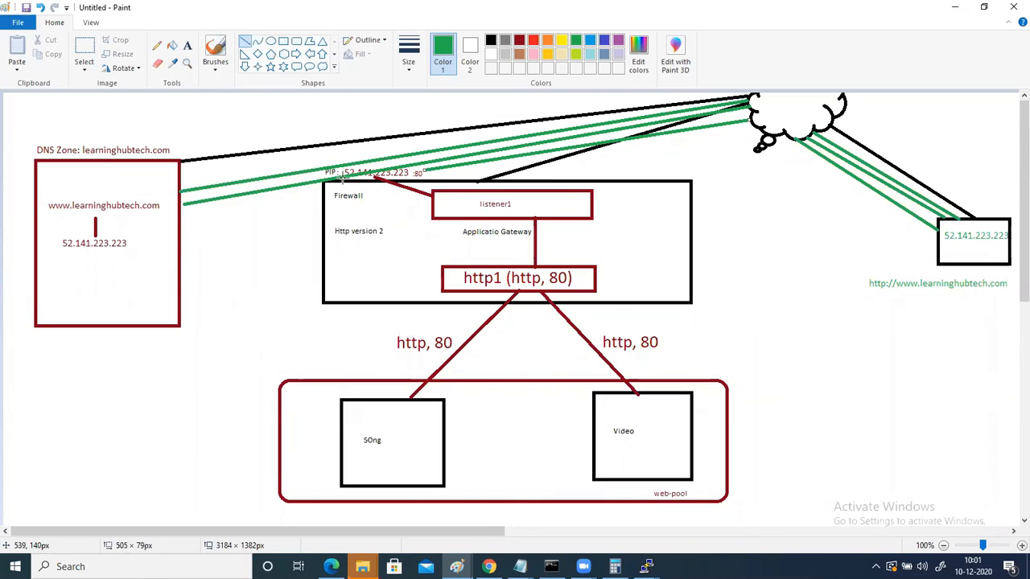
{"action": "mouse_move", "coordinate": [901, 298]}
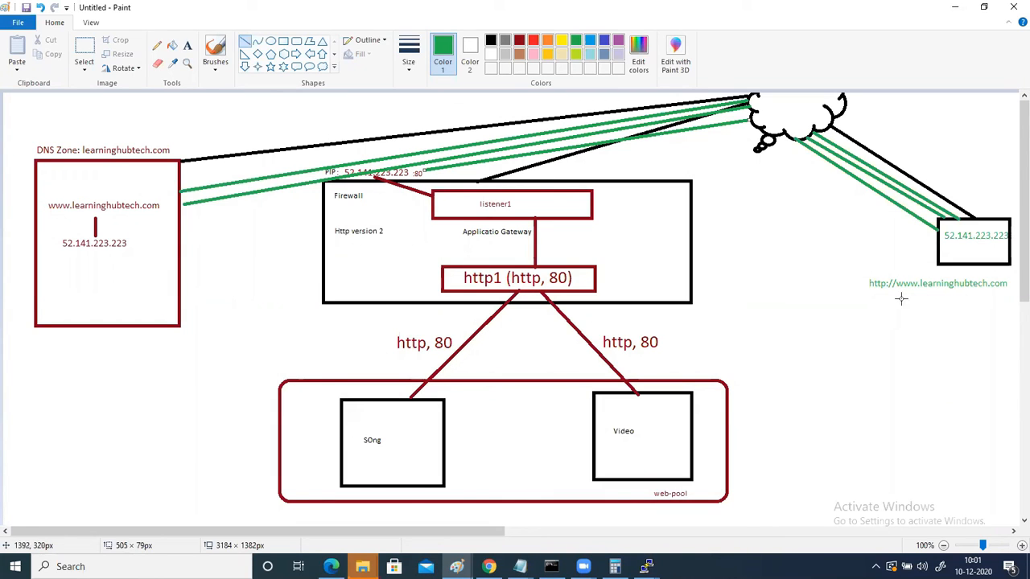
{"action": "mouse_move", "coordinate": [913, 292]}
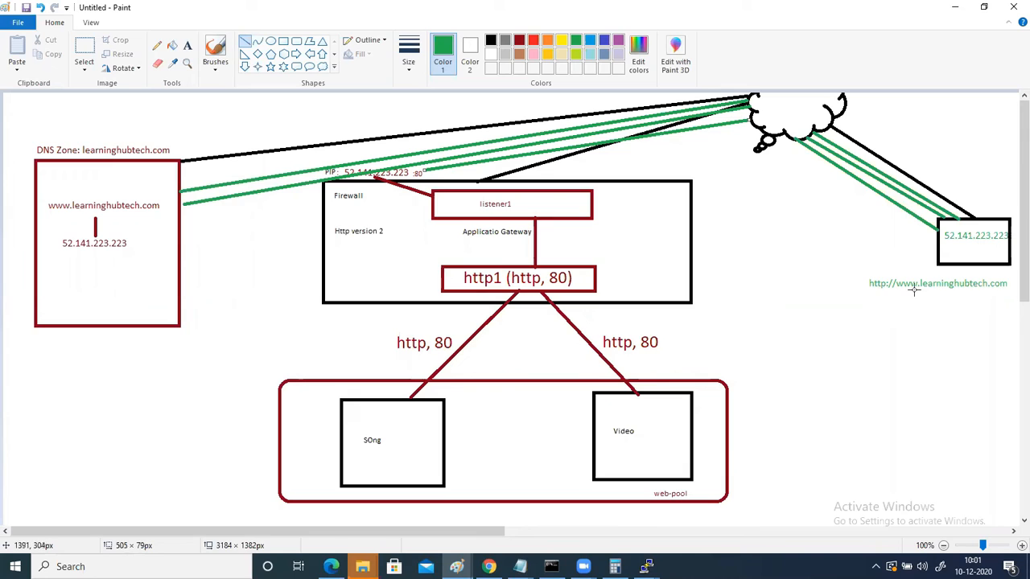
{"action": "mouse_move", "coordinate": [881, 287]}
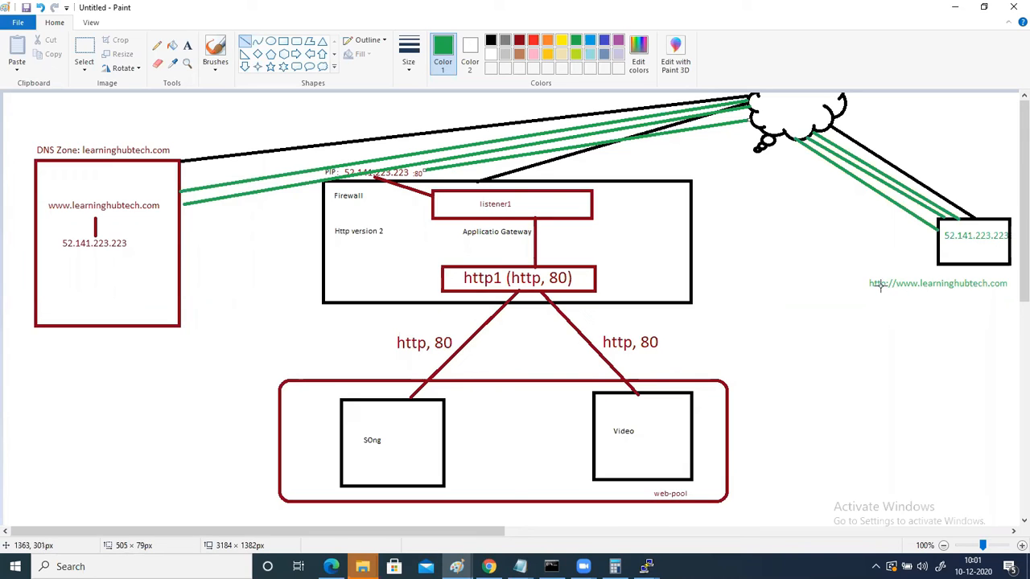
{"action": "mouse_move", "coordinate": [693, 141]}
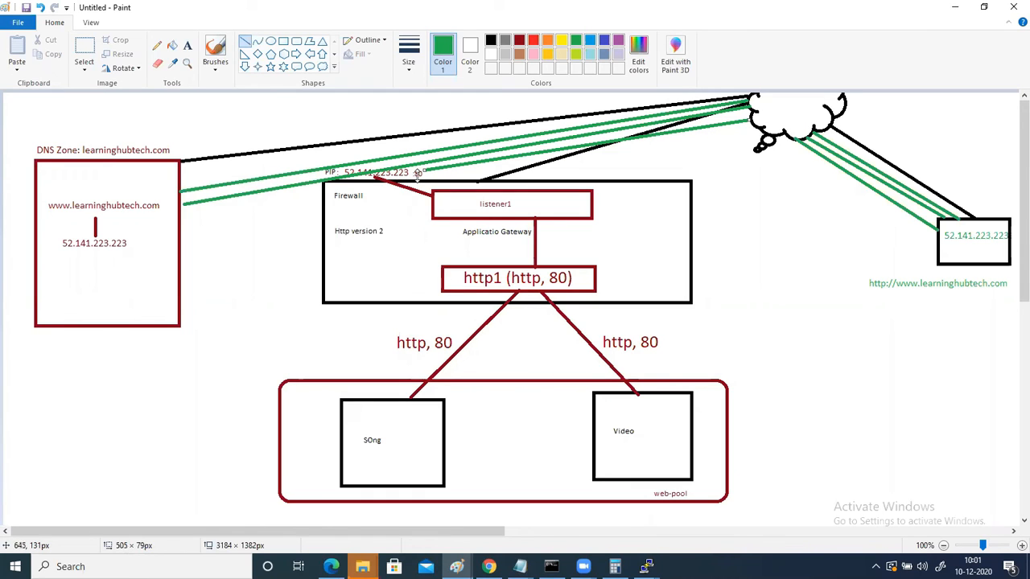
{"action": "mouse_move", "coordinate": [469, 193]}
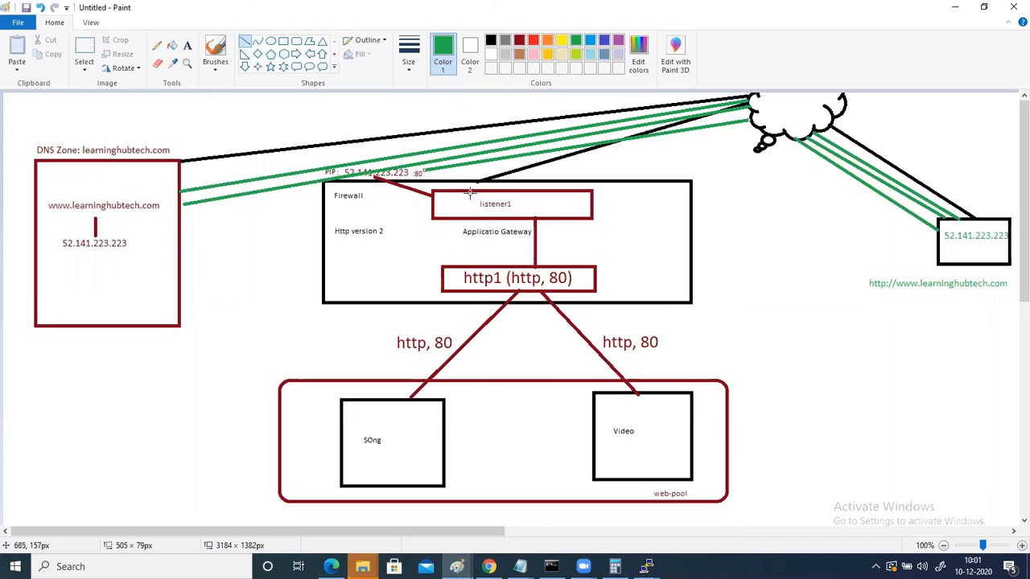
{"action": "mouse_move", "coordinate": [427, 185]}
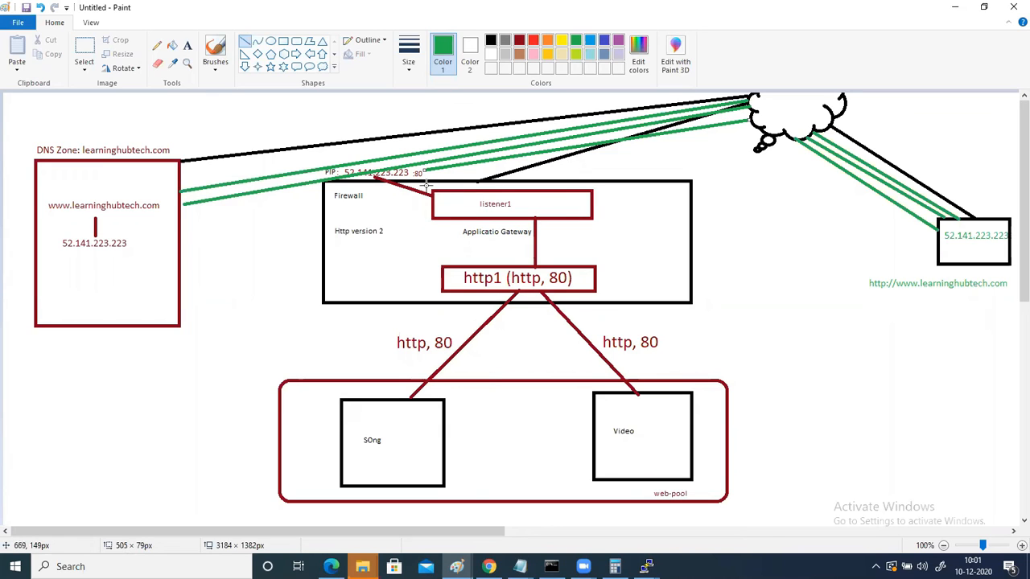
{"action": "mouse_move", "coordinate": [425, 195]}
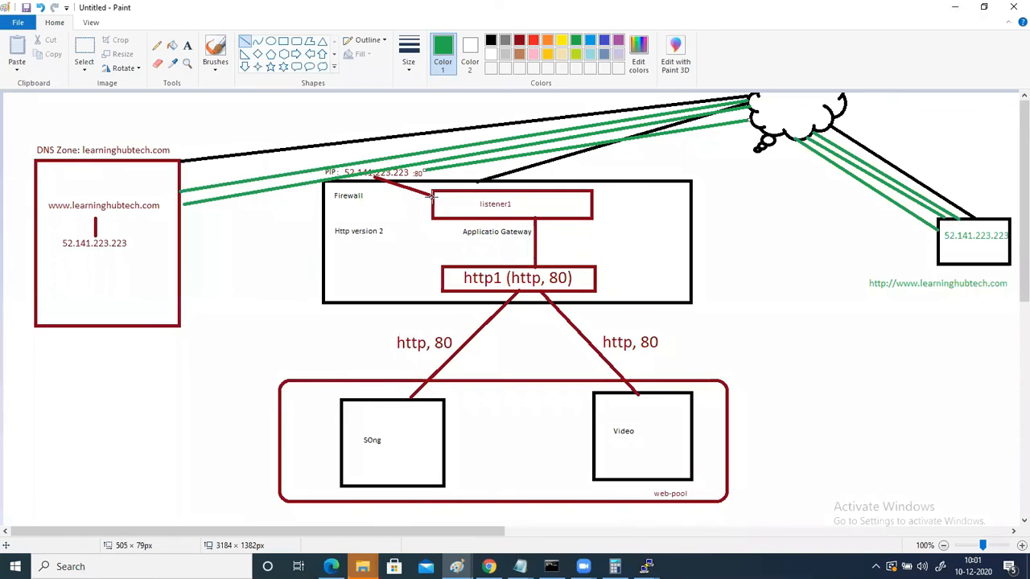
{"action": "mouse_move", "coordinate": [484, 196]}
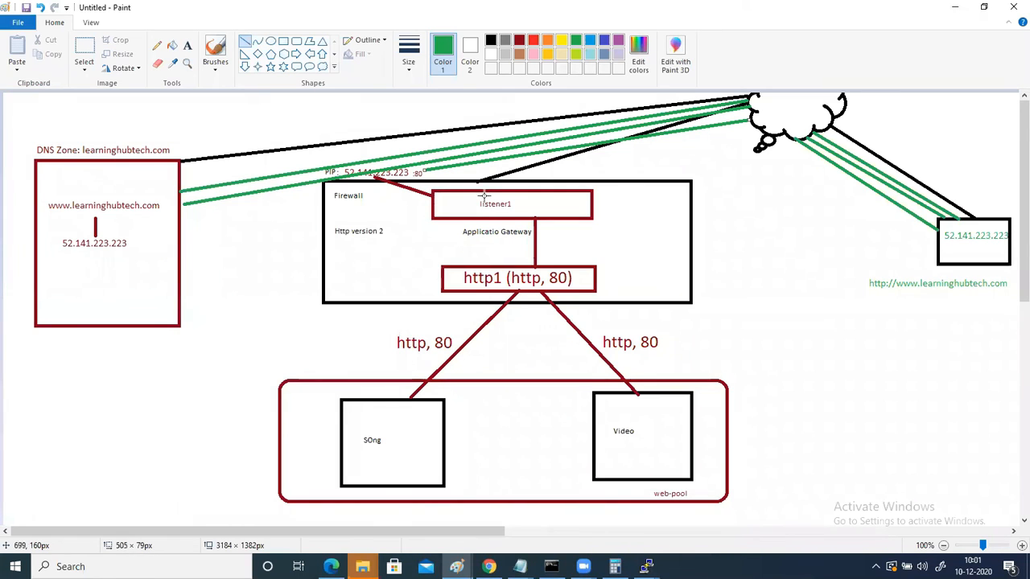
{"action": "mouse_move", "coordinate": [535, 223]}
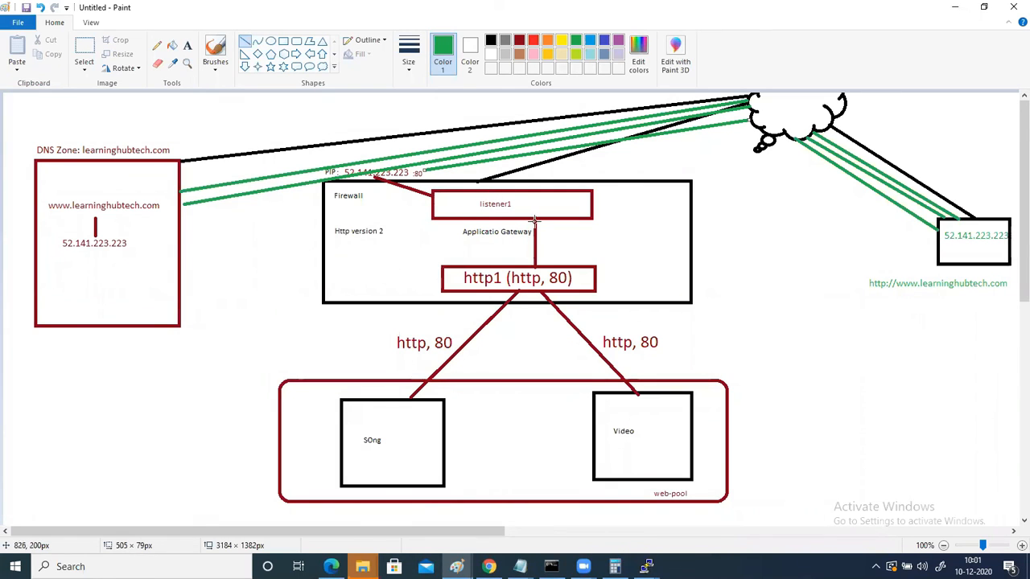
{"action": "mouse_move", "coordinate": [534, 214]}
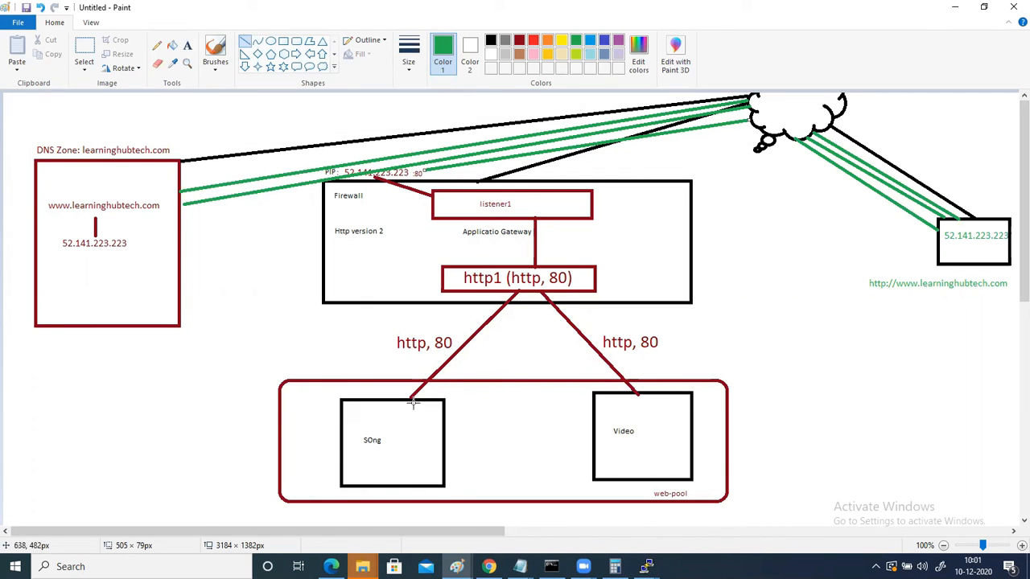
{"action": "mouse_move", "coordinate": [631, 467]}
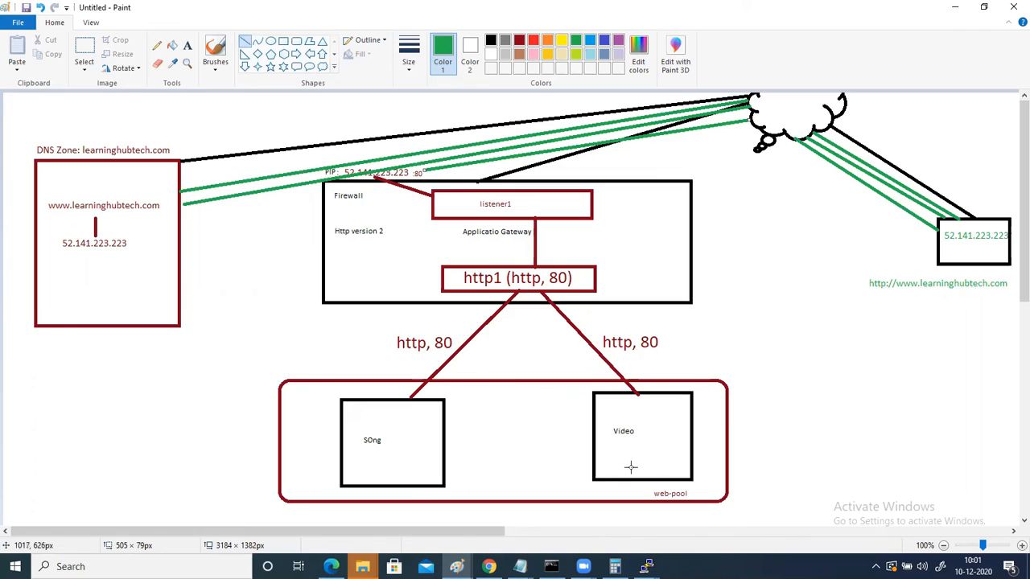
{"action": "mouse_move", "coordinate": [536, 221]}
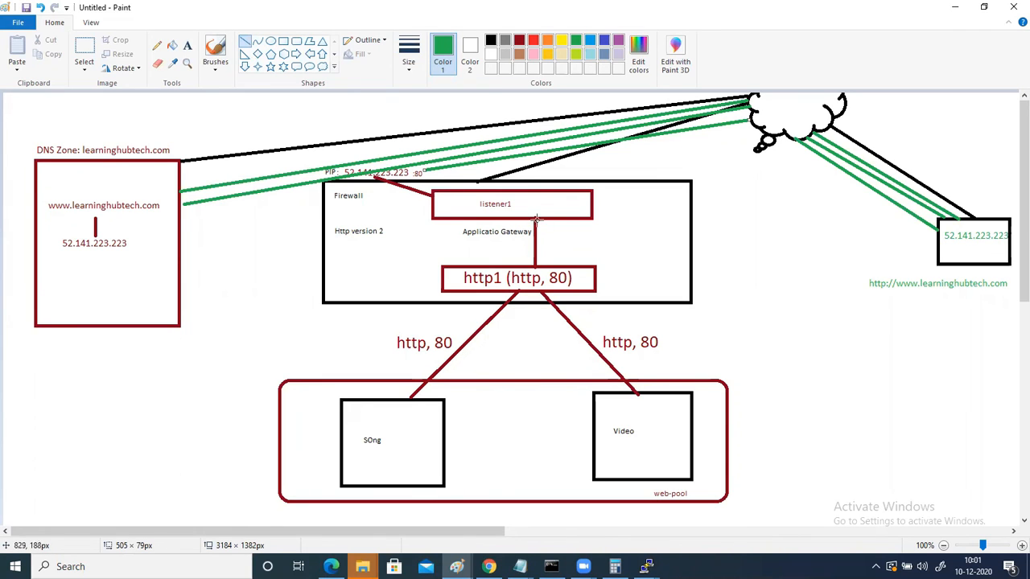
{"action": "mouse_move", "coordinate": [482, 284]}
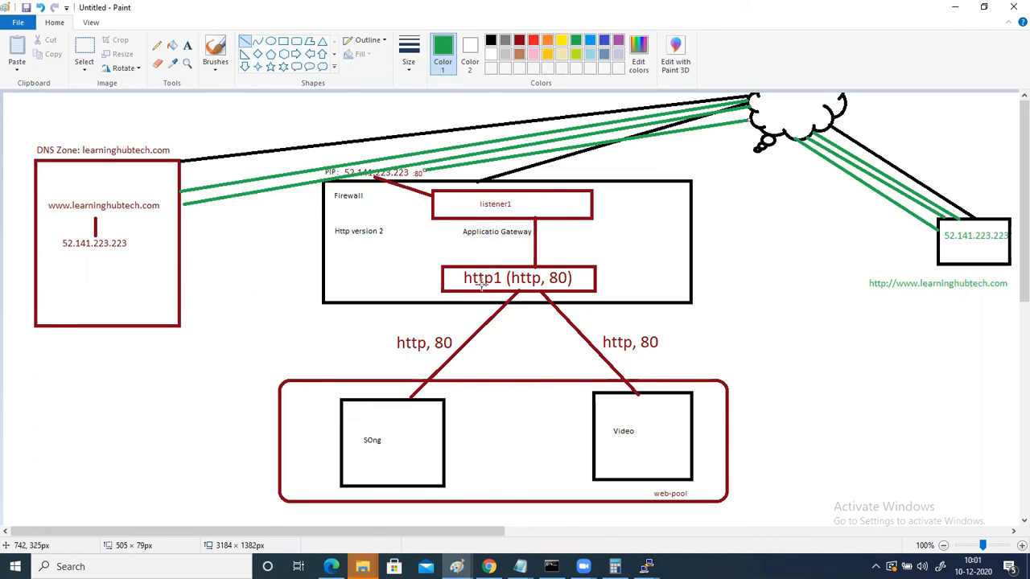
{"action": "mouse_move", "coordinate": [467, 292]}
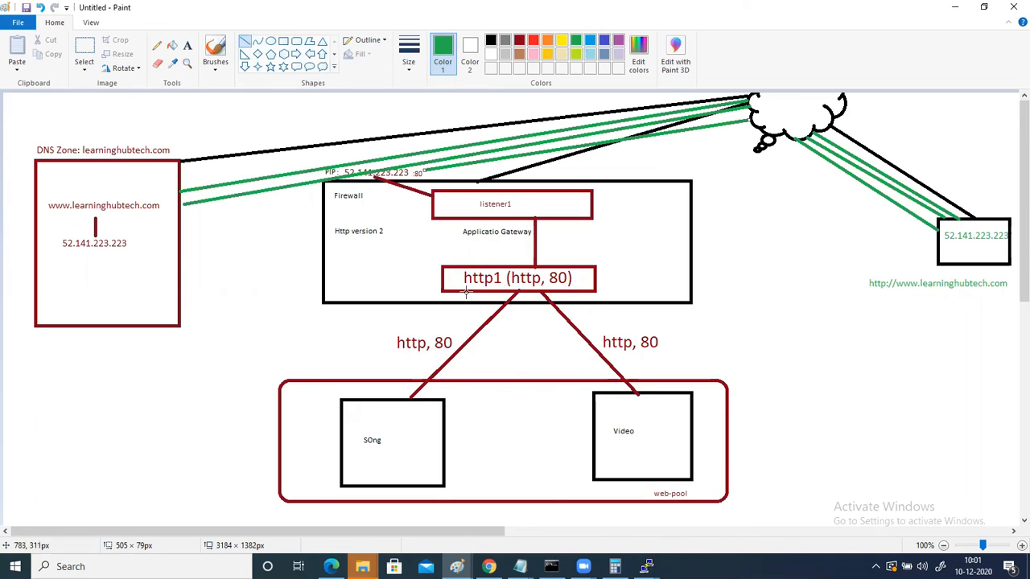
{"action": "mouse_move", "coordinate": [517, 283]}
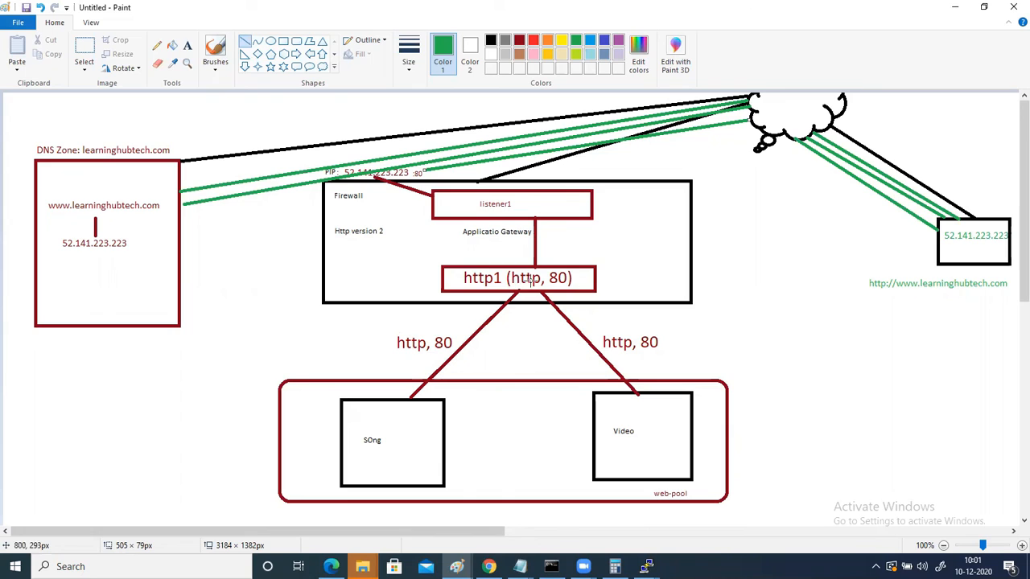
{"action": "mouse_move", "coordinate": [545, 238]}
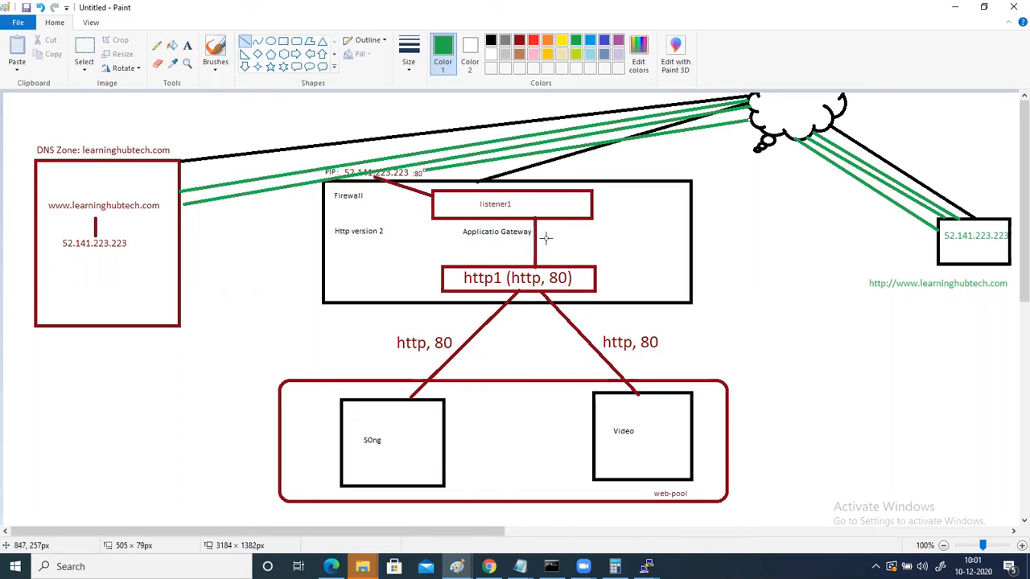
{"action": "mouse_move", "coordinate": [482, 330]}
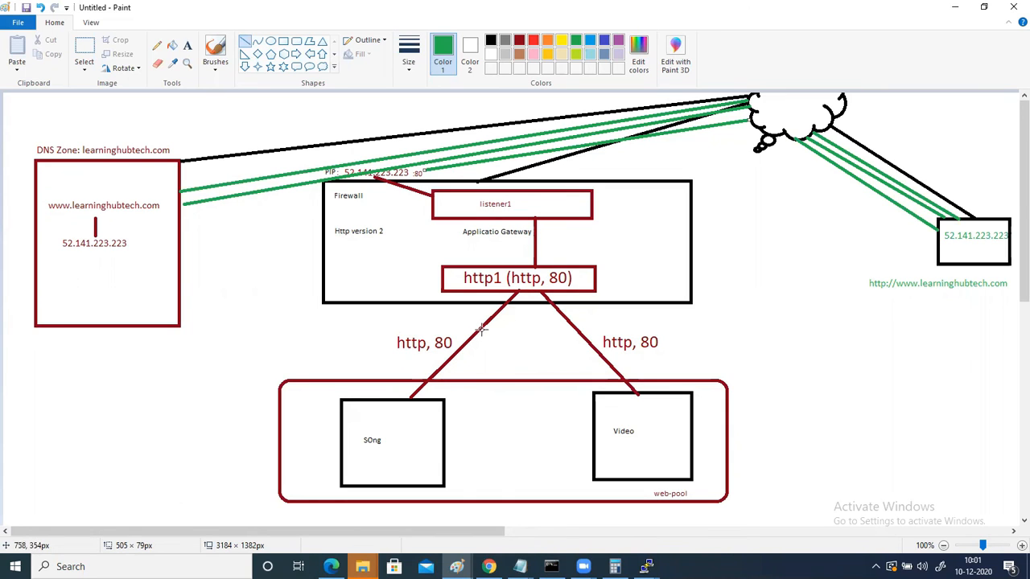
{"action": "mouse_move", "coordinate": [447, 346]}
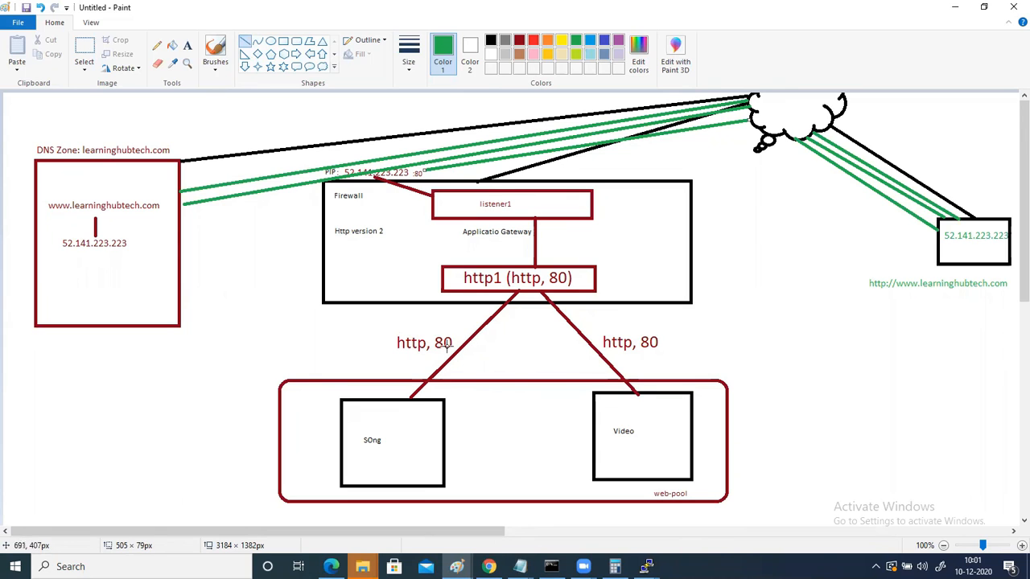
{"action": "mouse_move", "coordinate": [396, 401]}
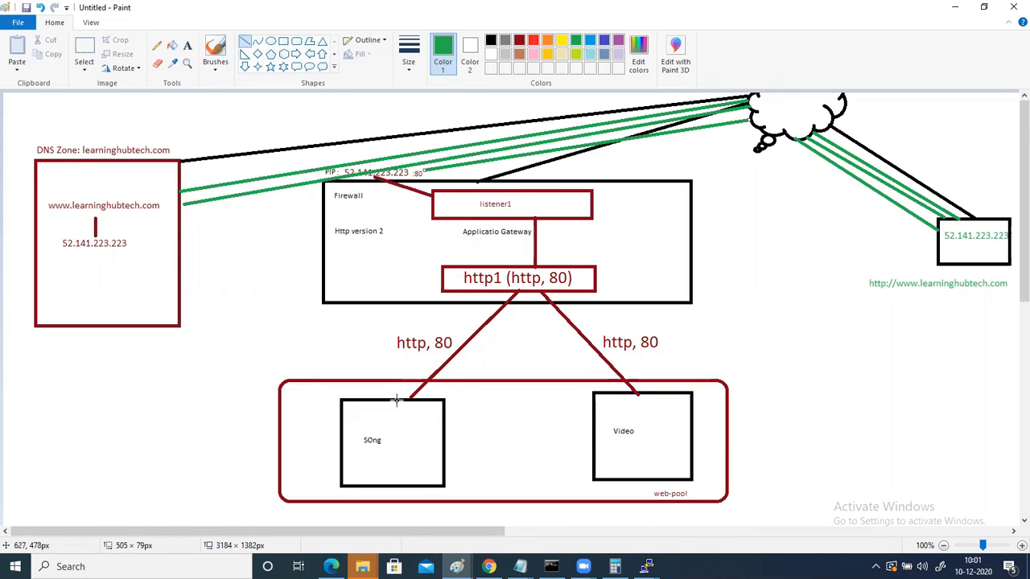
{"action": "mouse_move", "coordinate": [386, 400]}
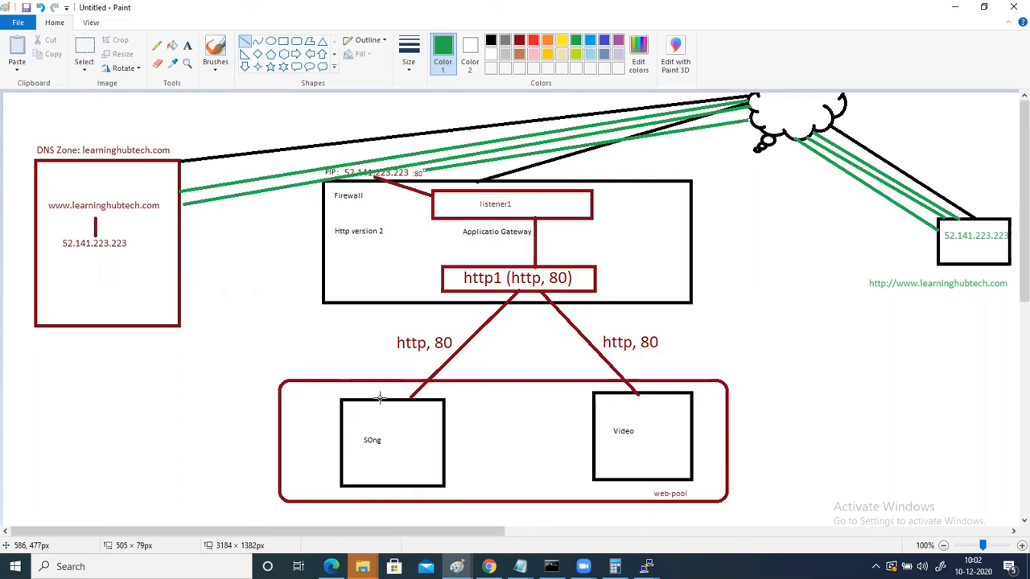
{"action": "mouse_move", "coordinate": [392, 247]}
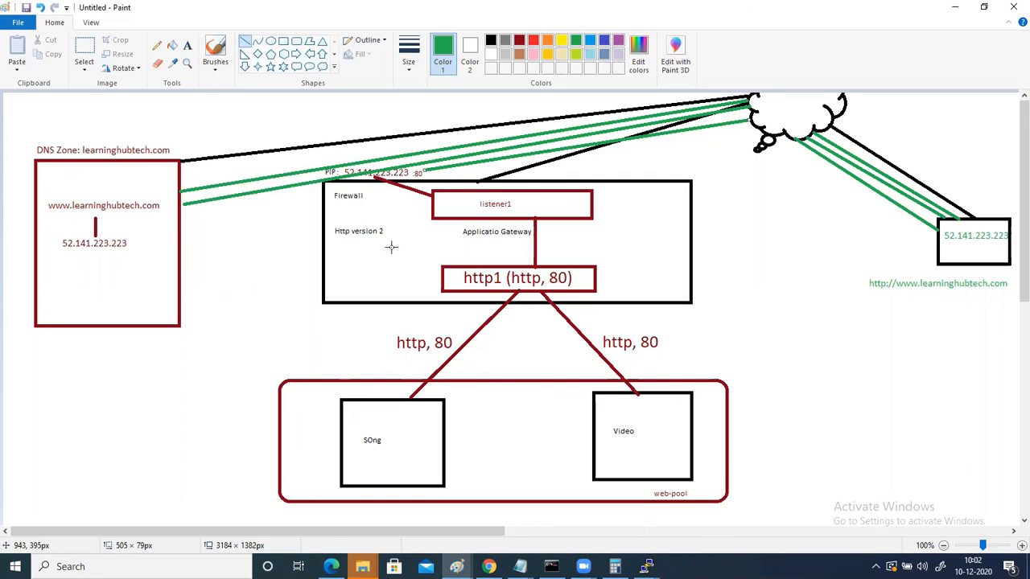
{"action": "mouse_move", "coordinate": [533, 302]}
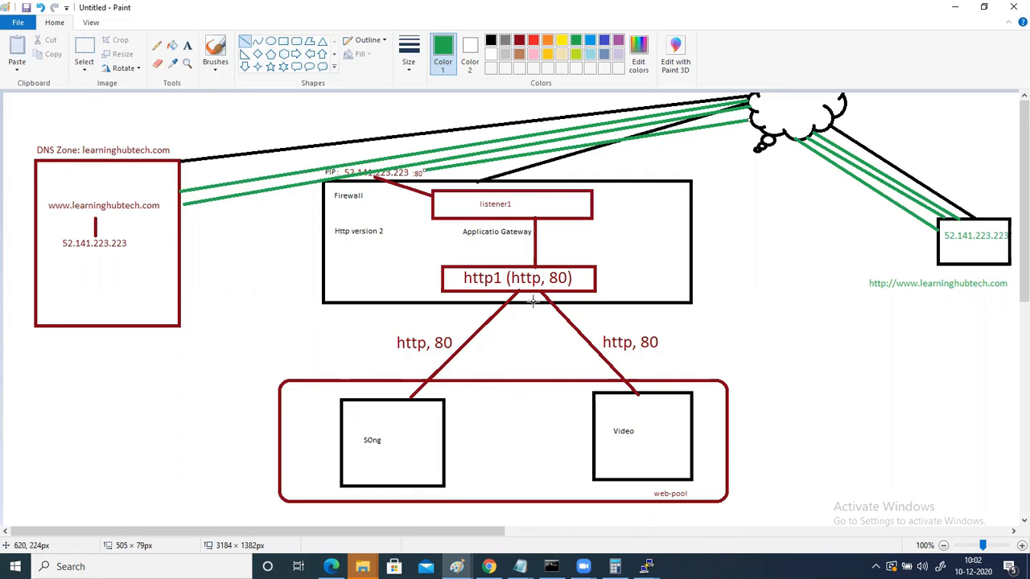
{"action": "mouse_move", "coordinate": [425, 406]}
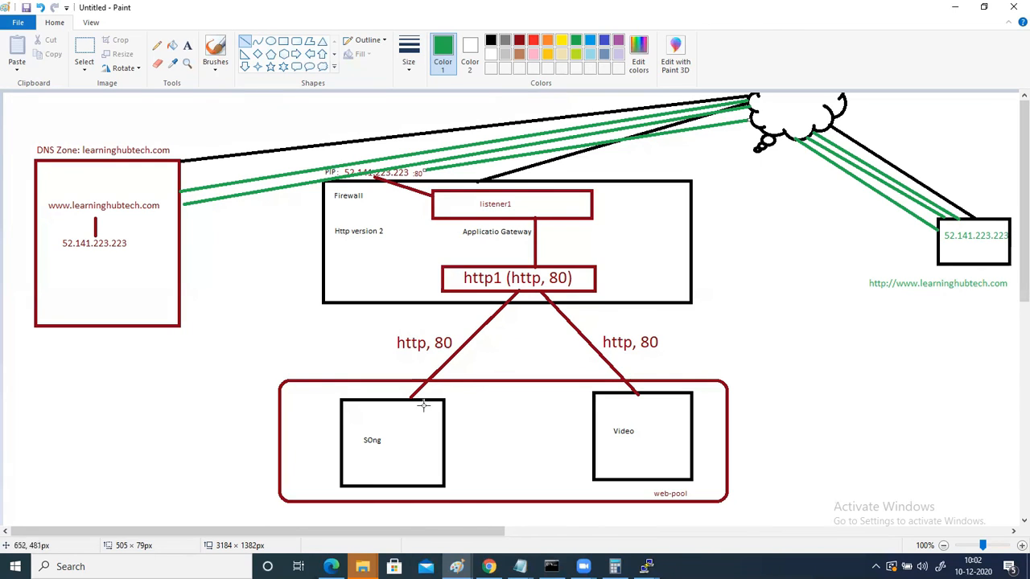
{"action": "mouse_move", "coordinate": [638, 403]}
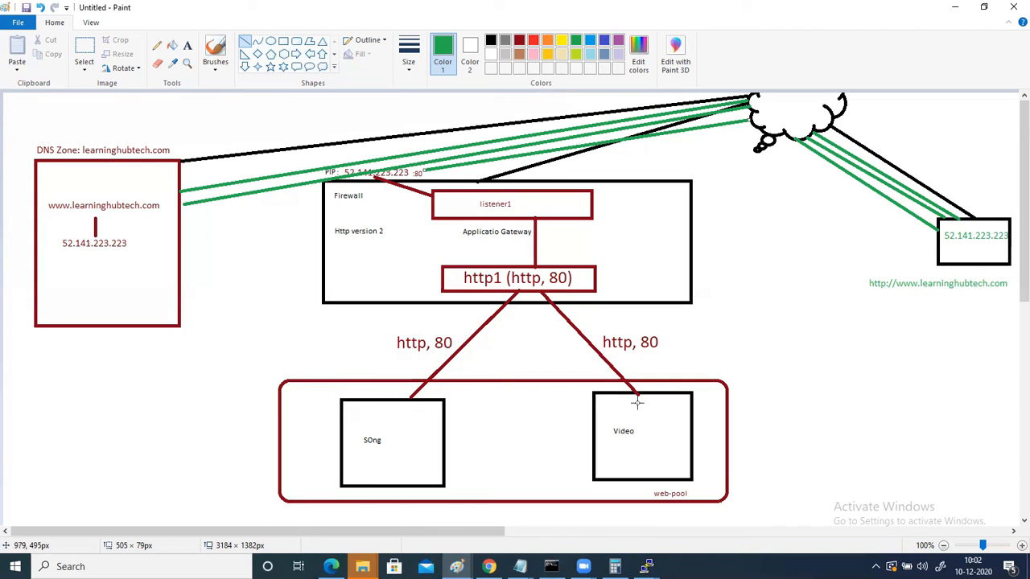
{"action": "mouse_move", "coordinate": [261, 272]}
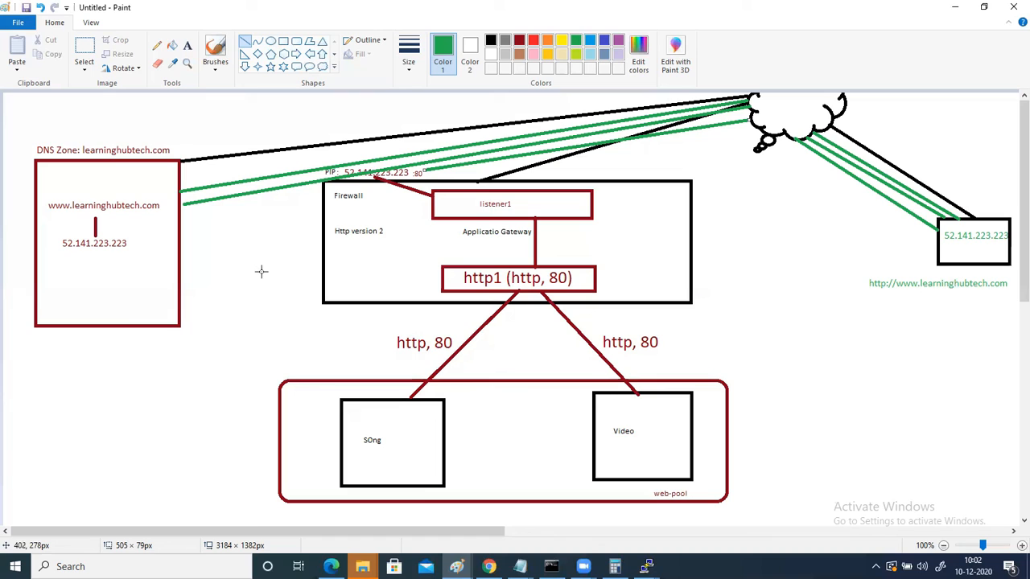
{"action": "mouse_move", "coordinate": [261, 270]}
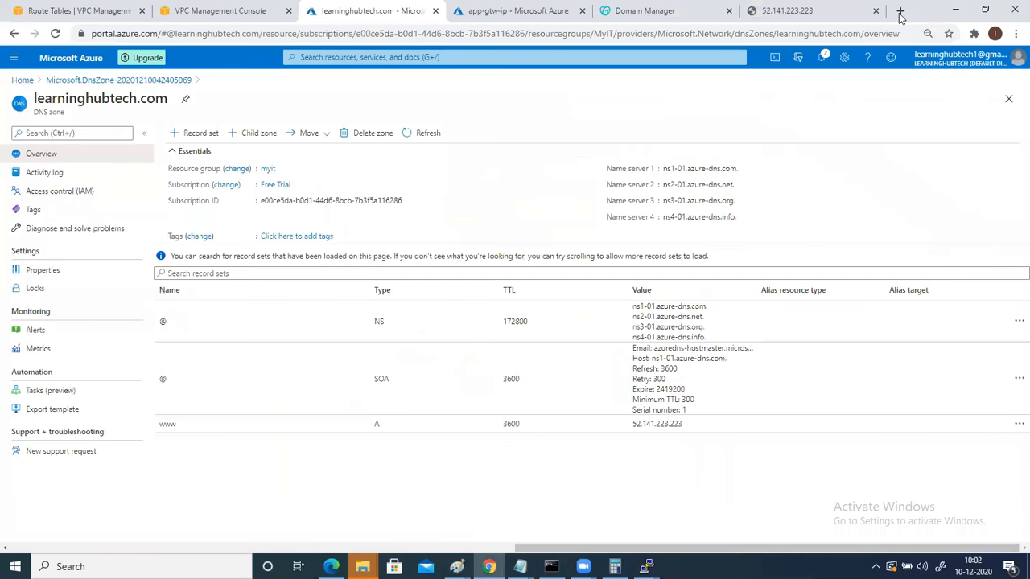
Open a new Chrome tab beside the DNS zone tab
{"action": "left_click", "coordinate": [901, 10]}
{"action": "type", "text": "http://www.learninghubtech.com"}
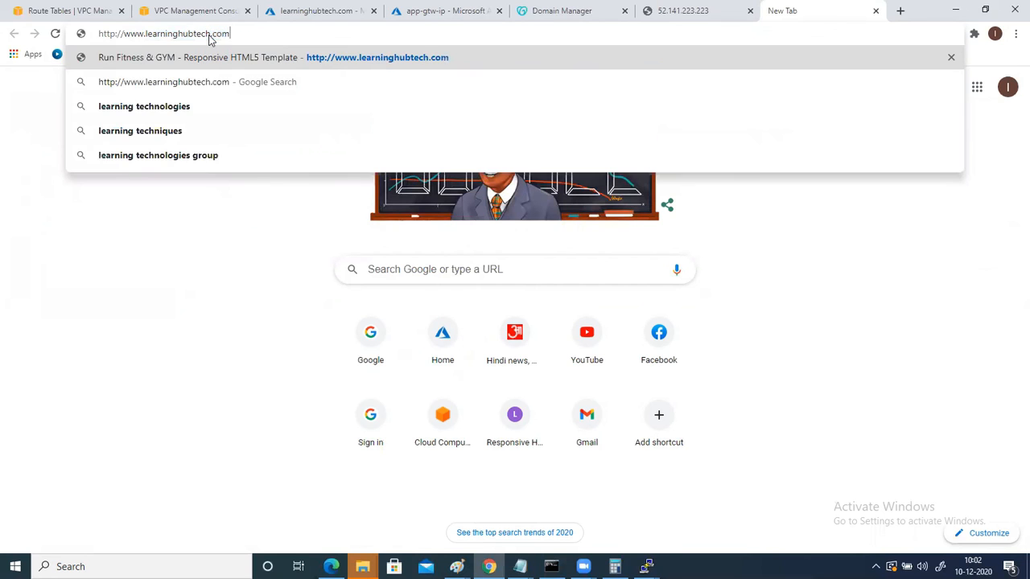
{"action": "key", "text": "Return"}
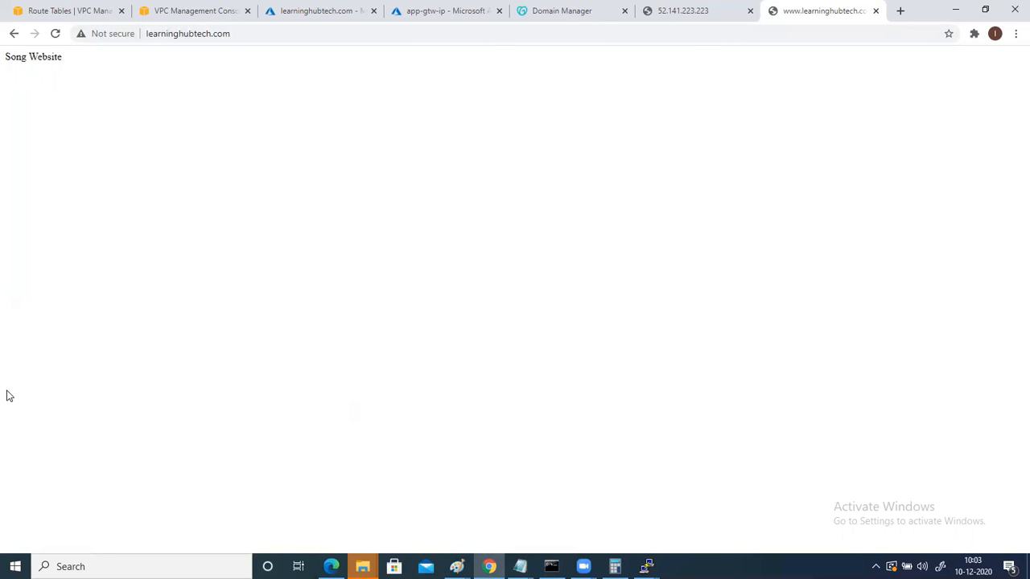
{"action": "mouse_move", "coordinate": [45, 347]}
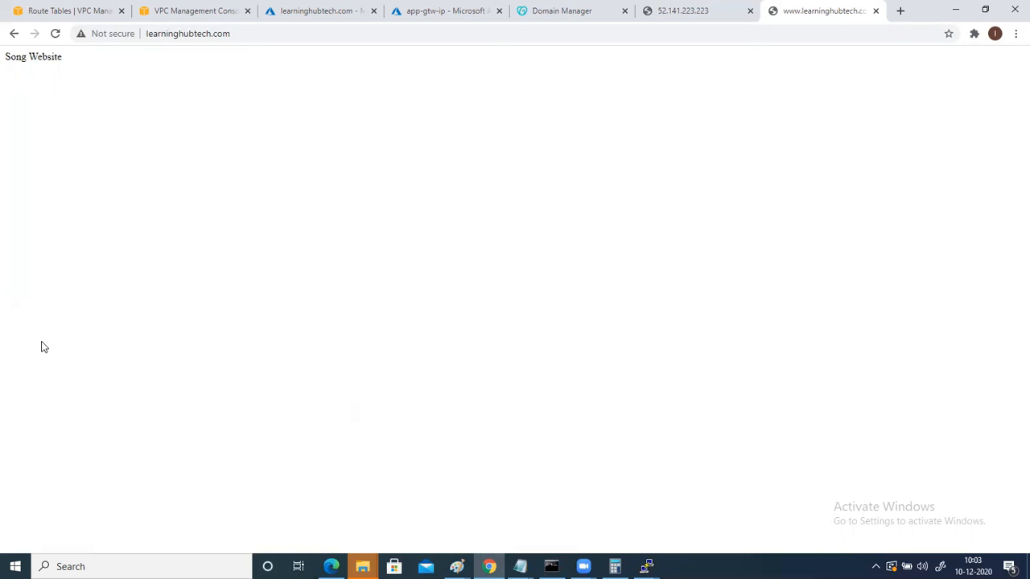